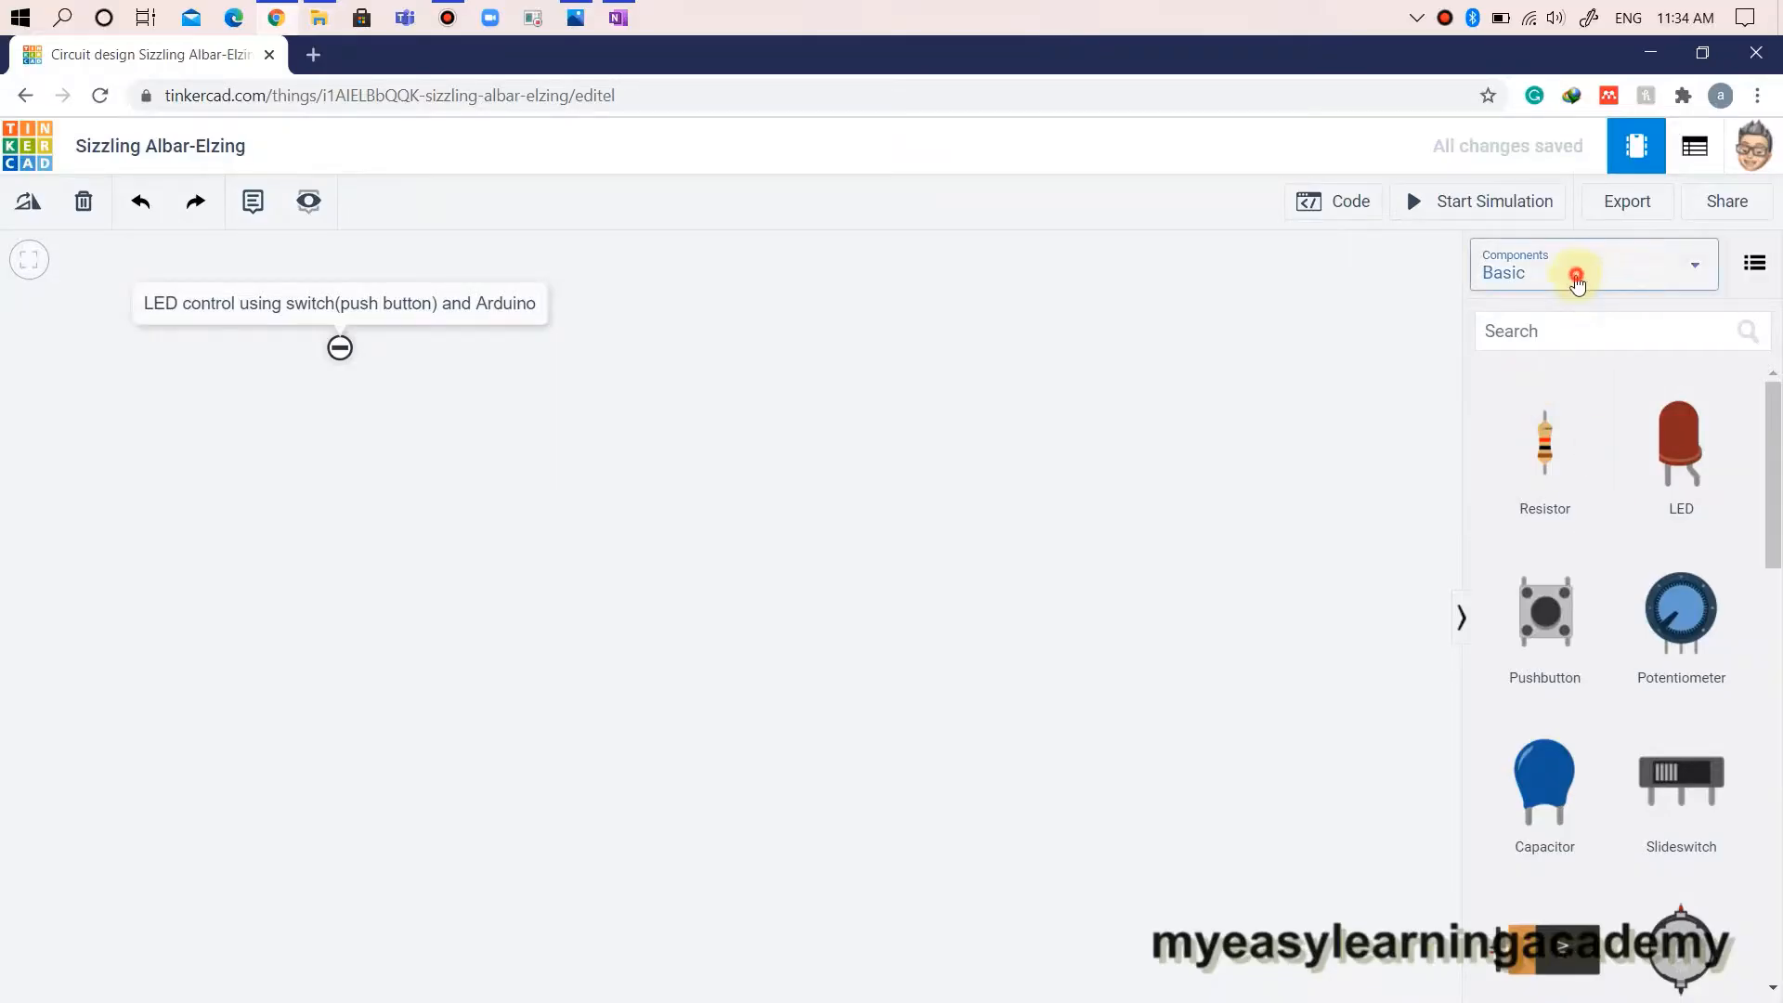
Search the components for 'Ard' and place an Arduino Uno R3 on the canvas.
{"action": "left_click", "coordinate": [1592, 264]}
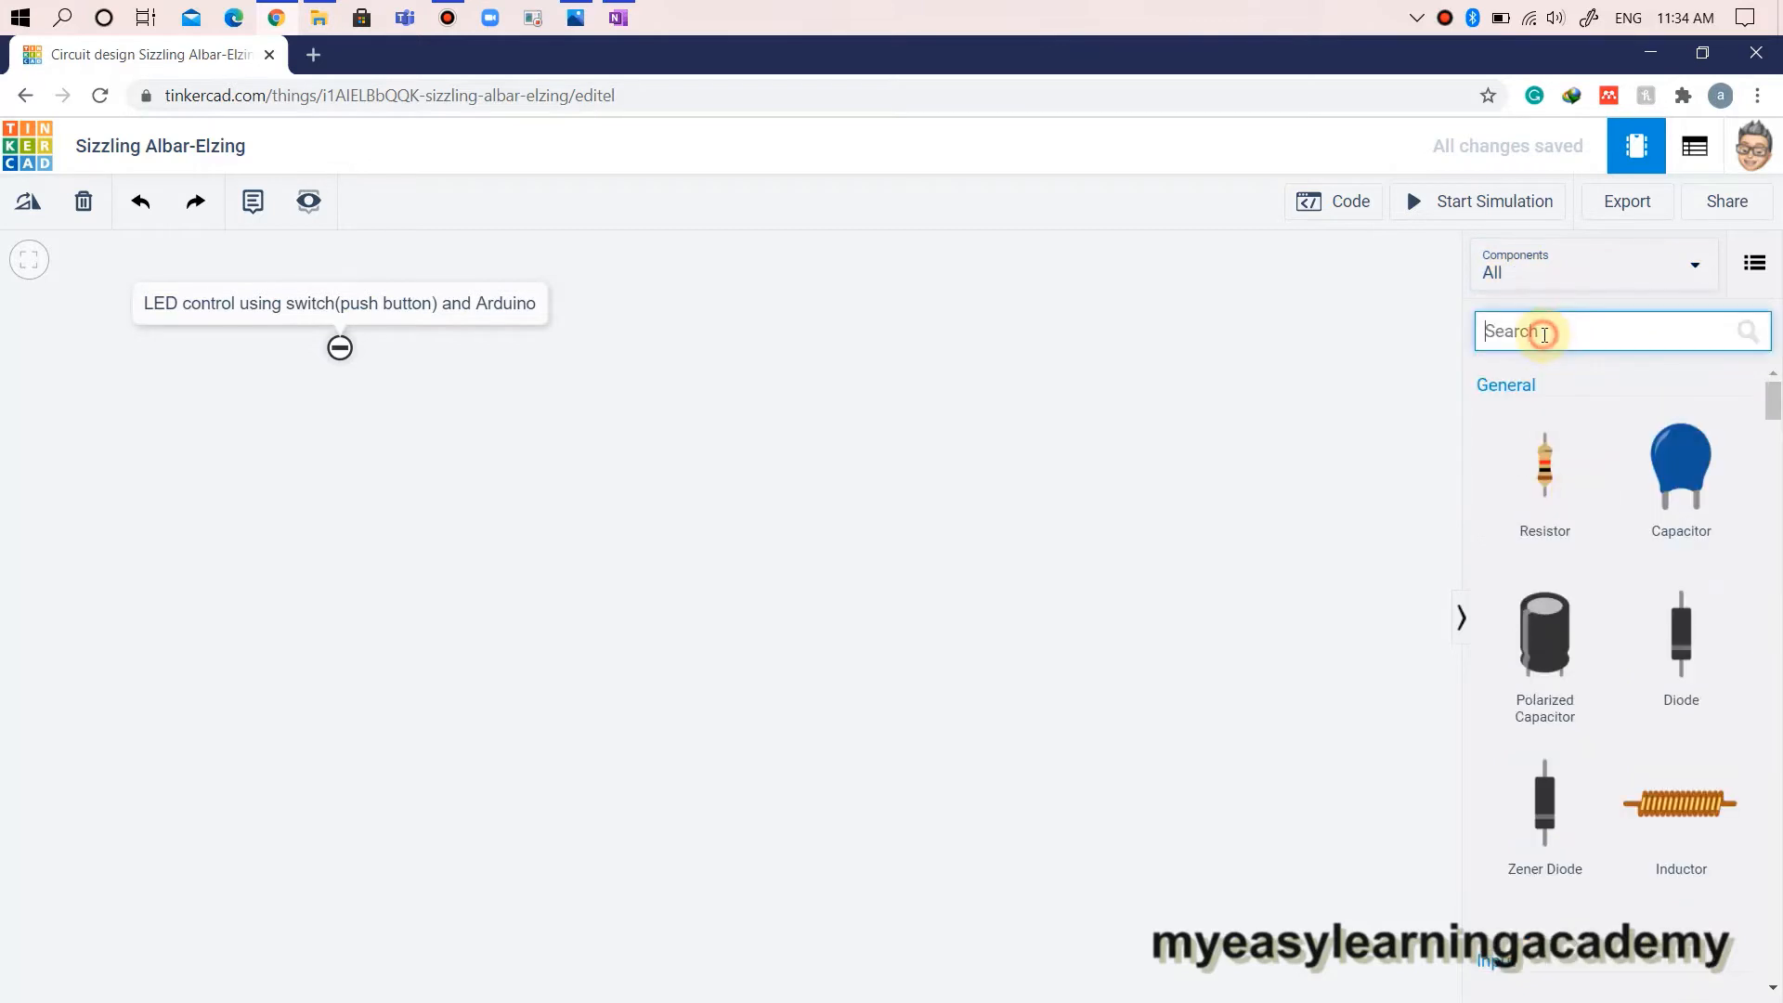
{"action": "type", "text": "Ard"}
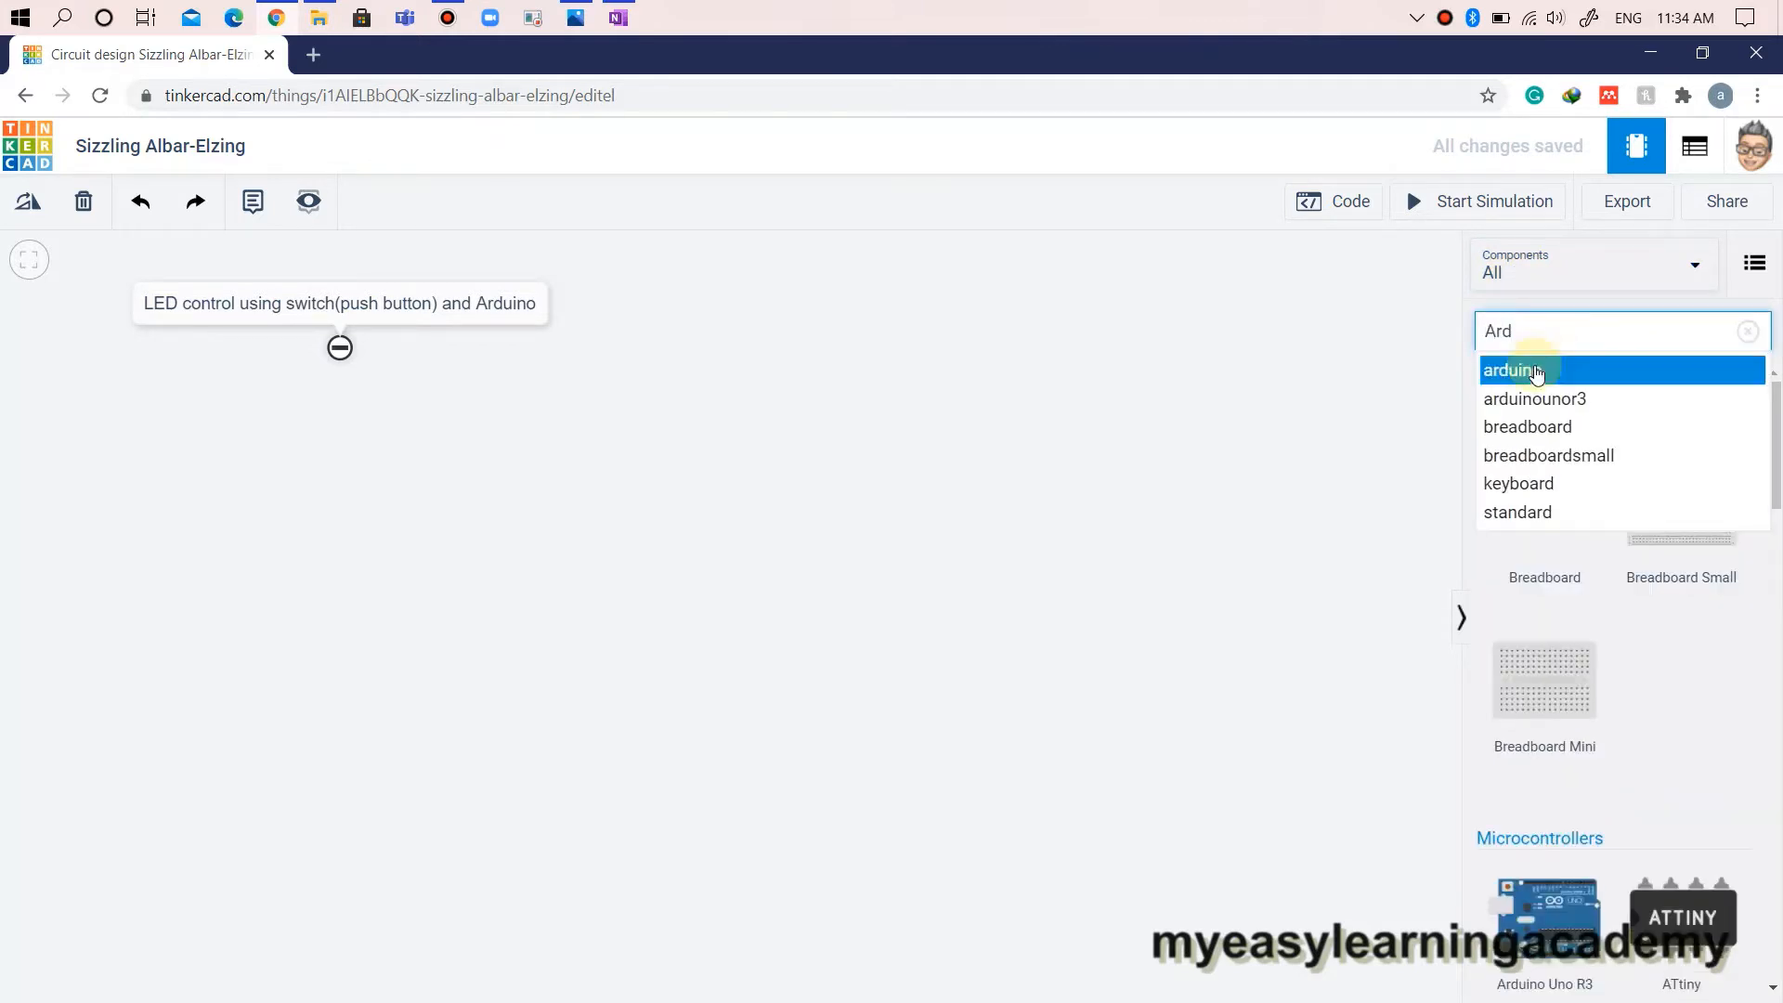
{"action": "left_click", "coordinate": [1513, 370]}
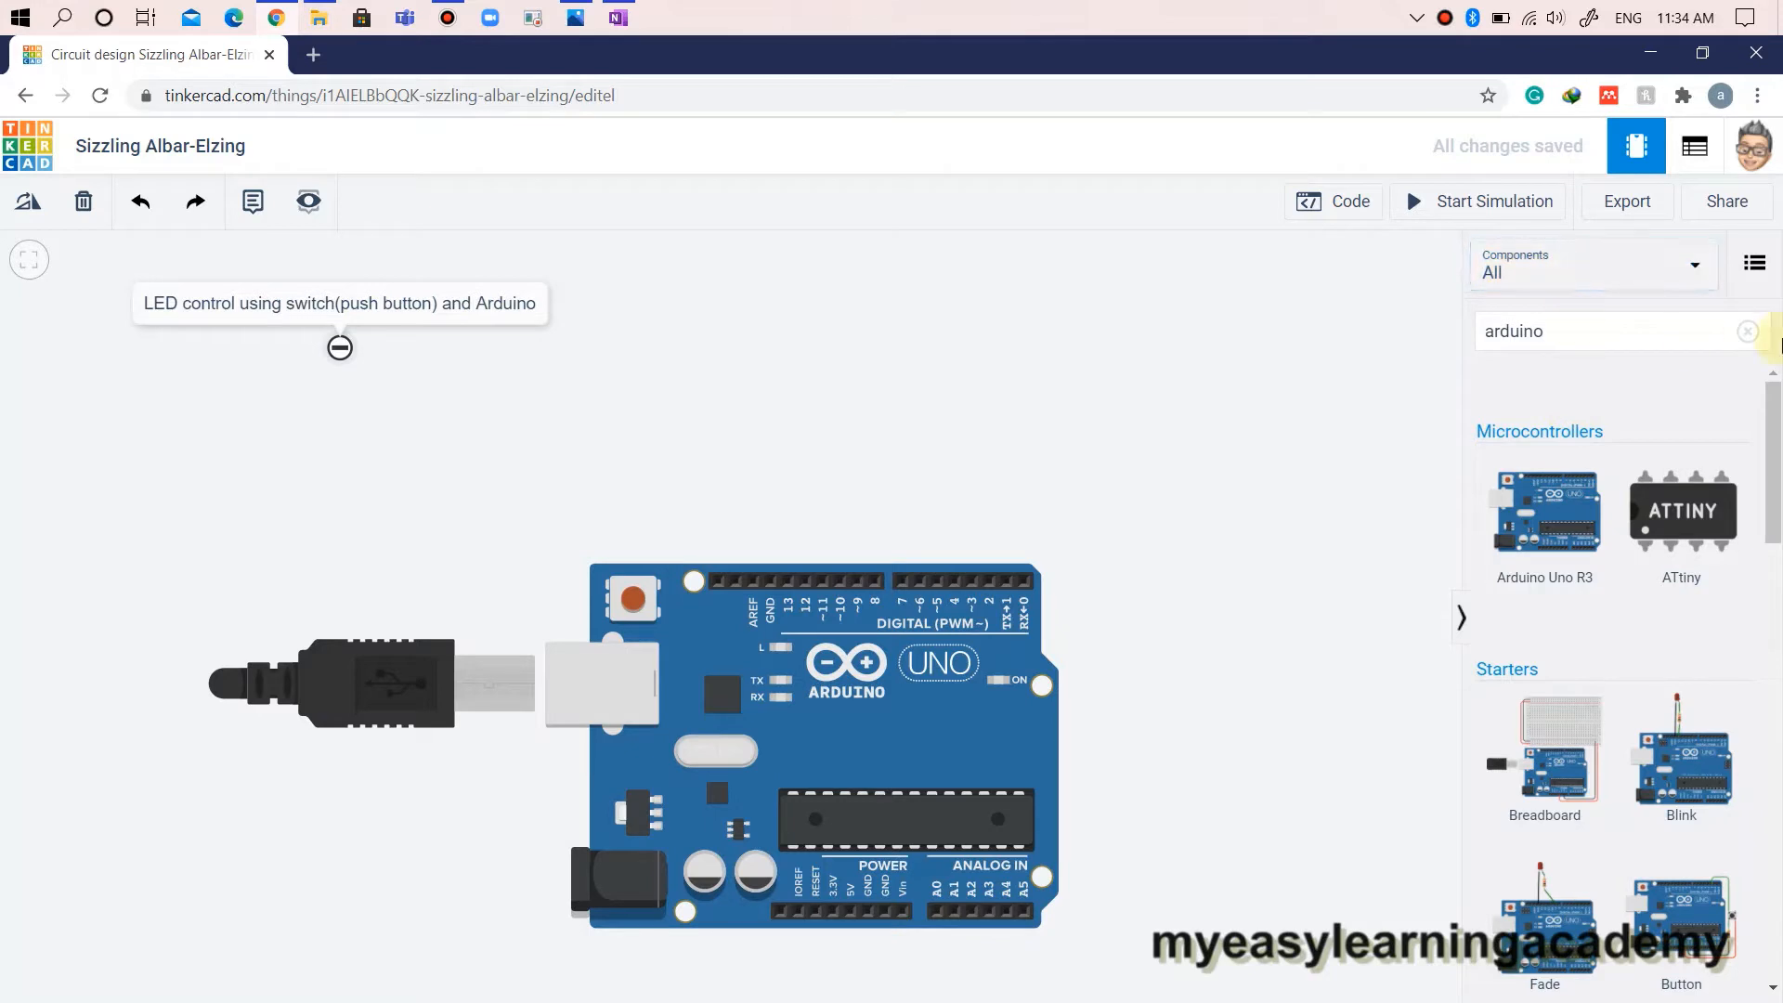
Place a pushbutton, two resistors (one 220 Ω) and a red LED above the Arduino.
{"action": "left_click", "coordinate": [1749, 330]}
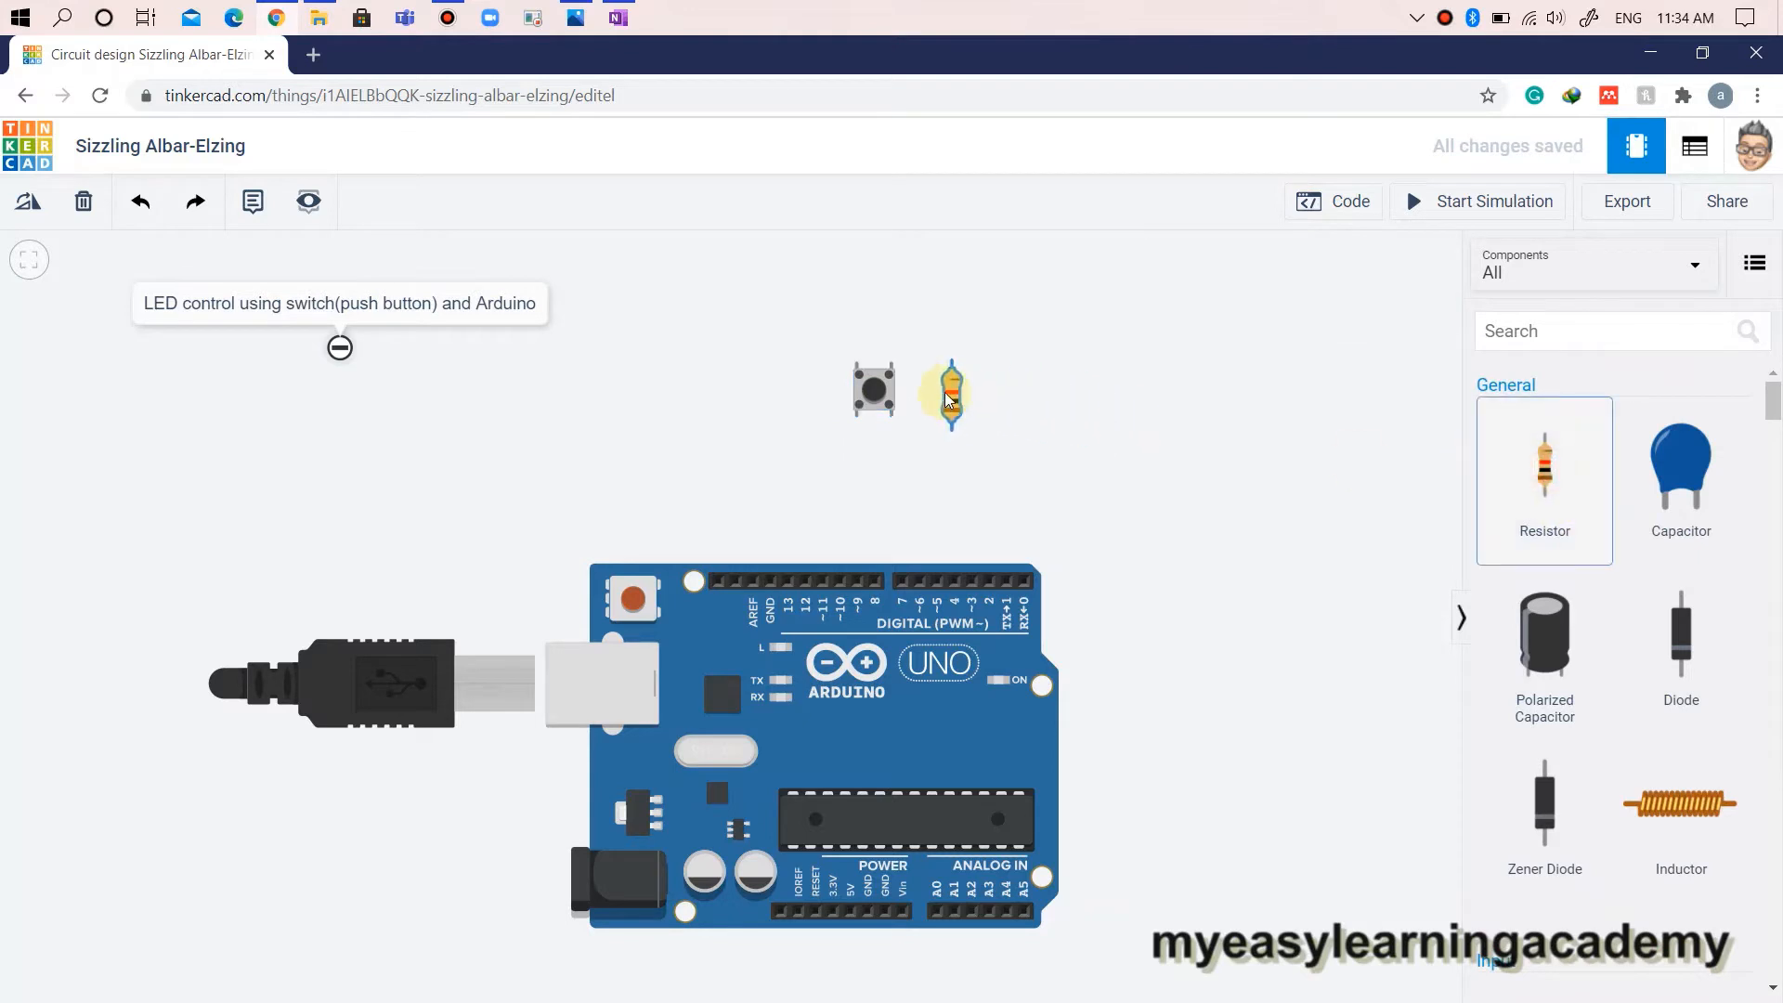
{"action": "left_click", "coordinate": [944, 392]}
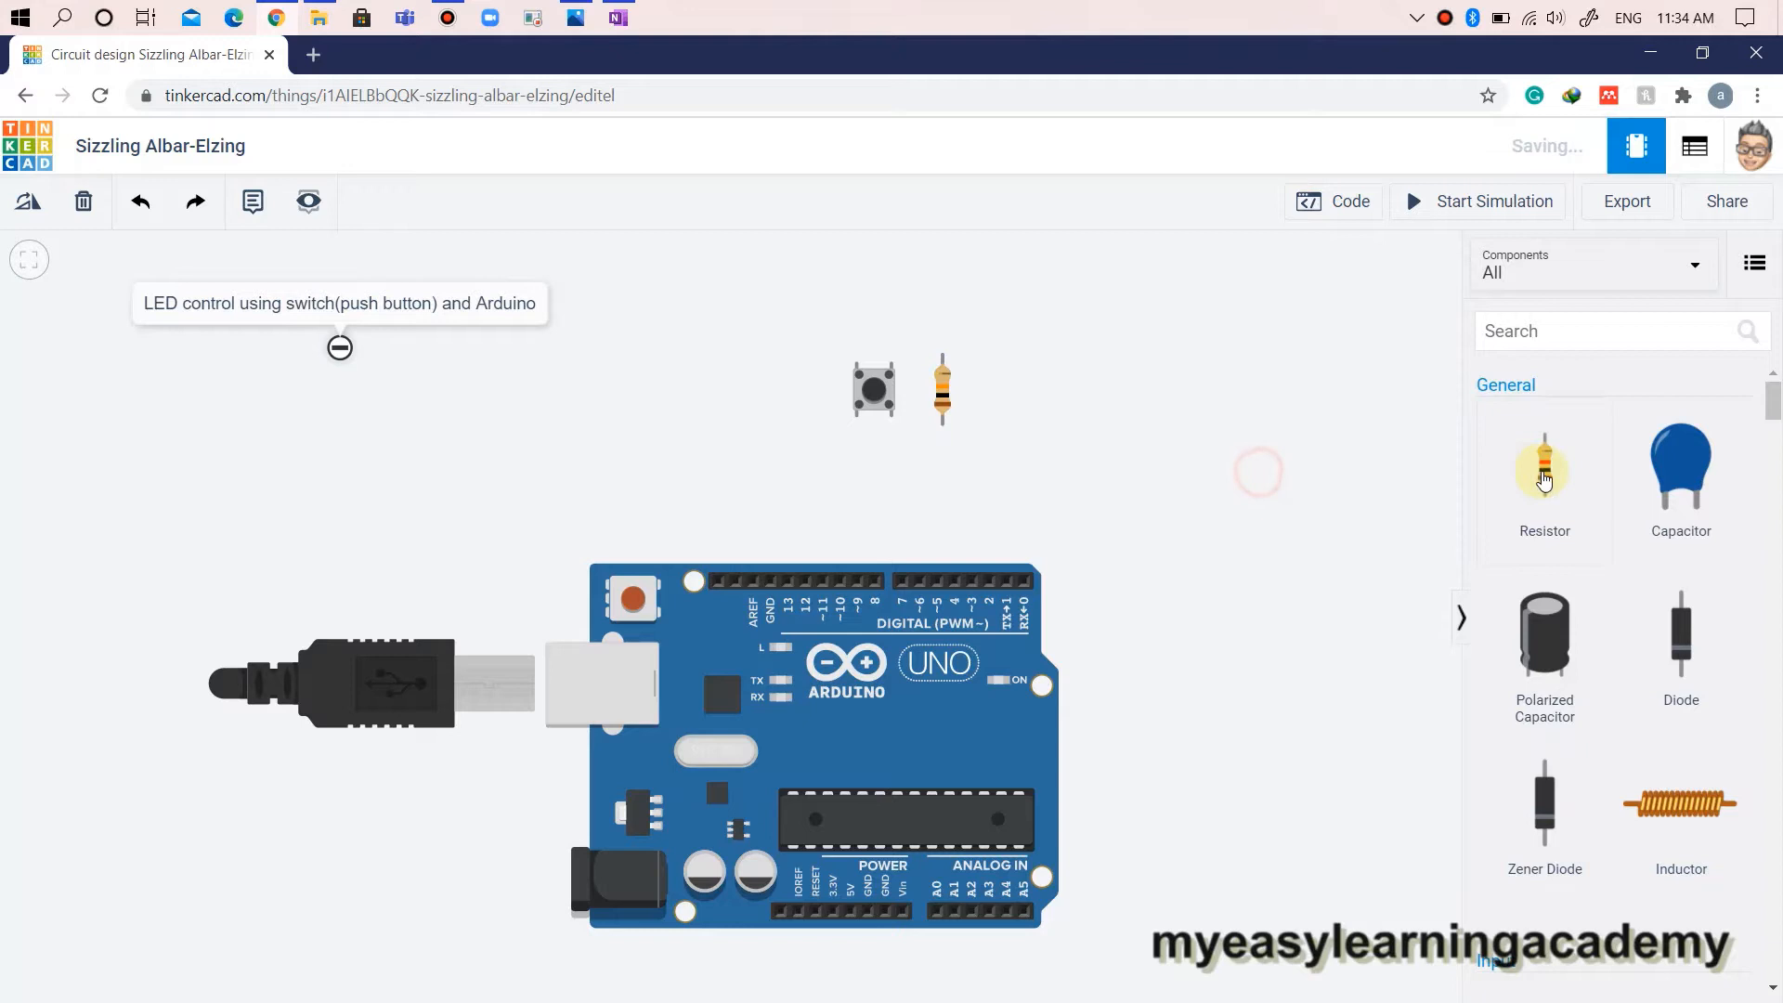
{"action": "left_click_drag", "start_coordinate": [1543, 467], "coordinate": [998, 386]}
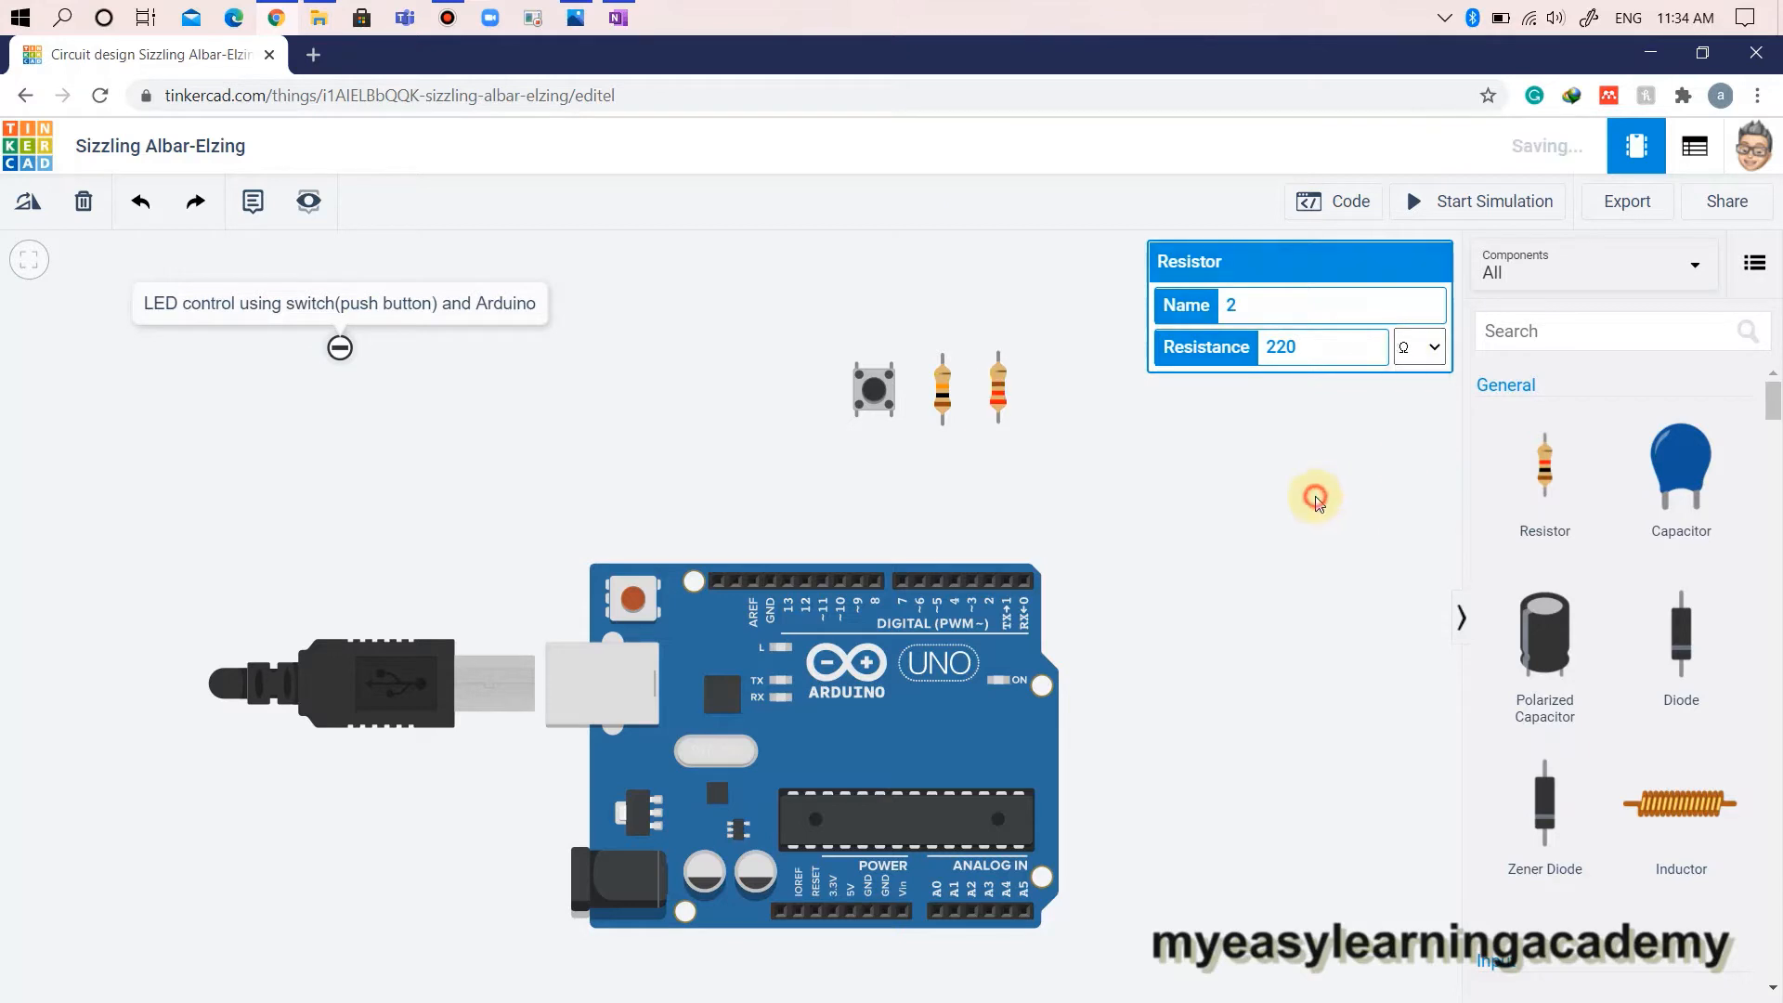
{"action": "scroll", "scroll_direction": "down", "scroll_amount": 3}
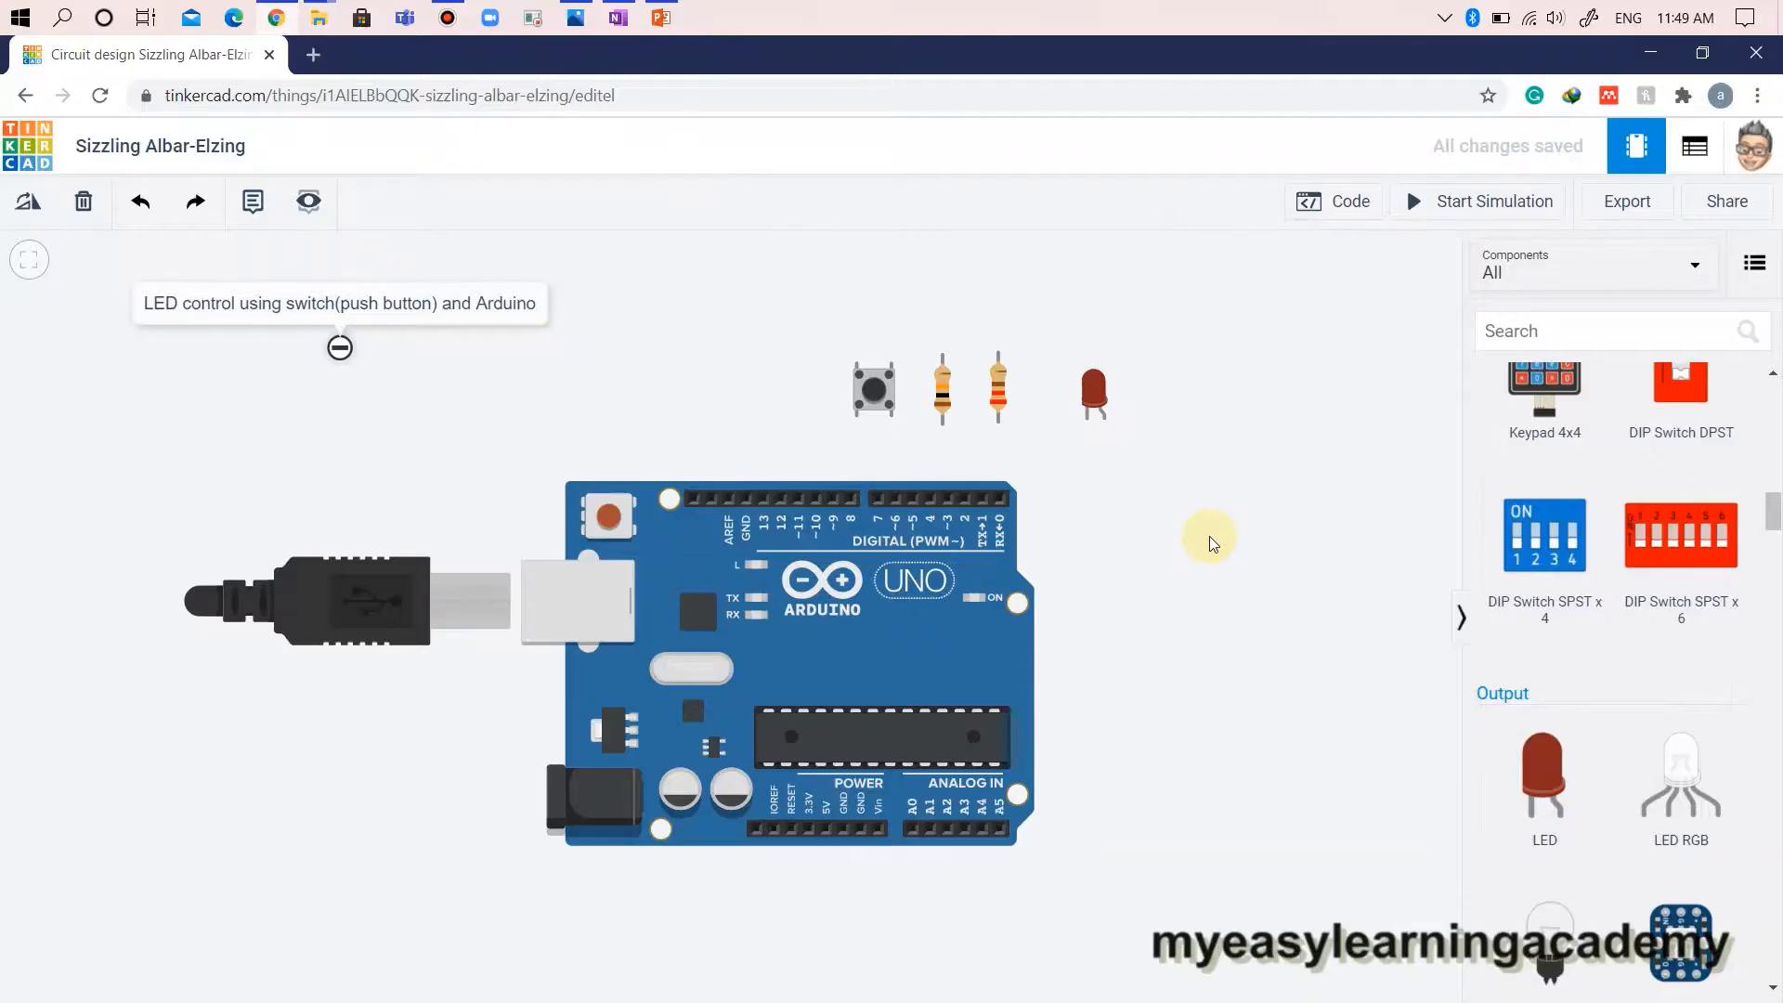
Position the pushbutton right of the board with the 10 kΩ resistor beneath it.
{"action": "left_click_drag", "start_coordinate": [874, 389], "coordinate": [1180, 685]}
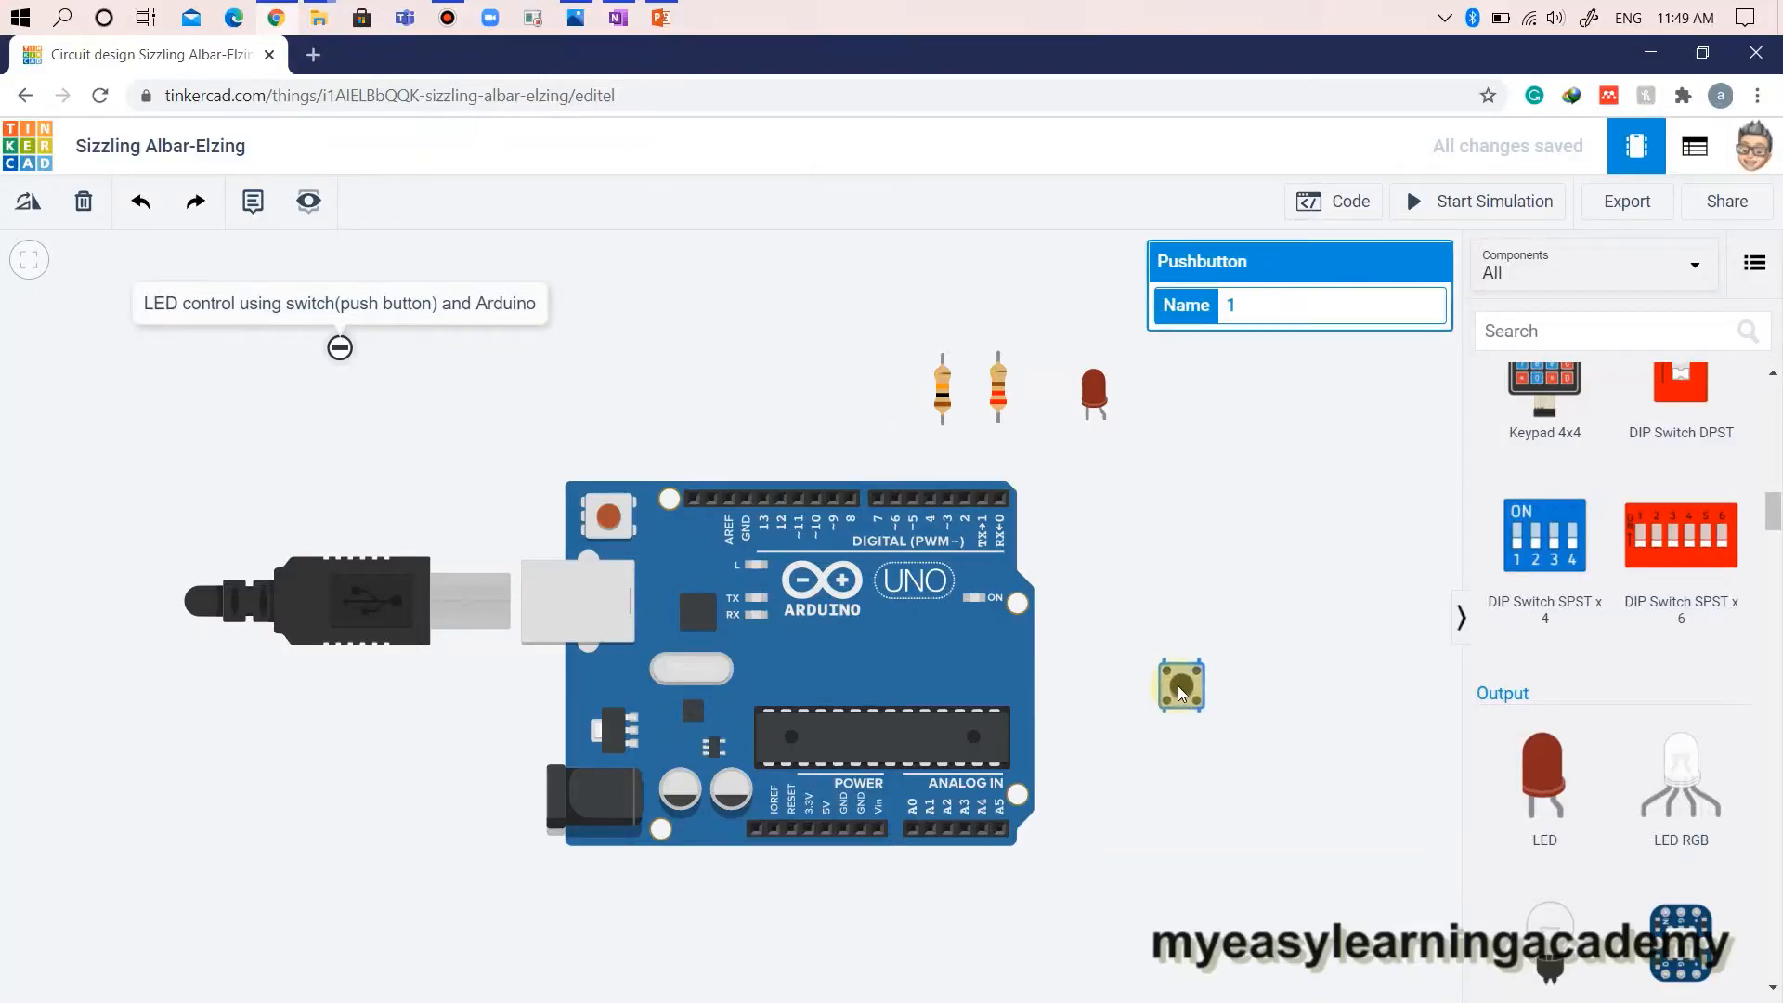
{"action": "left_click_drag", "start_coordinate": [1180, 686], "coordinate": [1172, 711]}
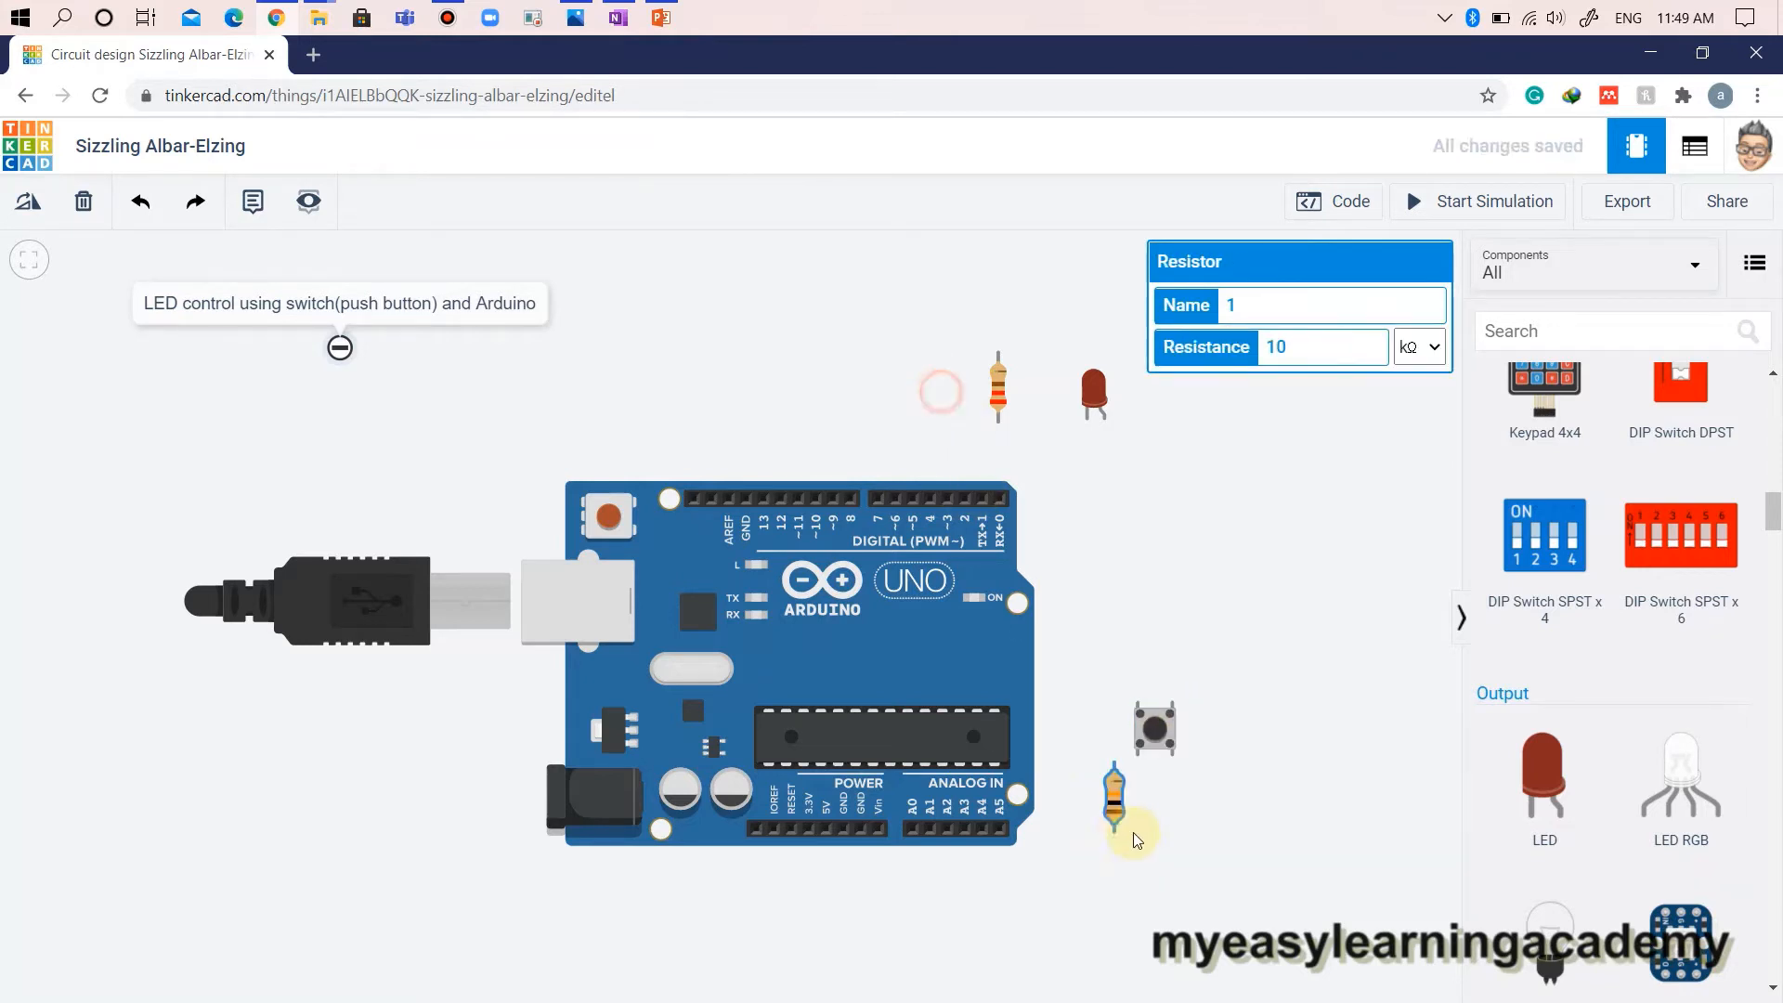
{"action": "left_click_drag", "start_coordinate": [1115, 802], "coordinate": [1132, 830]}
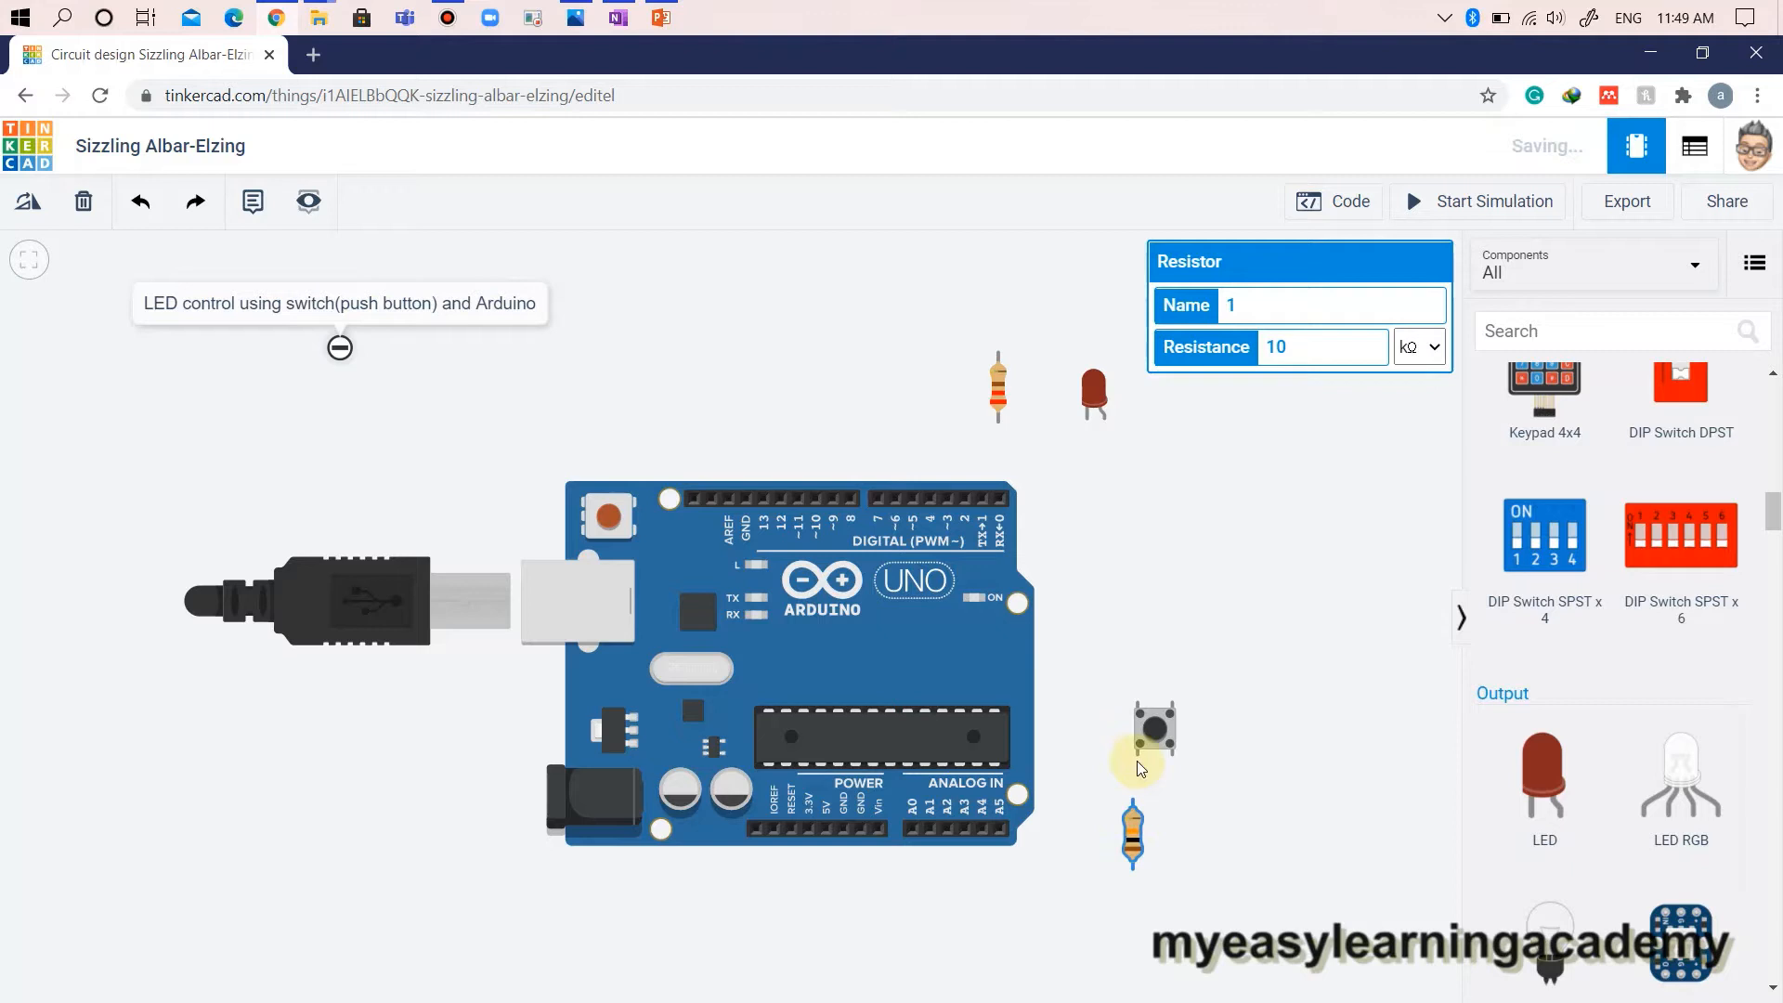
Wire the pushbutton to the resistor with a black wire, and the resistor to GND.
{"action": "left_click", "coordinate": [1150, 728]}
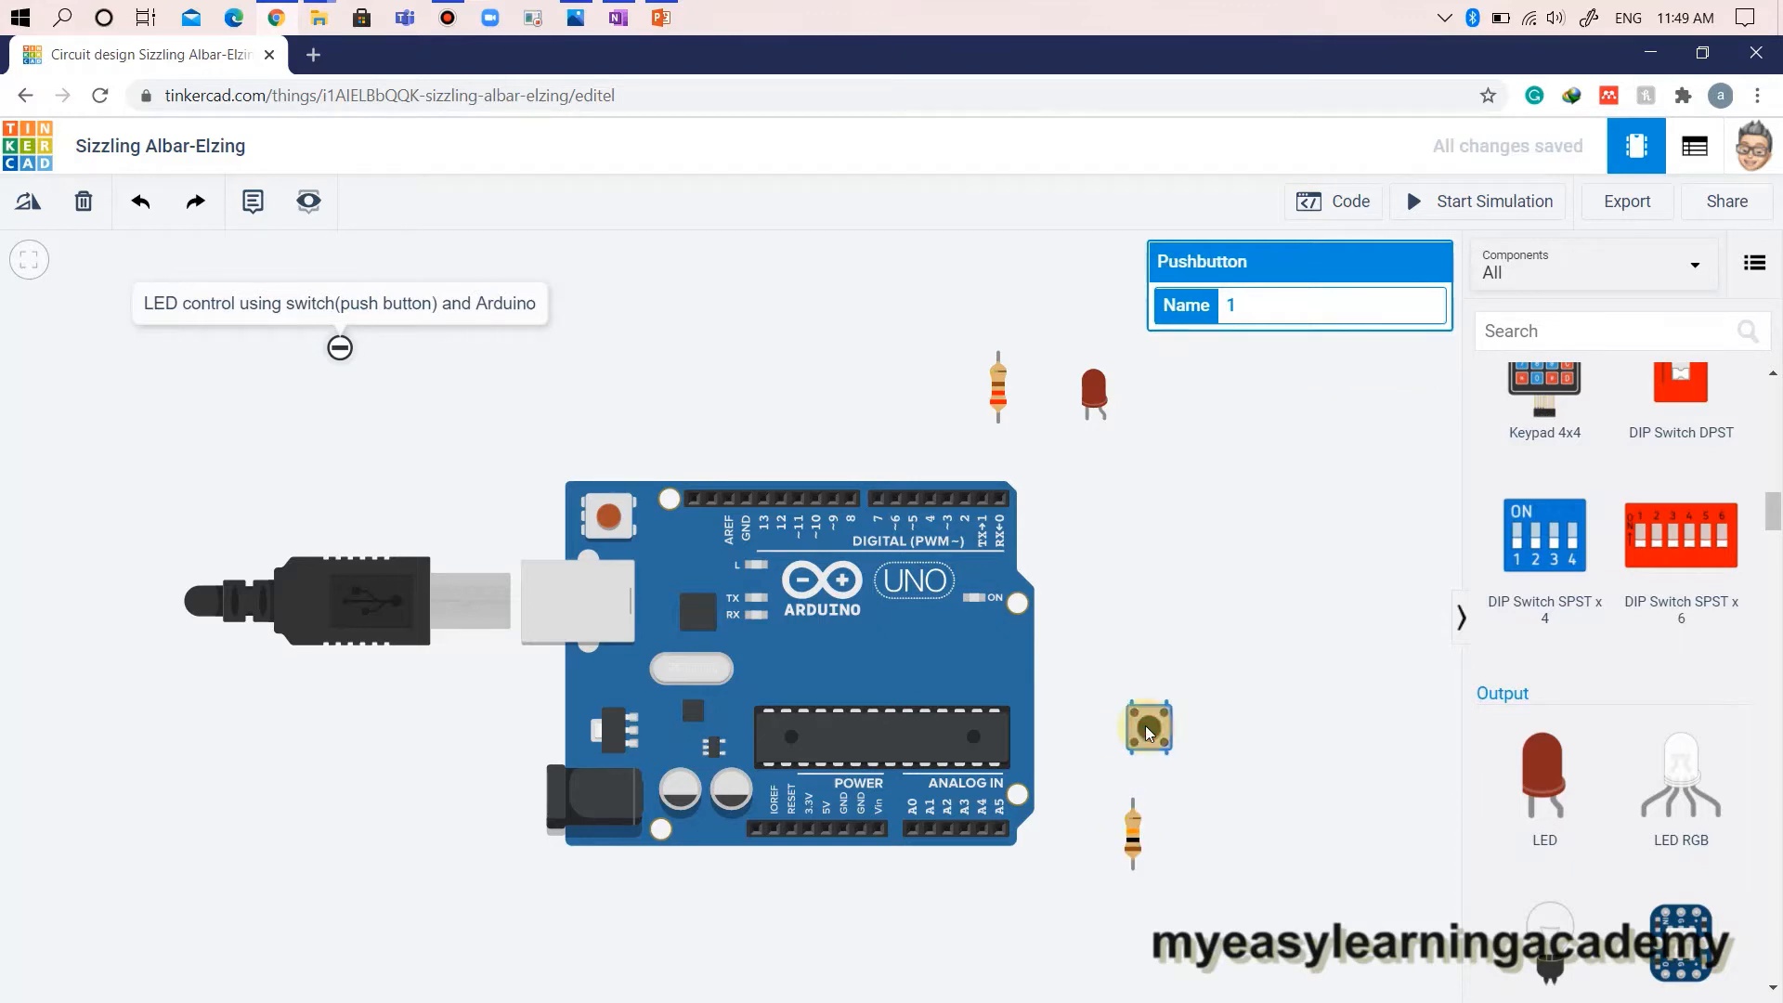
{"action": "left_click_drag", "start_coordinate": [1149, 750], "coordinate": [1132, 831]}
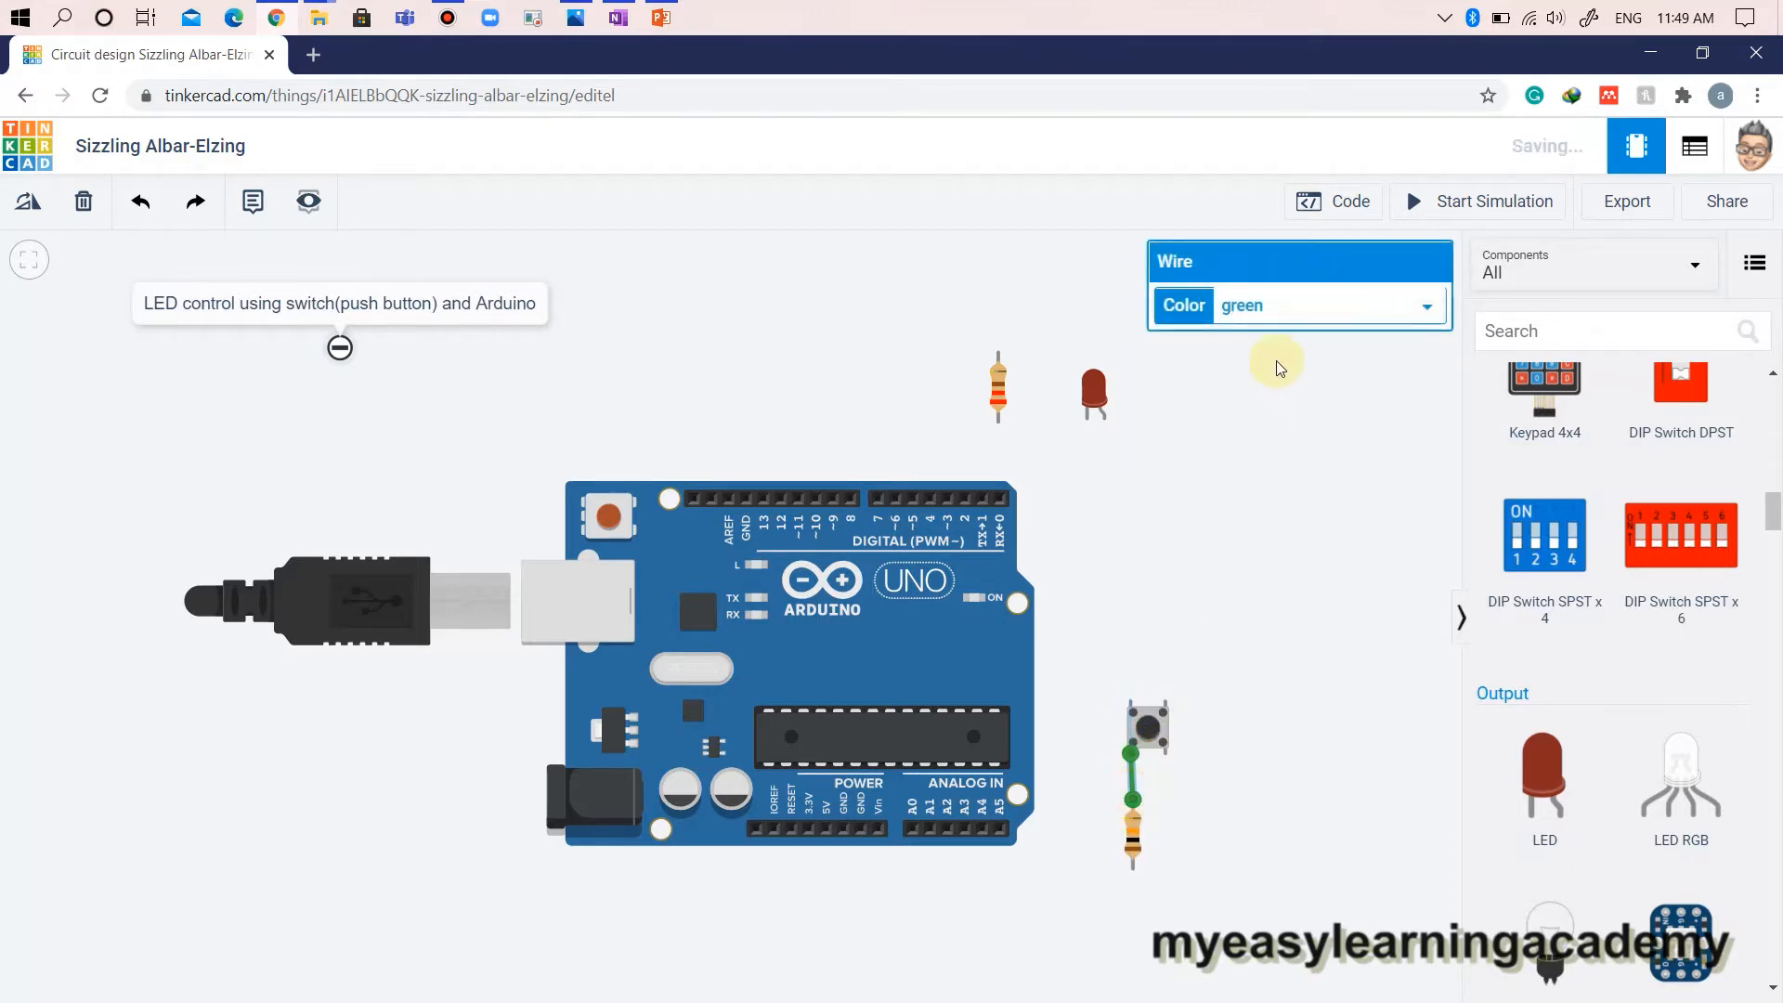
{"action": "left_click", "coordinate": [1242, 305]}
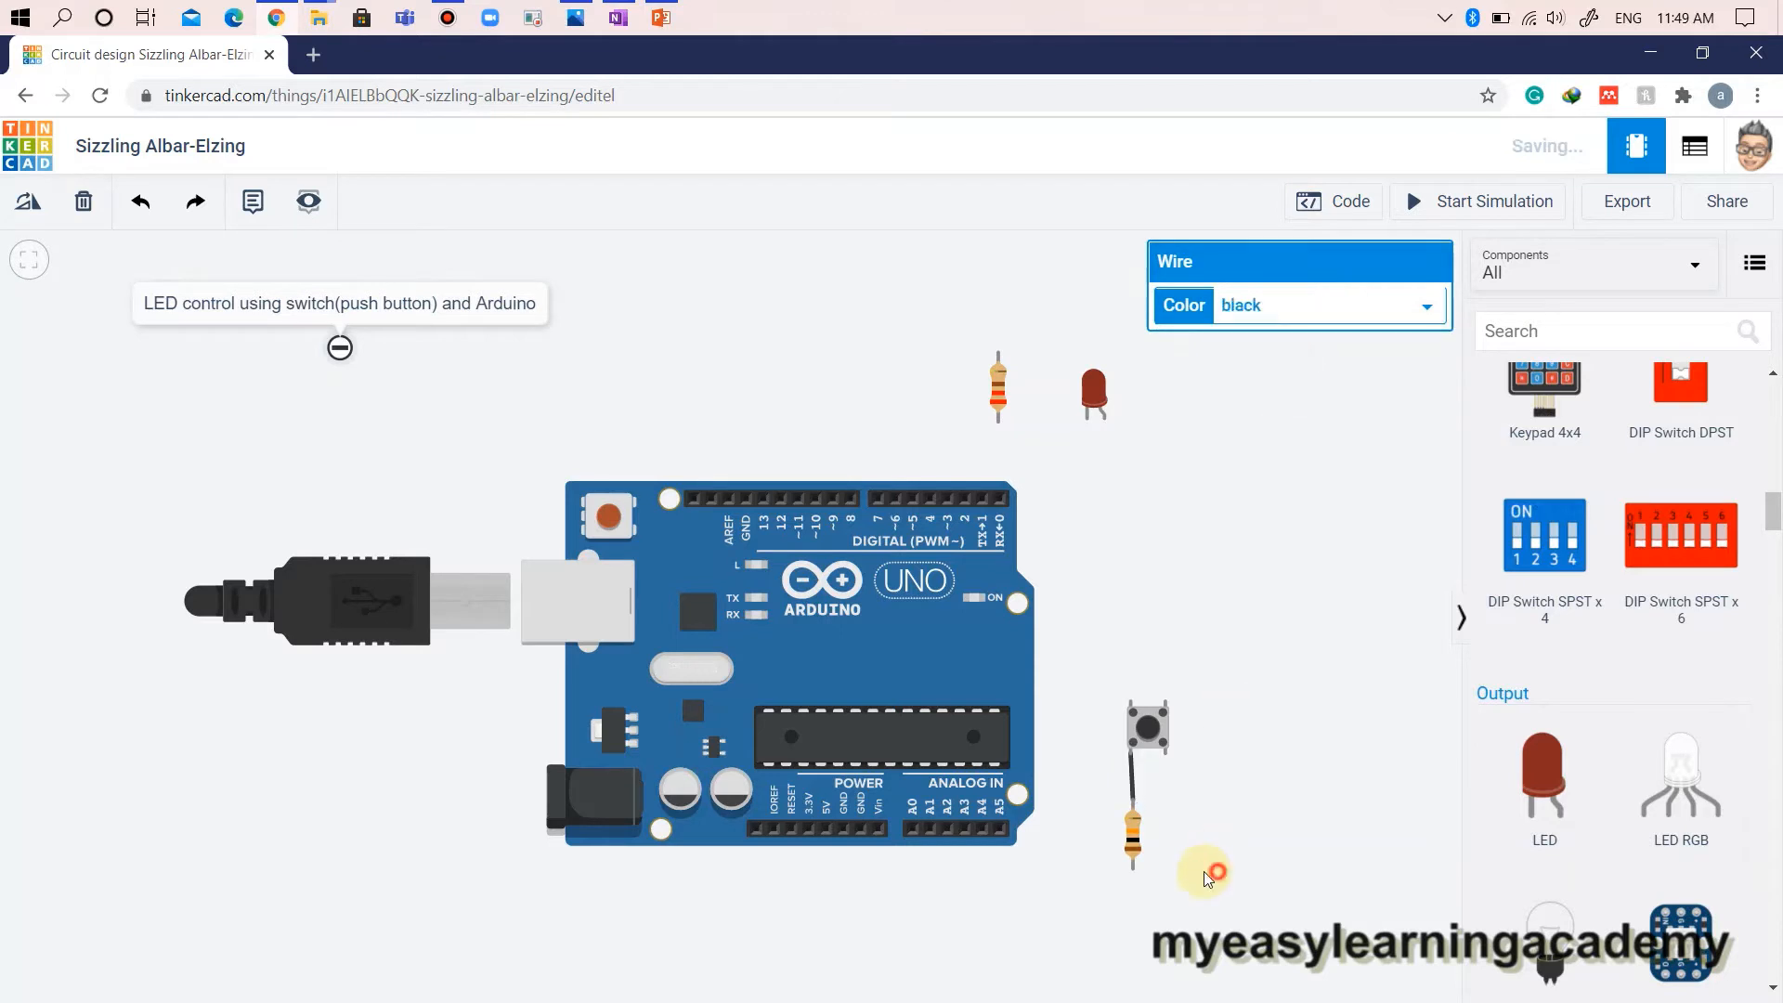
{"action": "left_click", "coordinate": [1131, 831]}
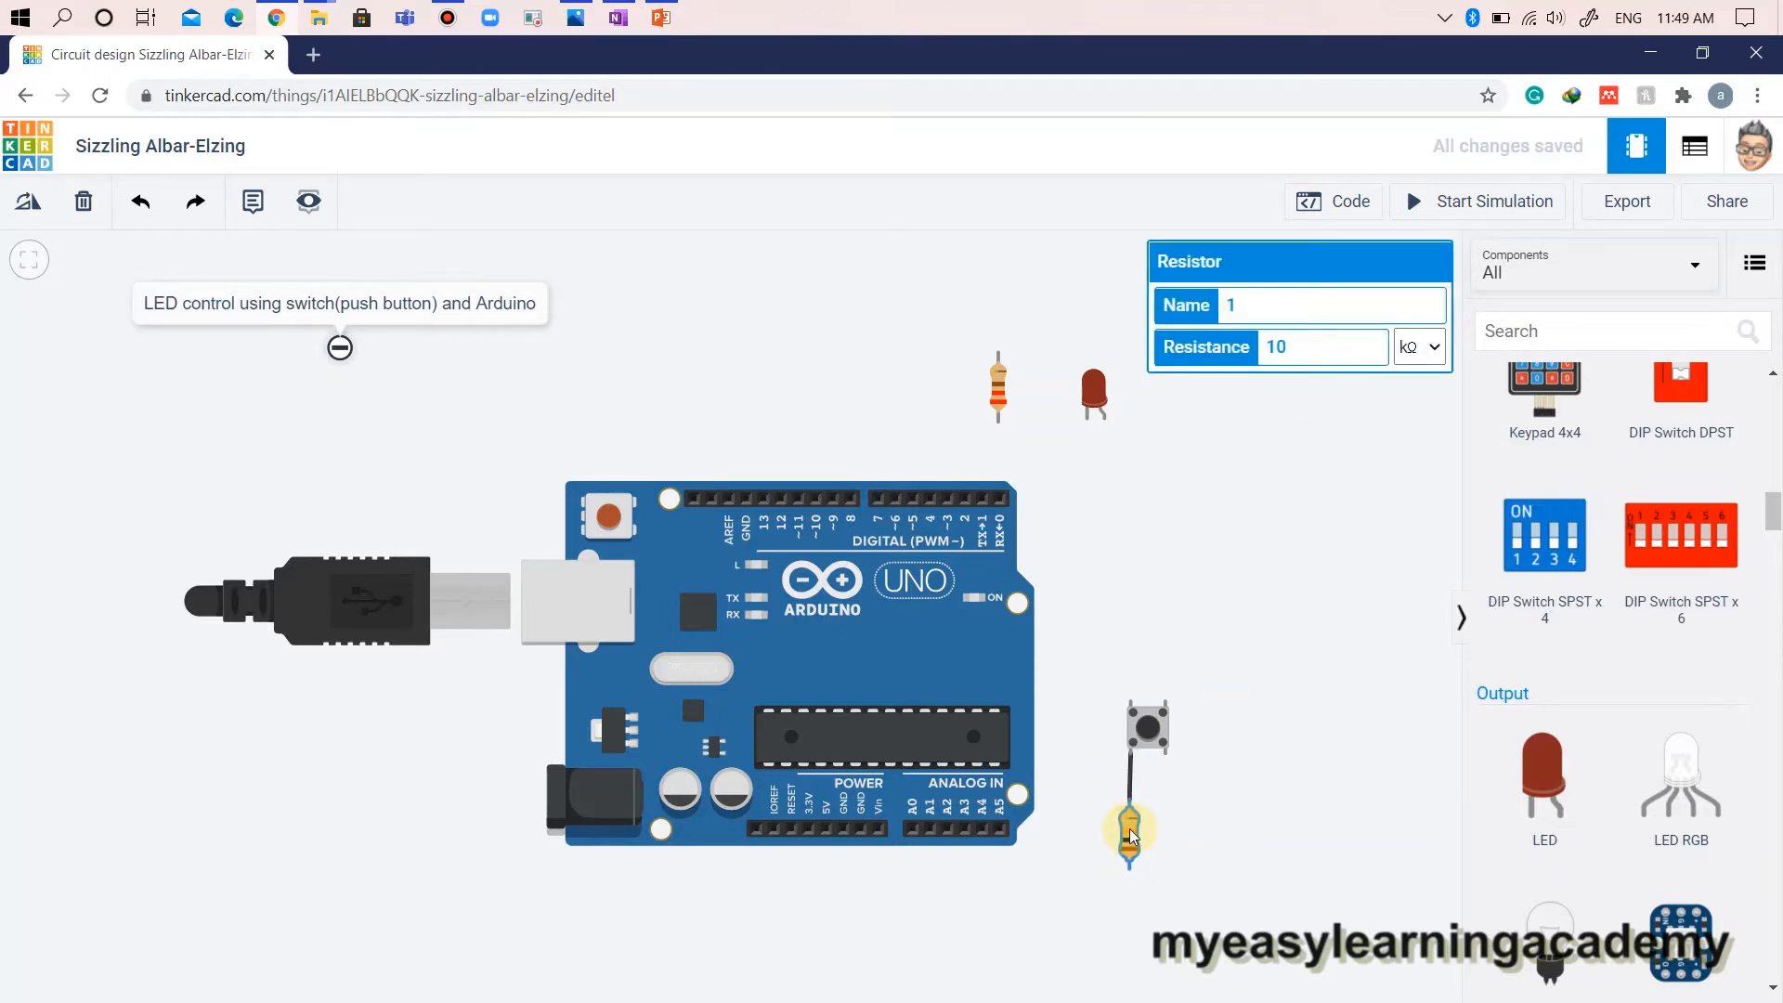
{"action": "left_click_drag", "start_coordinate": [1130, 830], "coordinate": [1135, 858]}
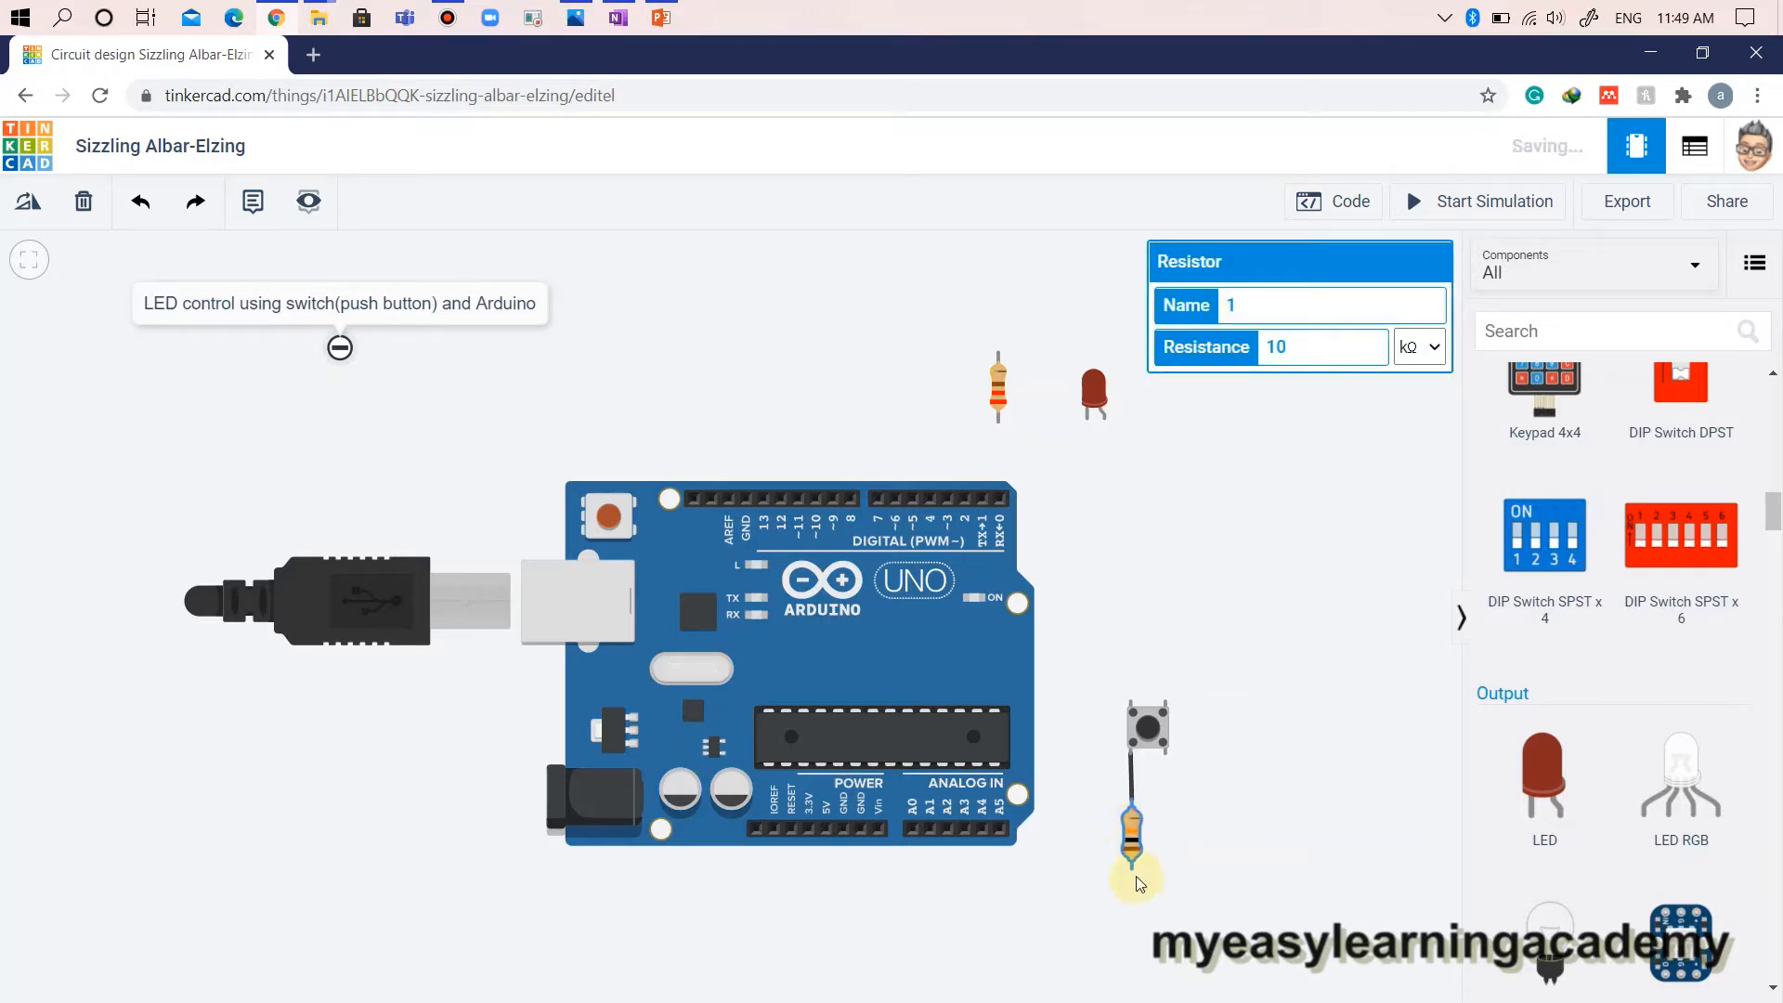
{"action": "left_click_drag", "start_coordinate": [1134, 840], "coordinate": [836, 897]}
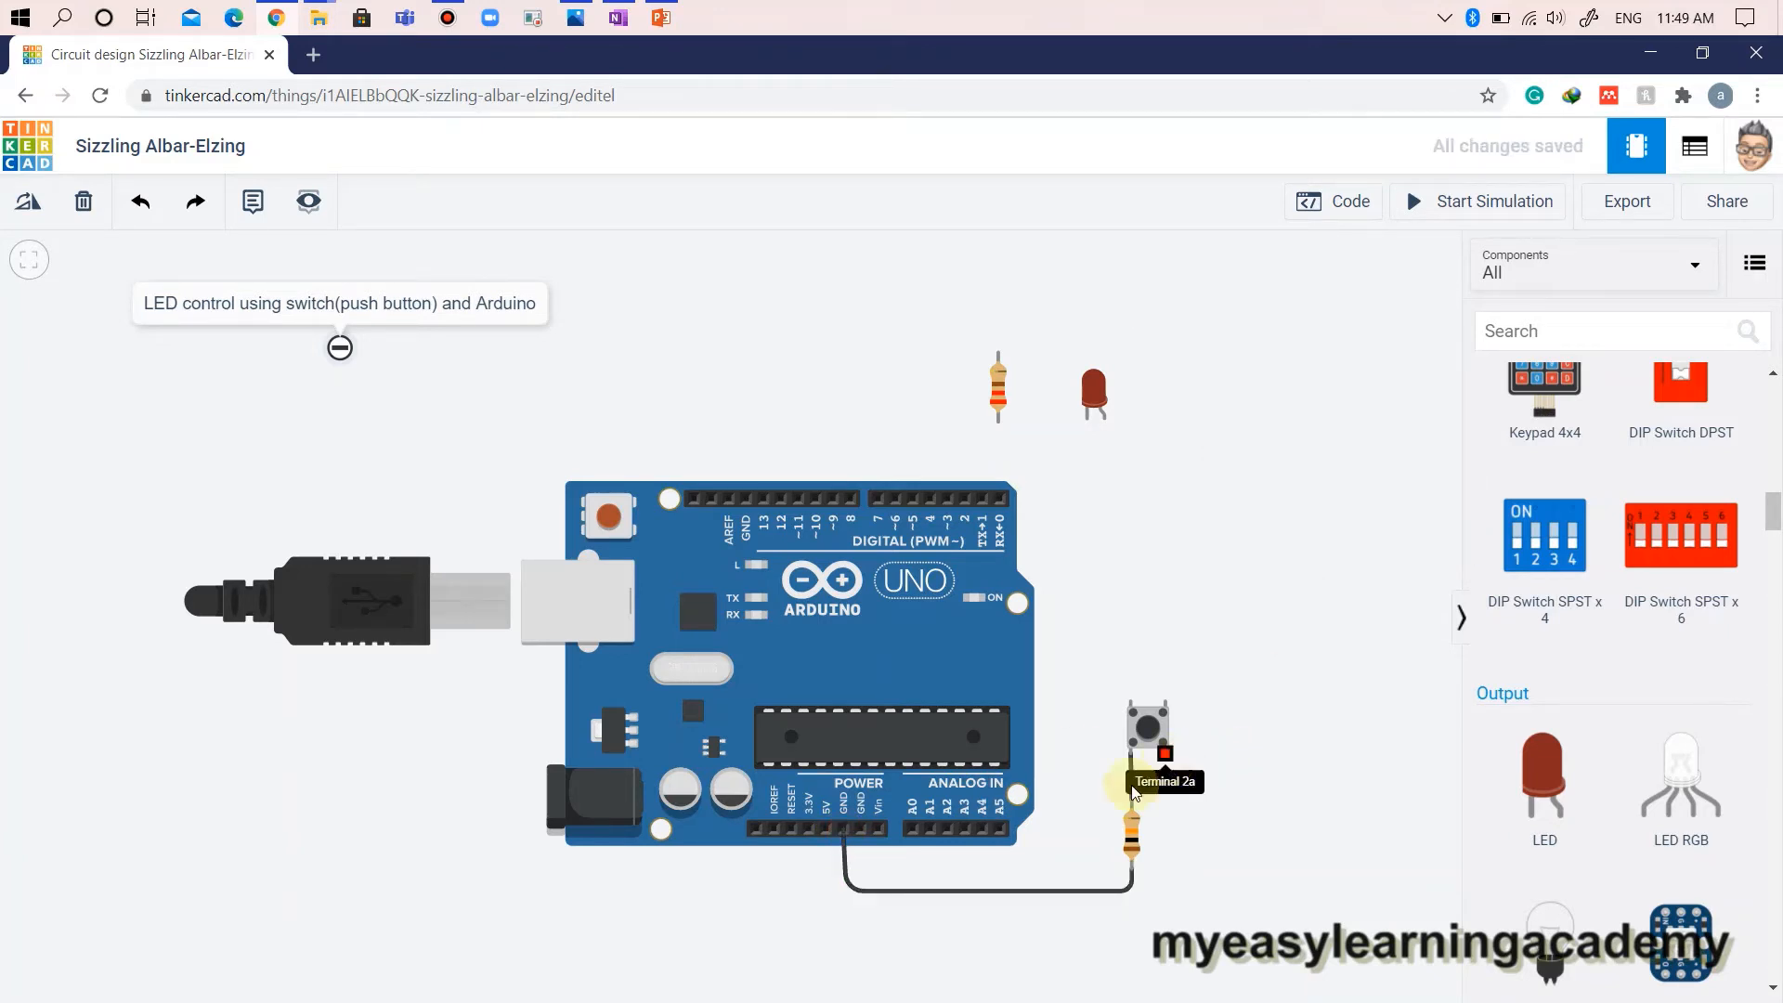
Connect the pushbutton's other leg to the 5V pin with a red wire.
{"action": "left_click_drag", "start_coordinate": [1149, 750], "coordinate": [1165, 903]}
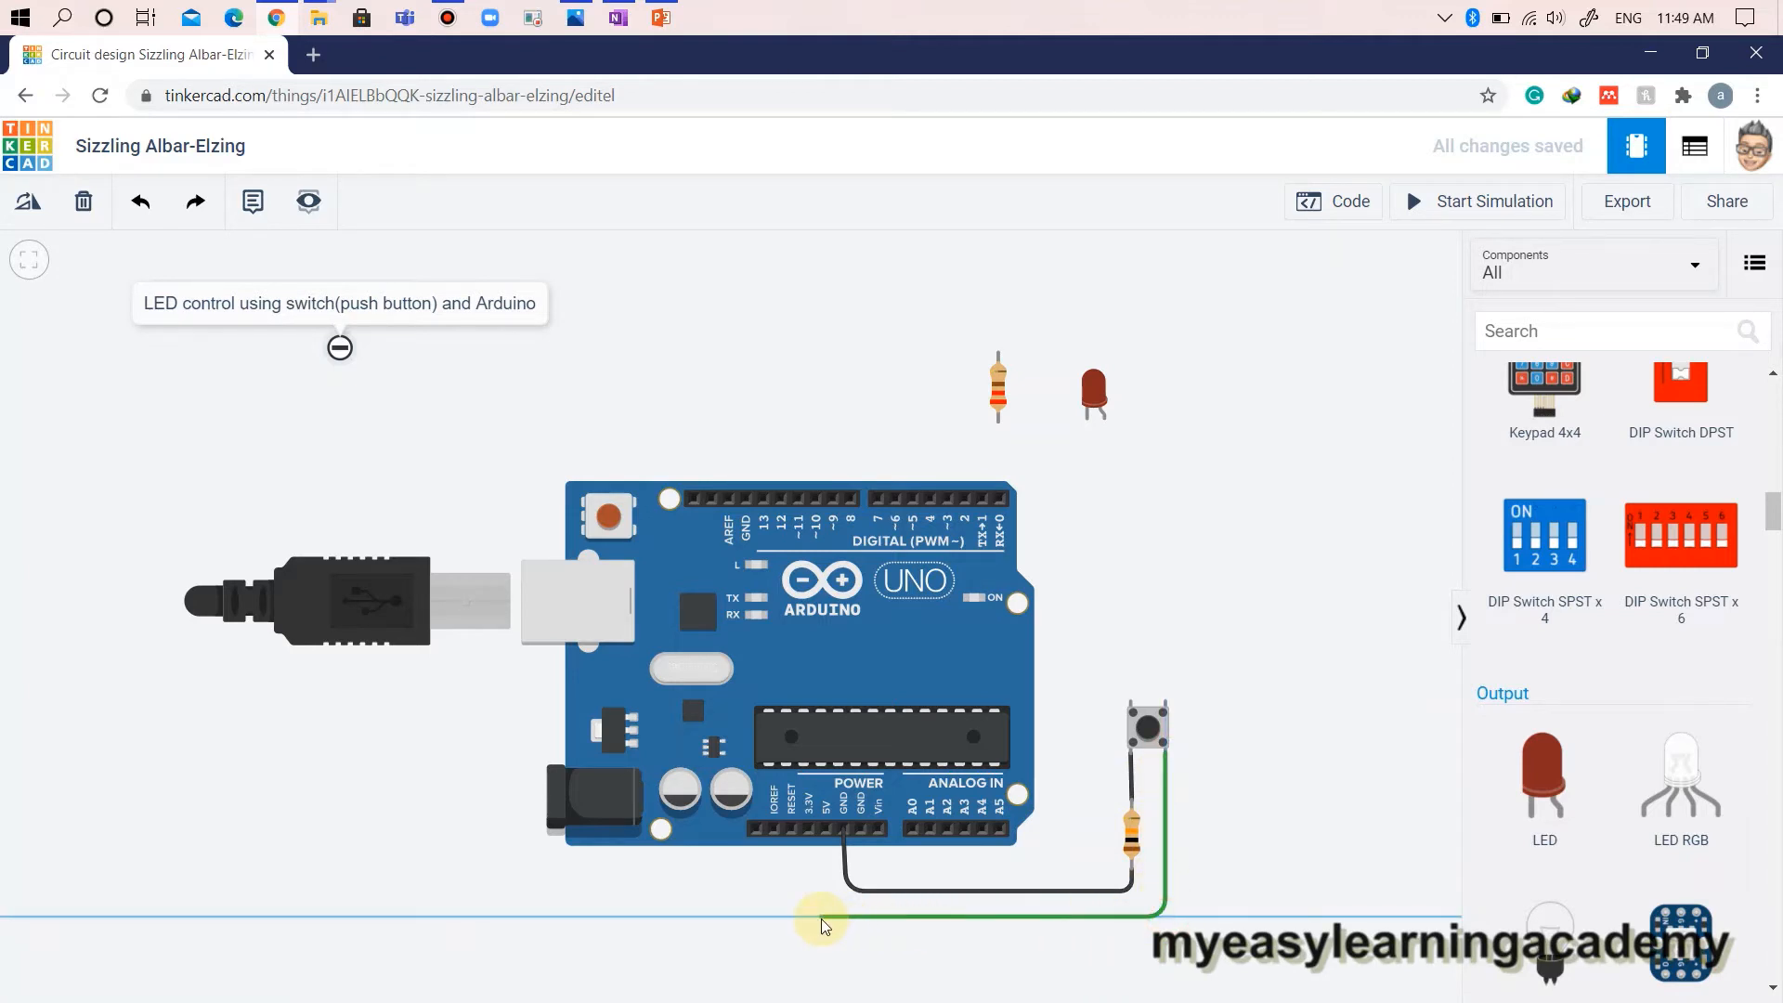
{"action": "left_click_drag", "start_coordinate": [825, 925], "coordinate": [827, 842]}
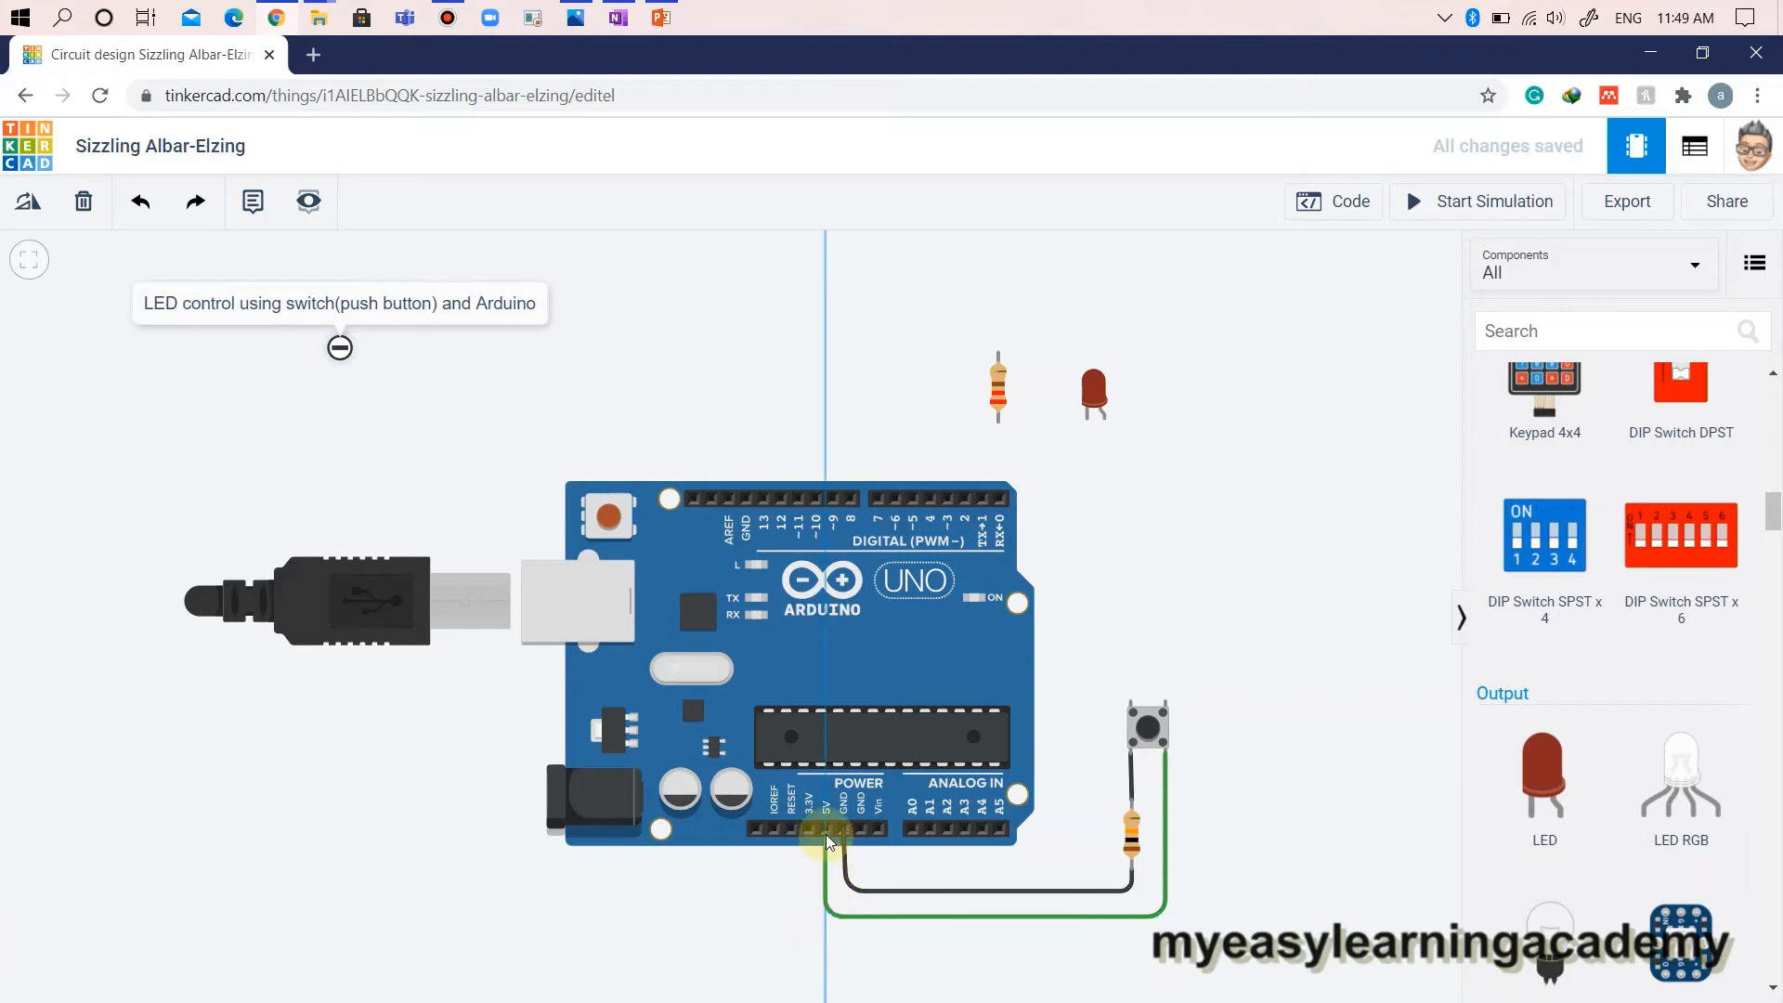
{"action": "left_click", "coordinate": [1425, 305]}
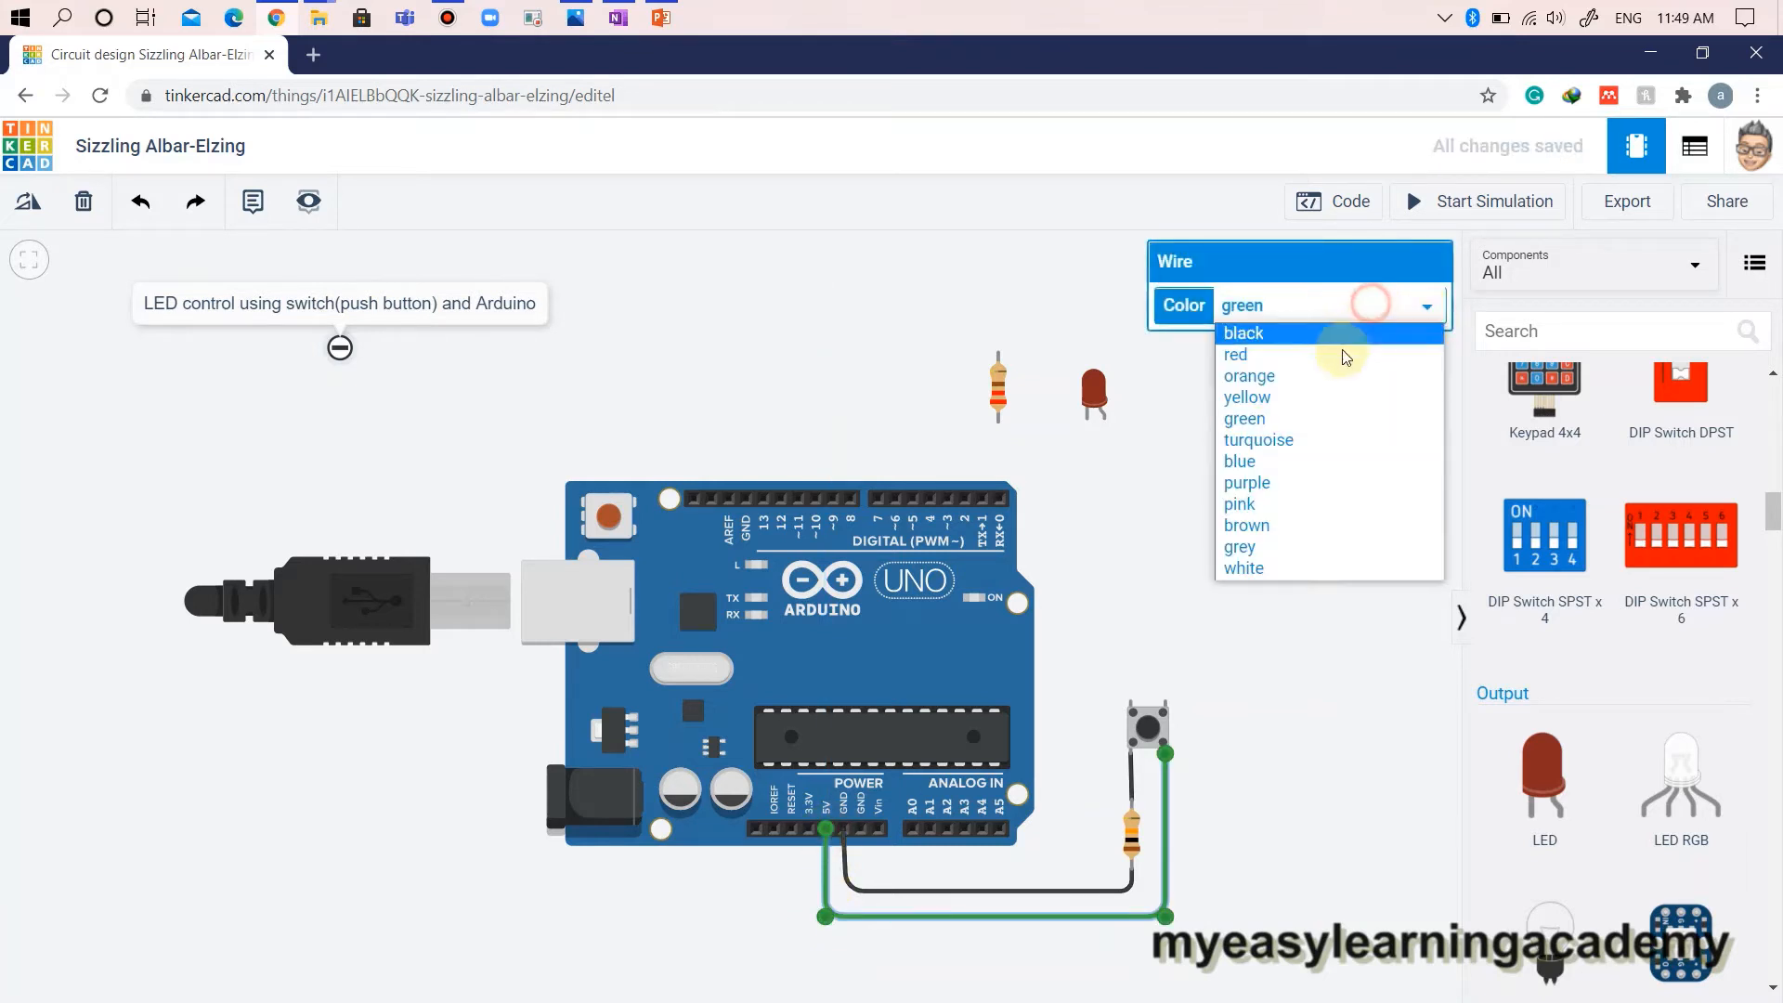
{"action": "left_click", "coordinate": [1236, 354]}
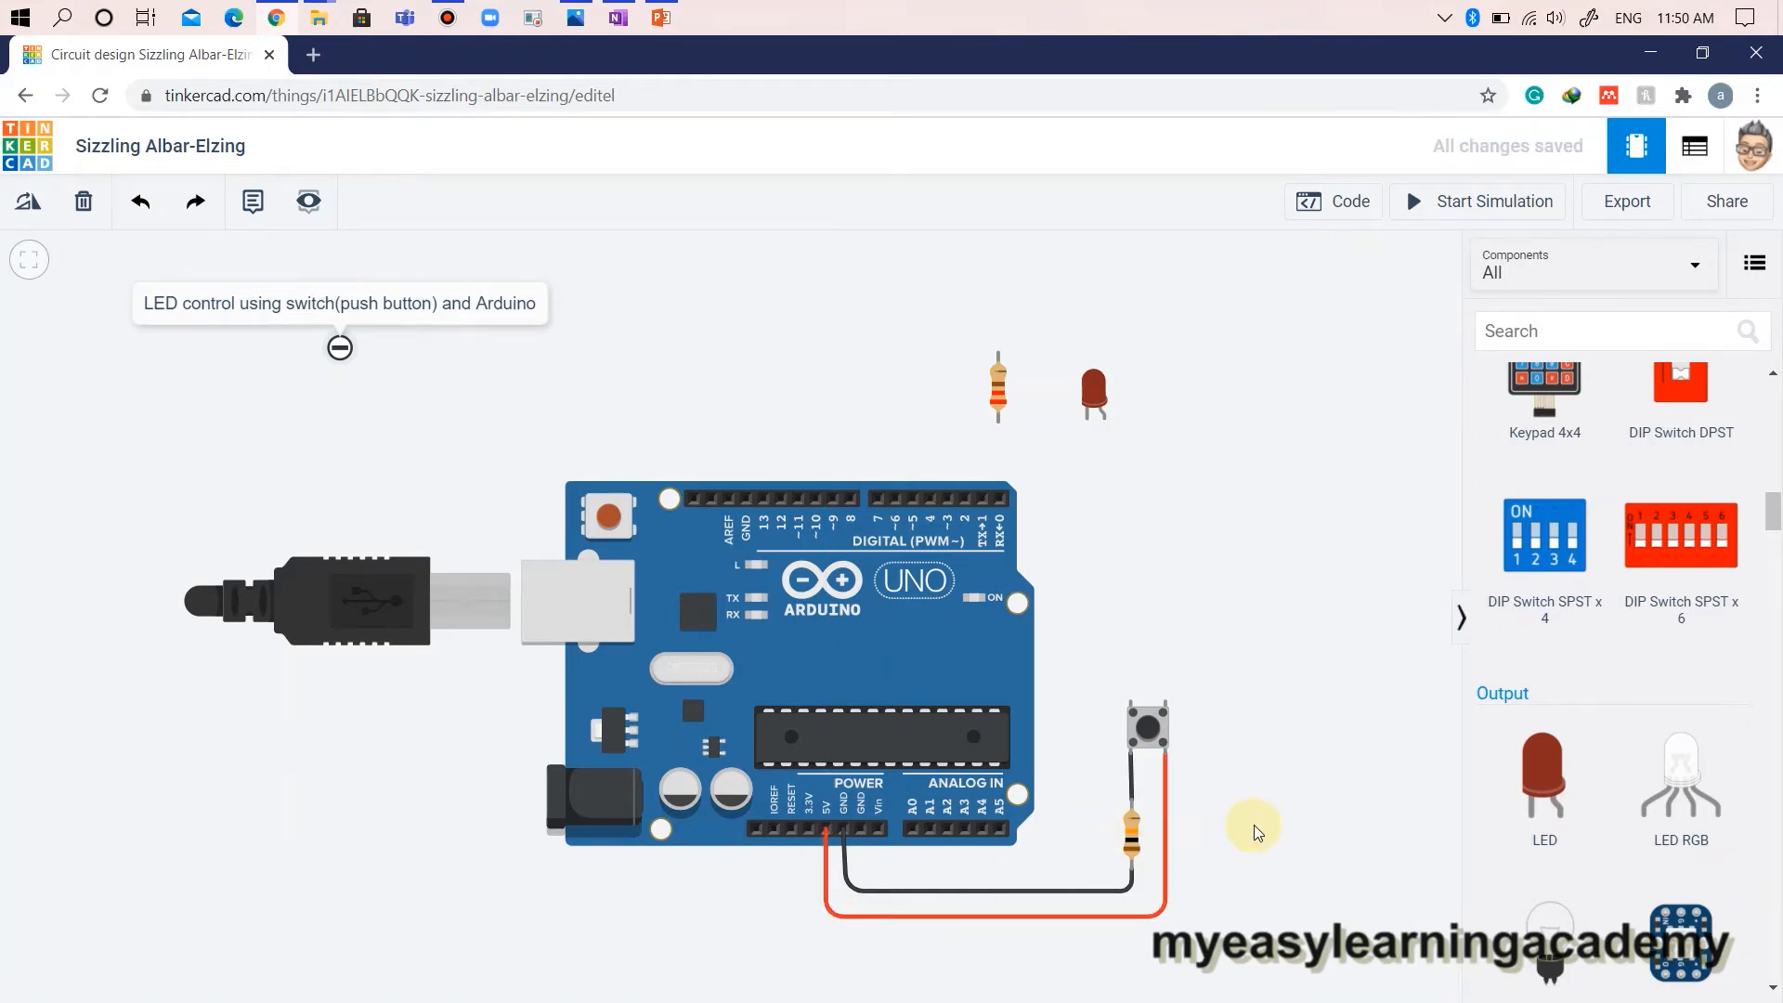
{"action": "mouse_move", "coordinate": [1146, 703]}
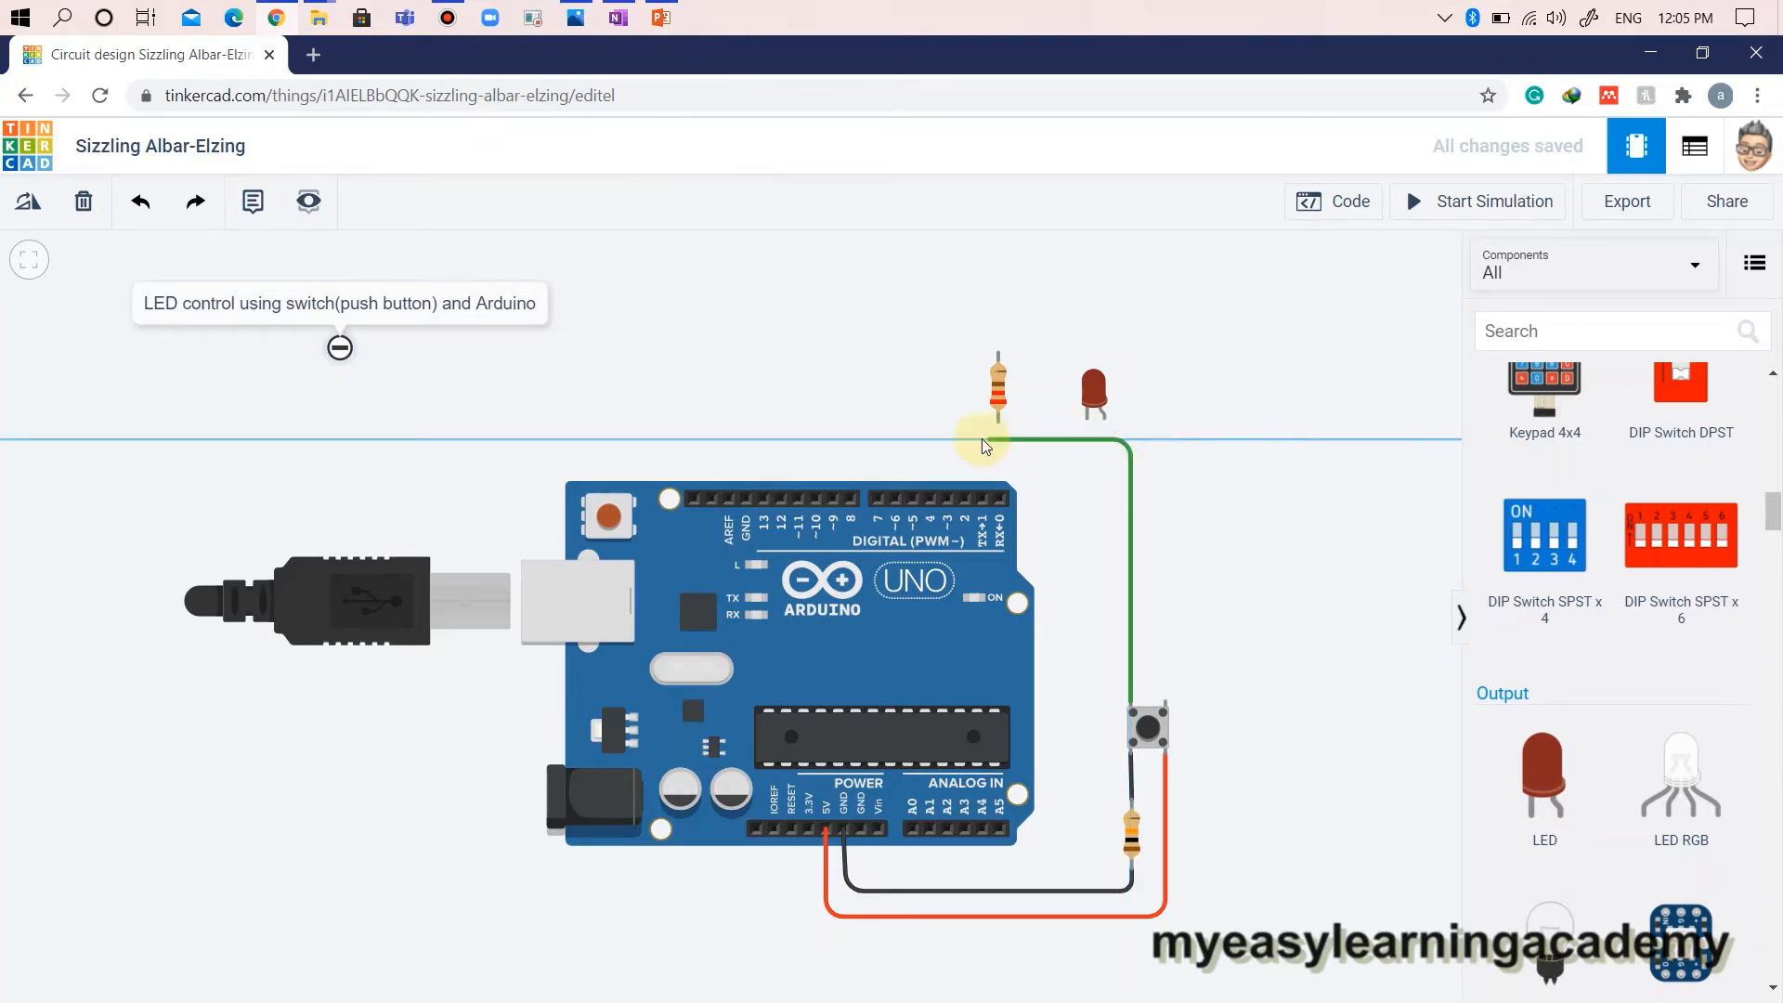
Connect the pushbutton to pin 2 with a blue wire and move the LED above pin 12.
{"action": "left_click_drag", "start_coordinate": [983, 446], "coordinate": [966, 501]}
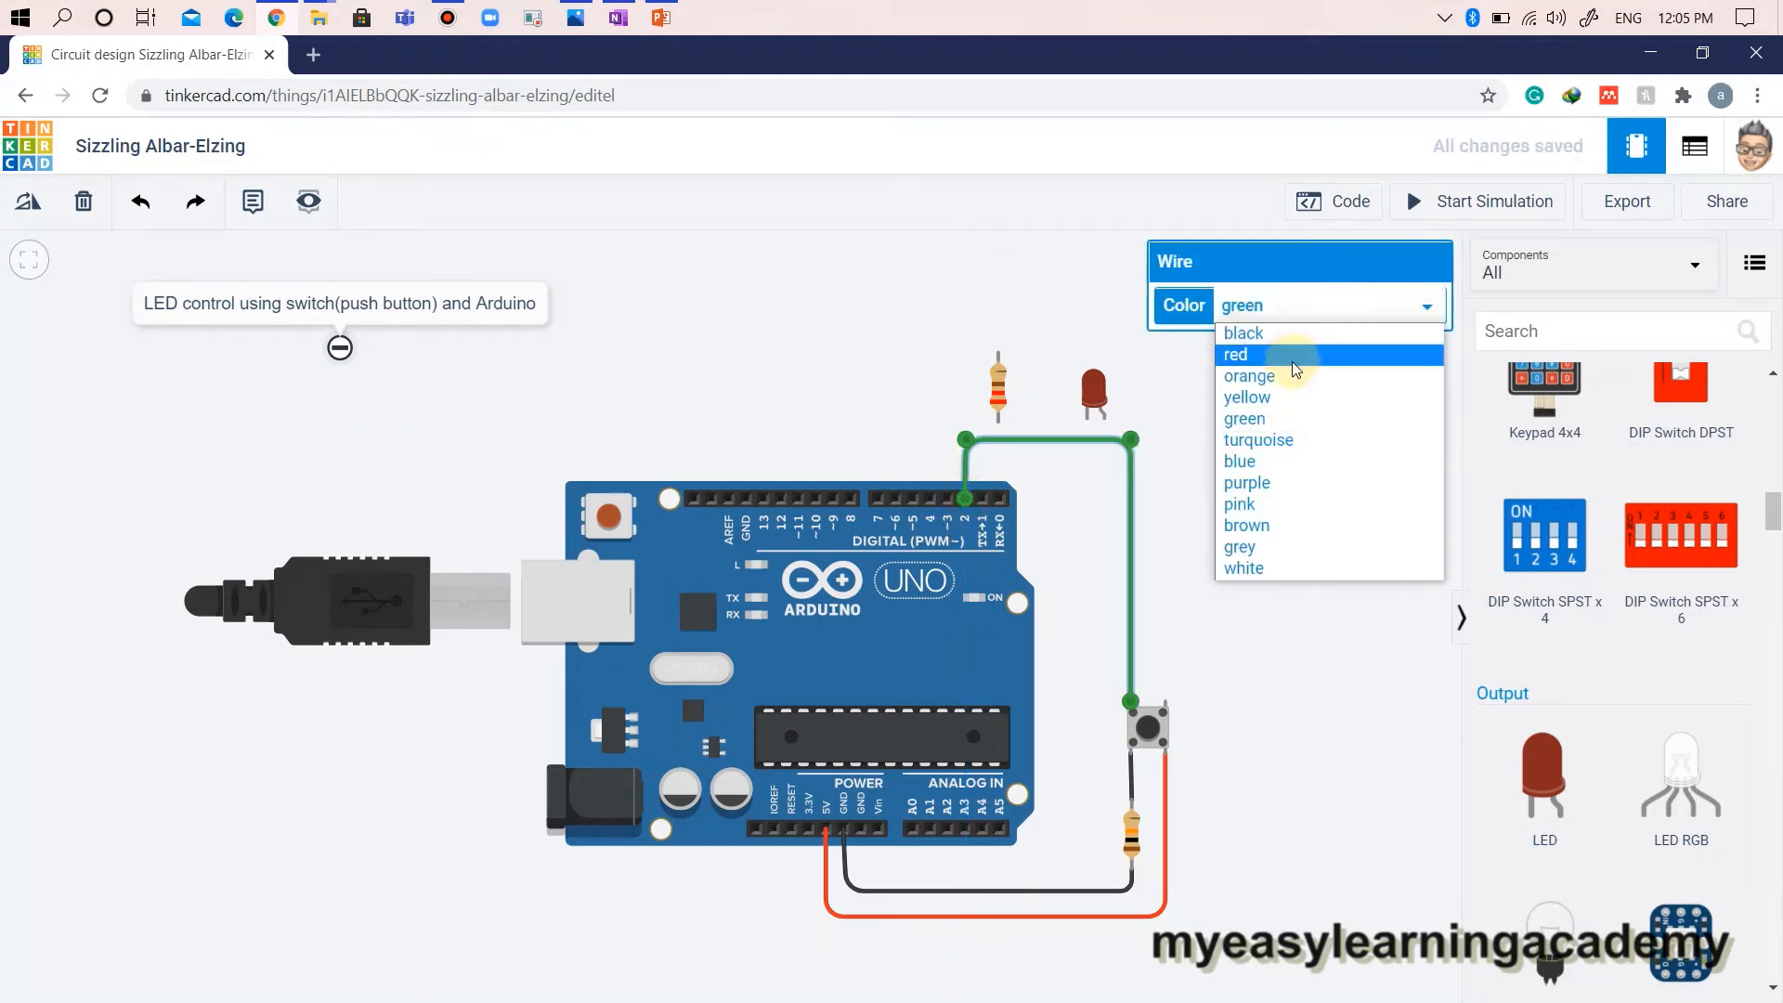
{"action": "left_click", "coordinate": [1238, 461]}
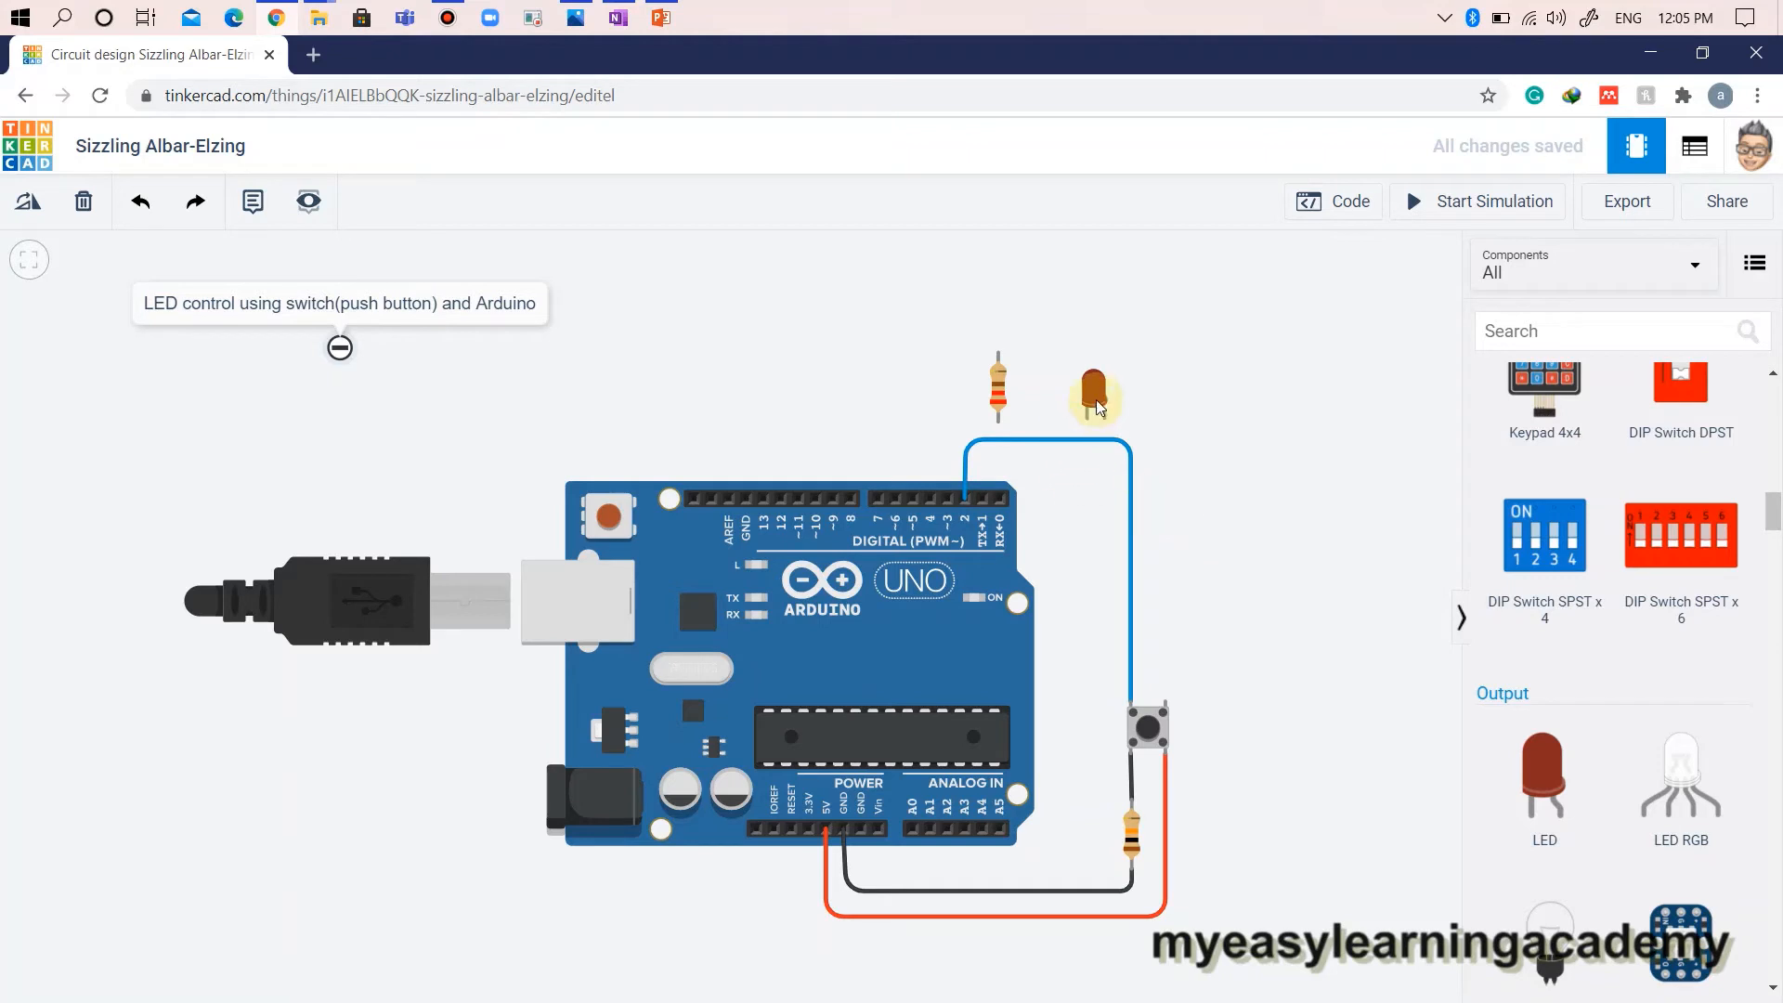
{"action": "left_click_drag", "start_coordinate": [1095, 398], "coordinate": [761, 398]}
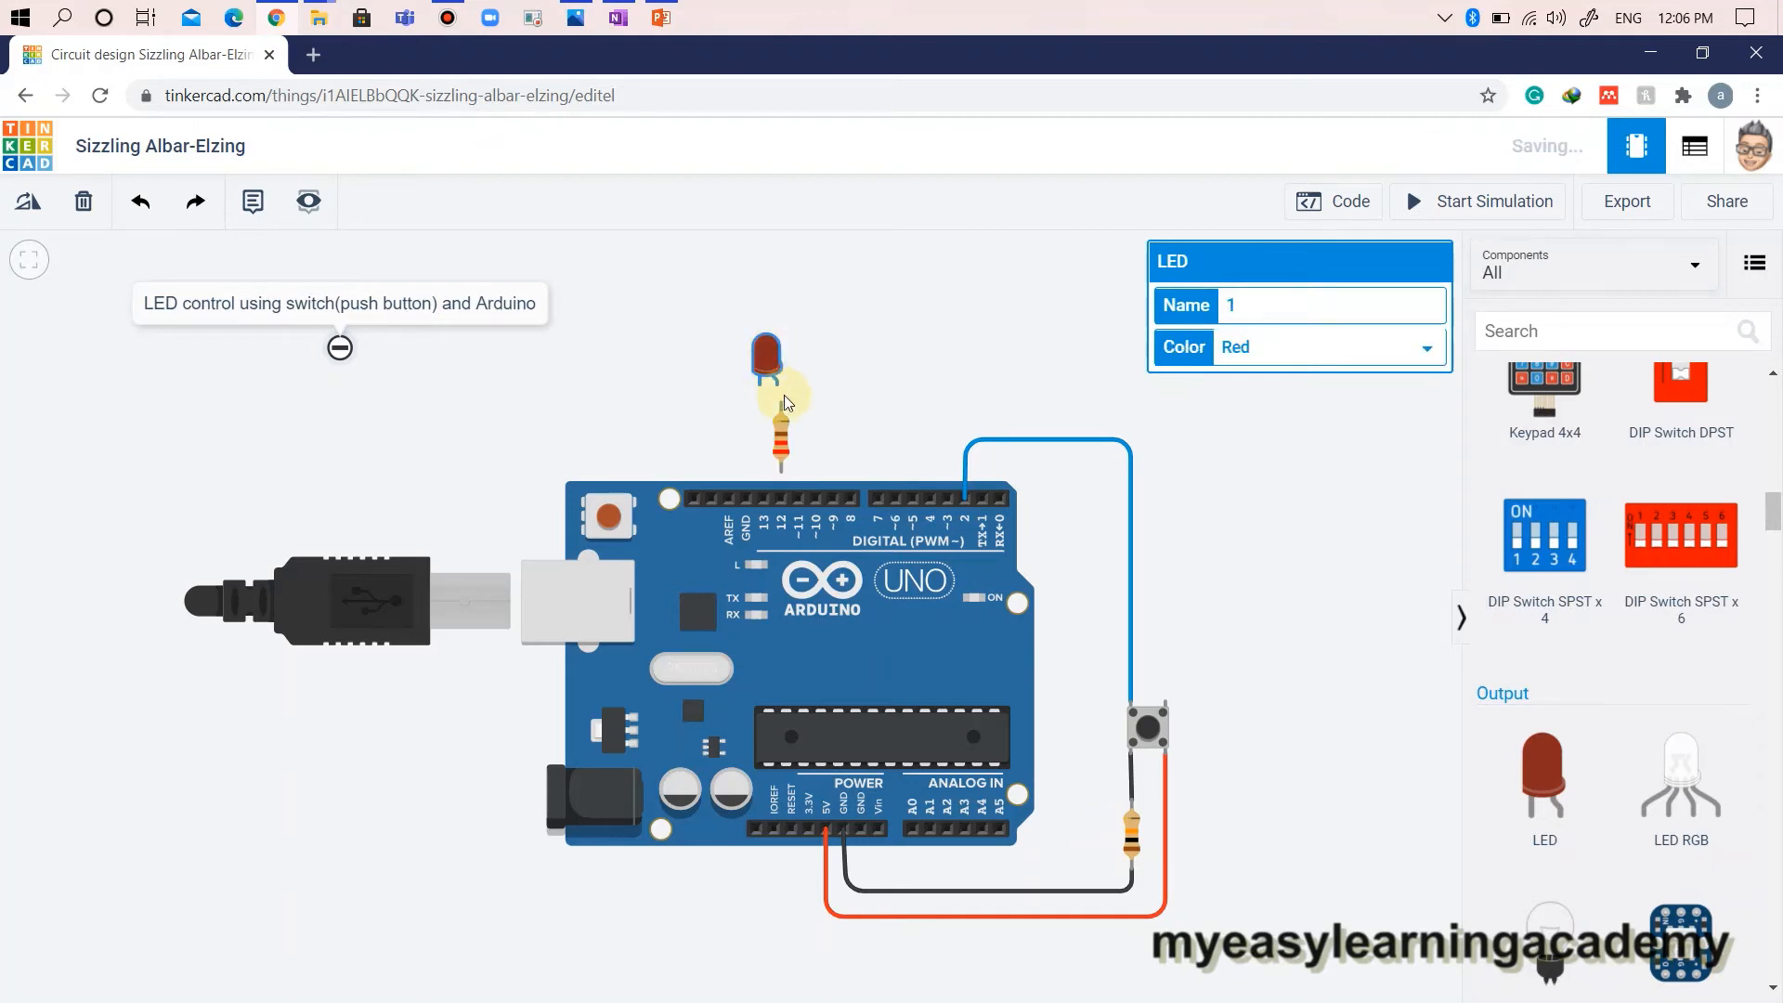
Wire the resistor to pin 12 and the LED to GND, then open the blocks code editor.
{"action": "left_click", "coordinate": [781, 426]}
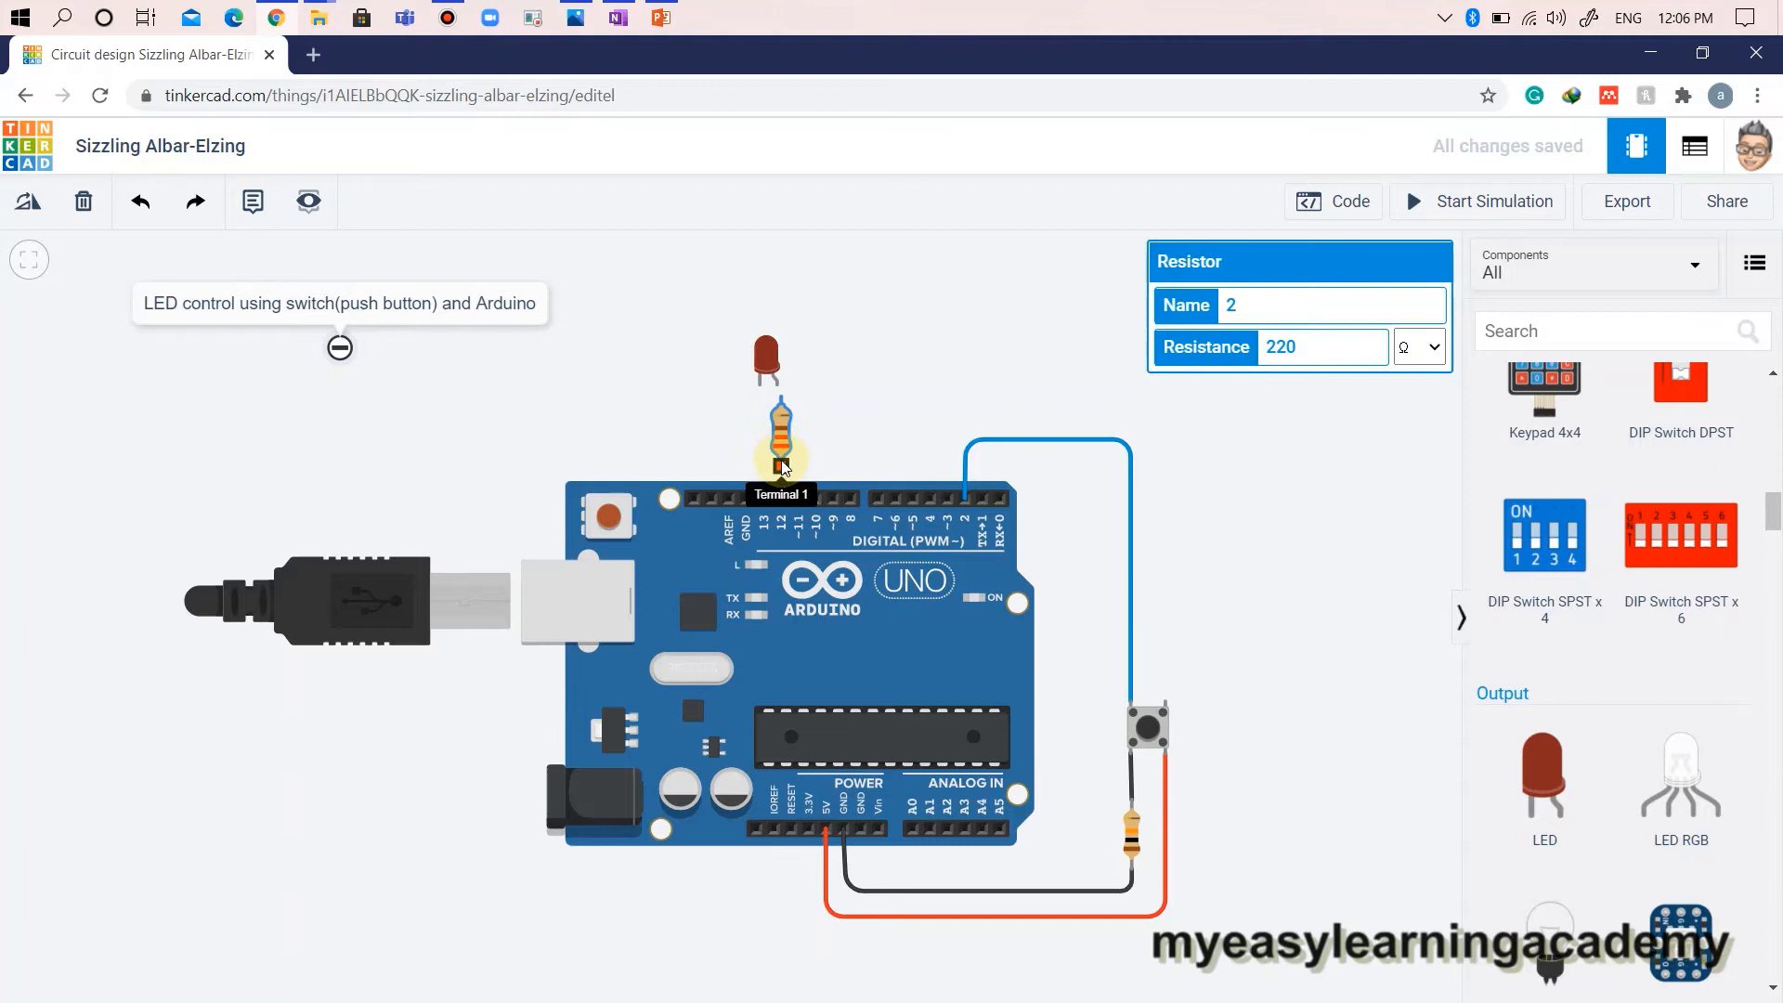
{"action": "left_click", "coordinate": [780, 466]}
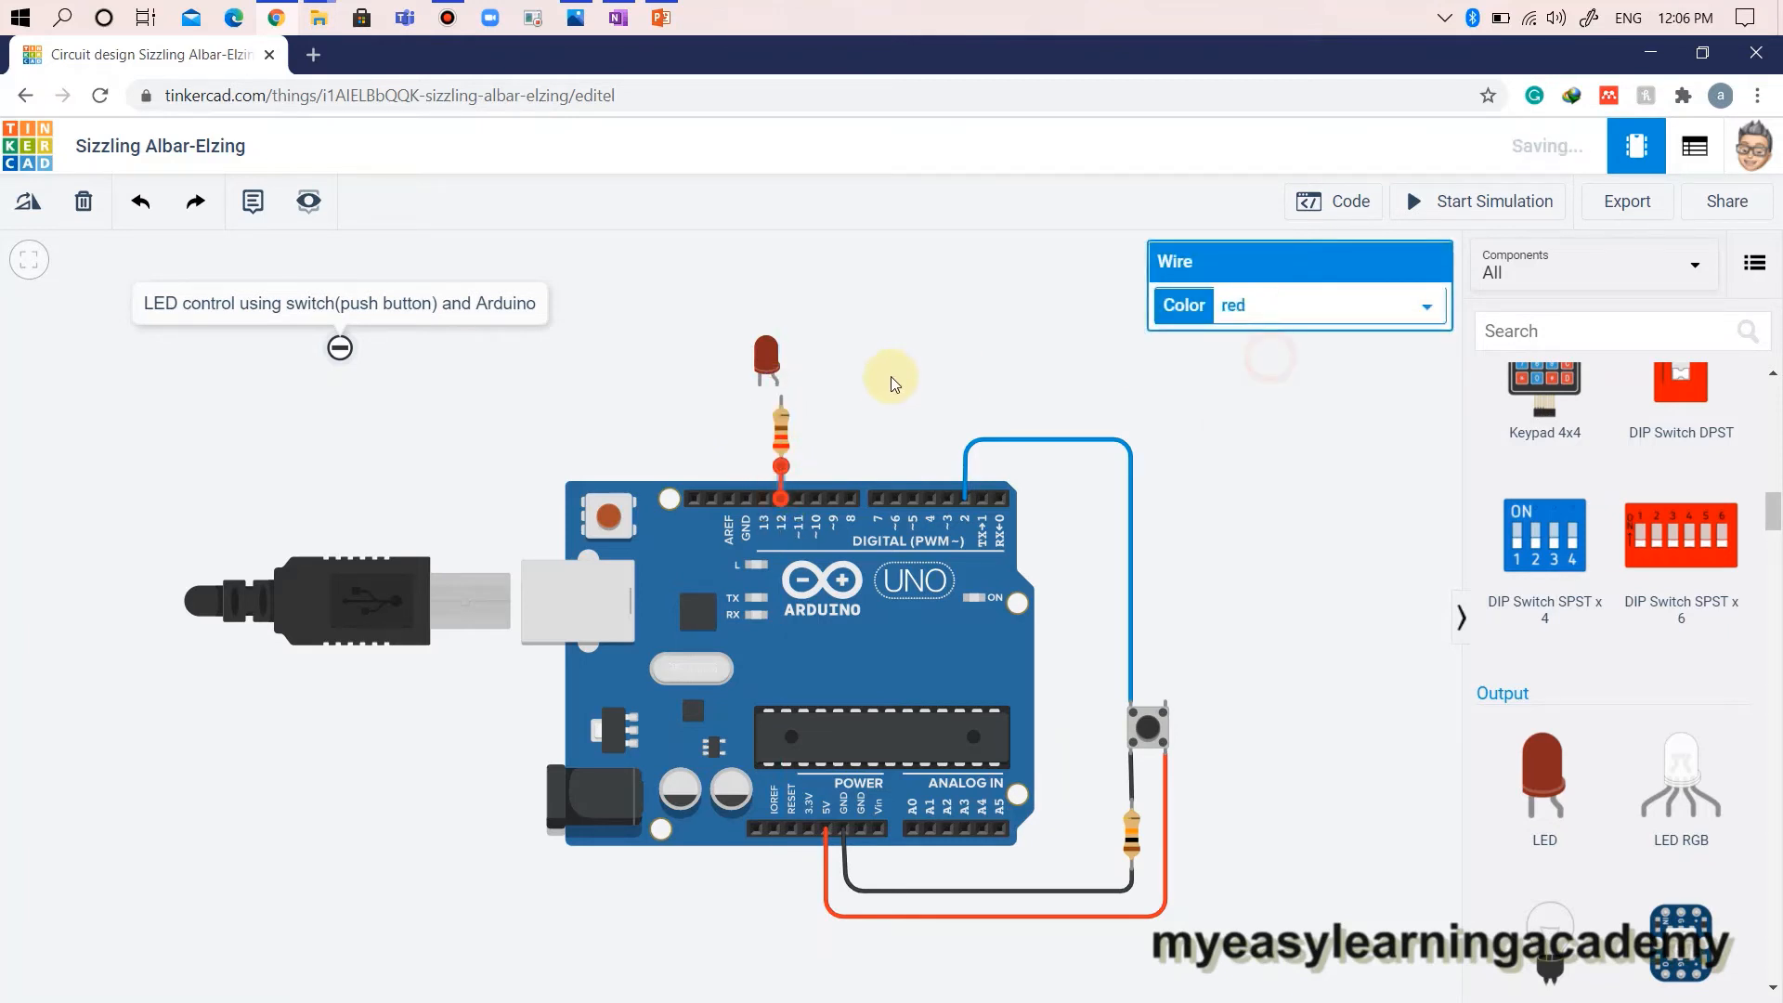
{"action": "left_click", "coordinate": [779, 386]}
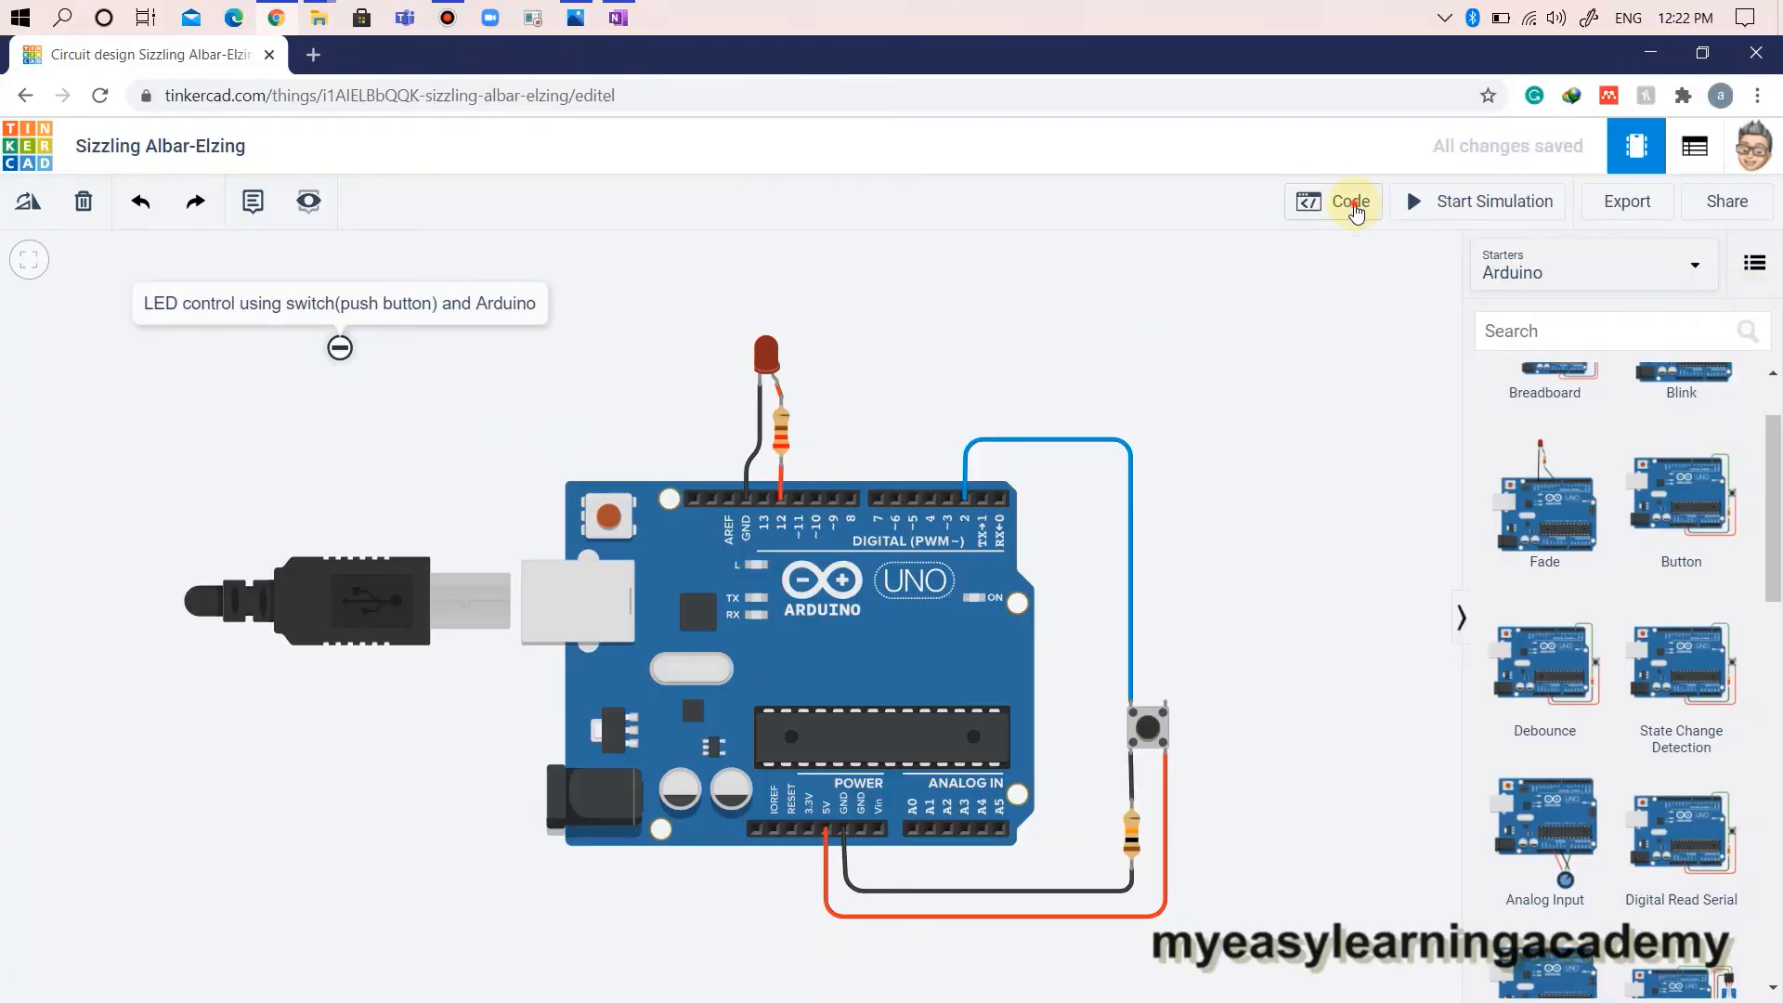
{"action": "left_click", "coordinate": [1348, 202]}
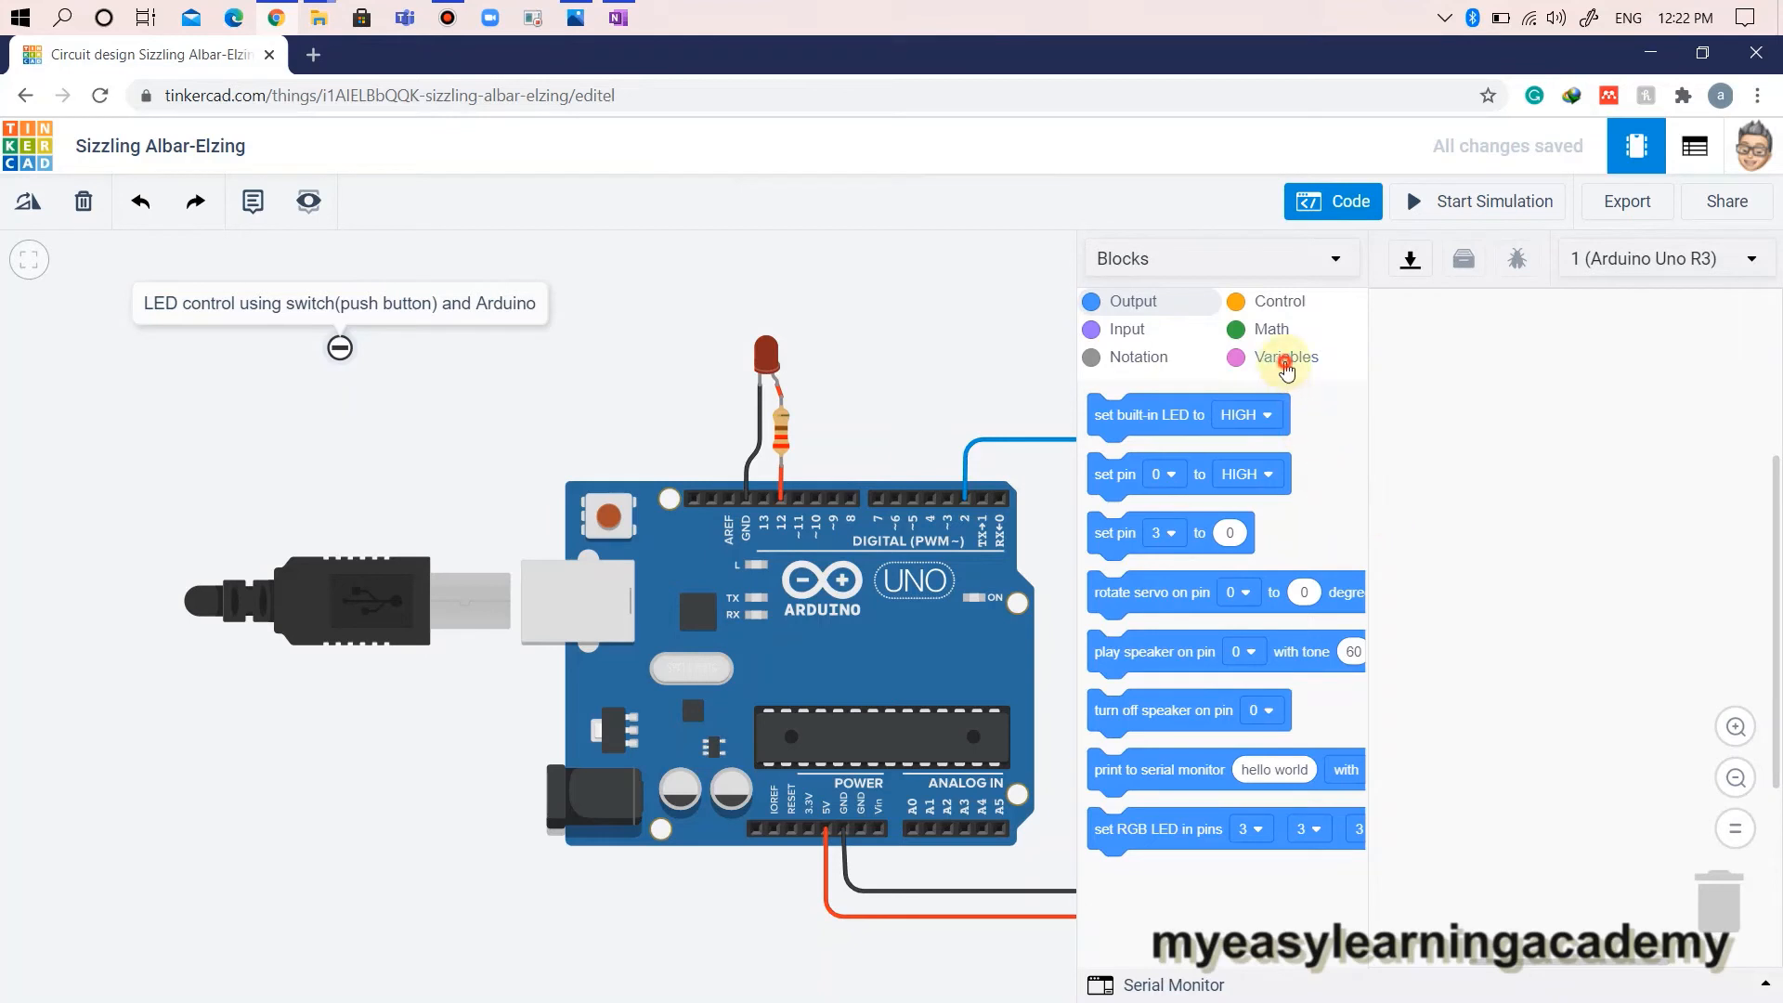
{"action": "left_click", "coordinate": [1282, 356]}
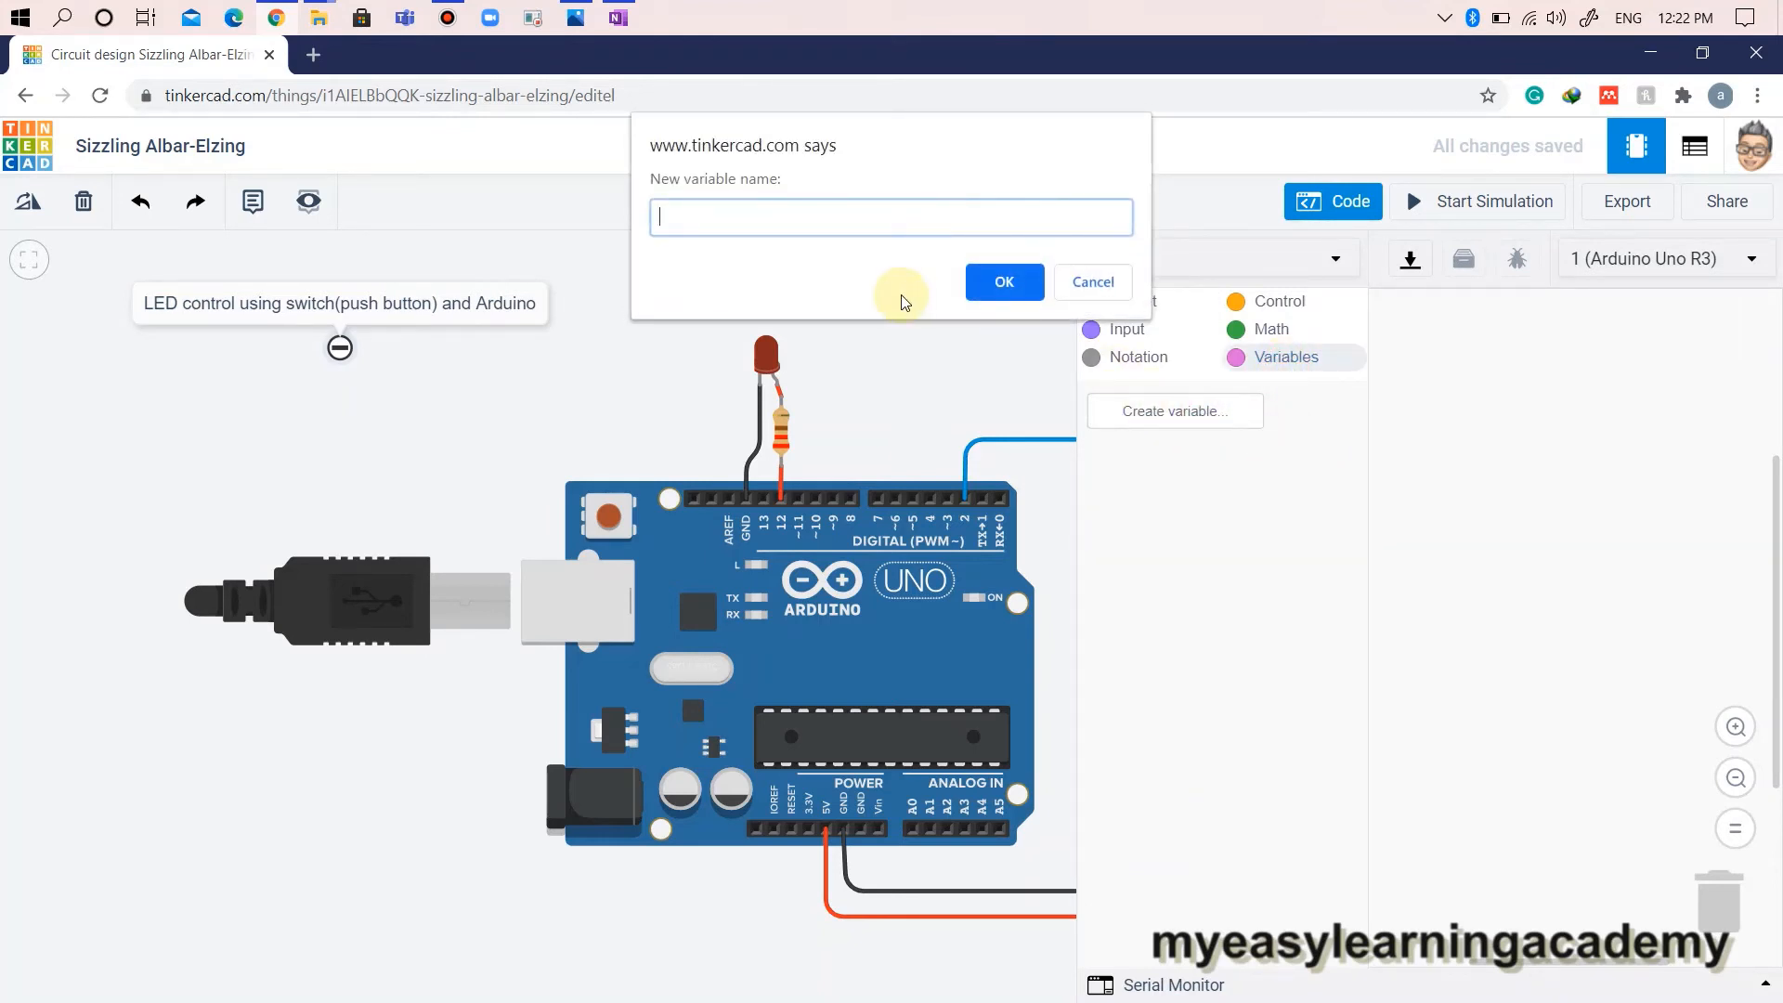
Create a variable named buttonState.
{"action": "type", "text": "buttonState"}
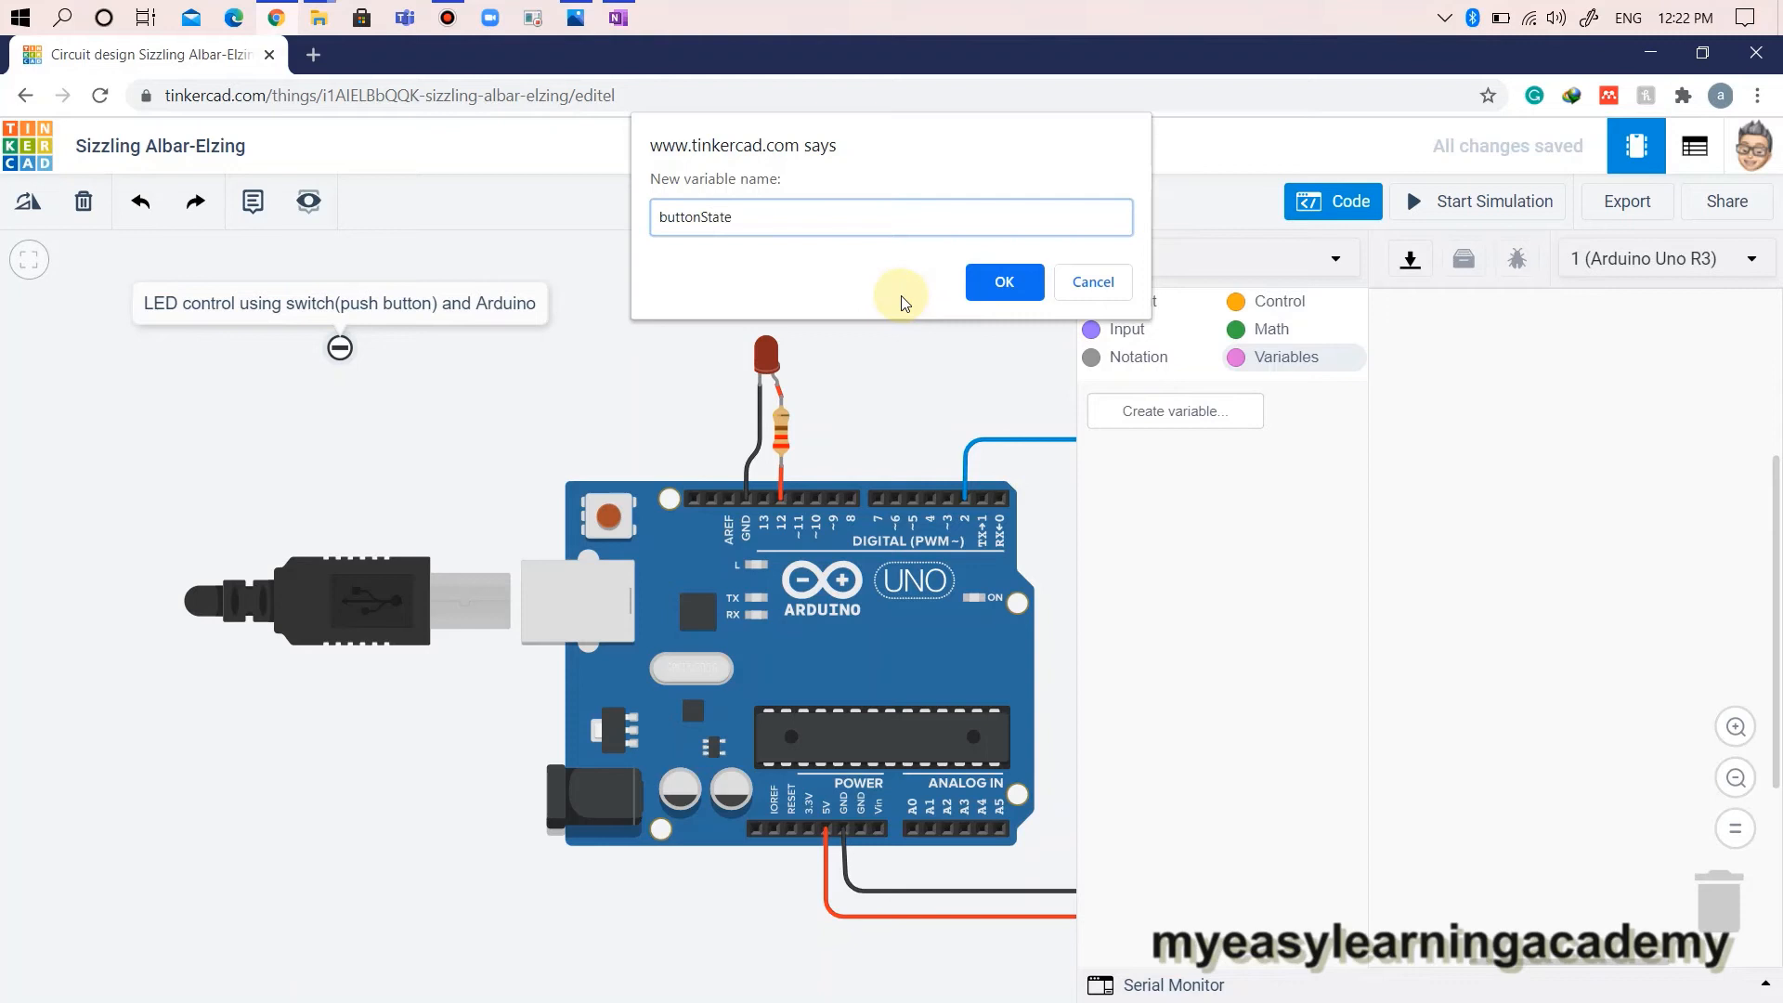
{"action": "left_click", "coordinate": [1002, 280]}
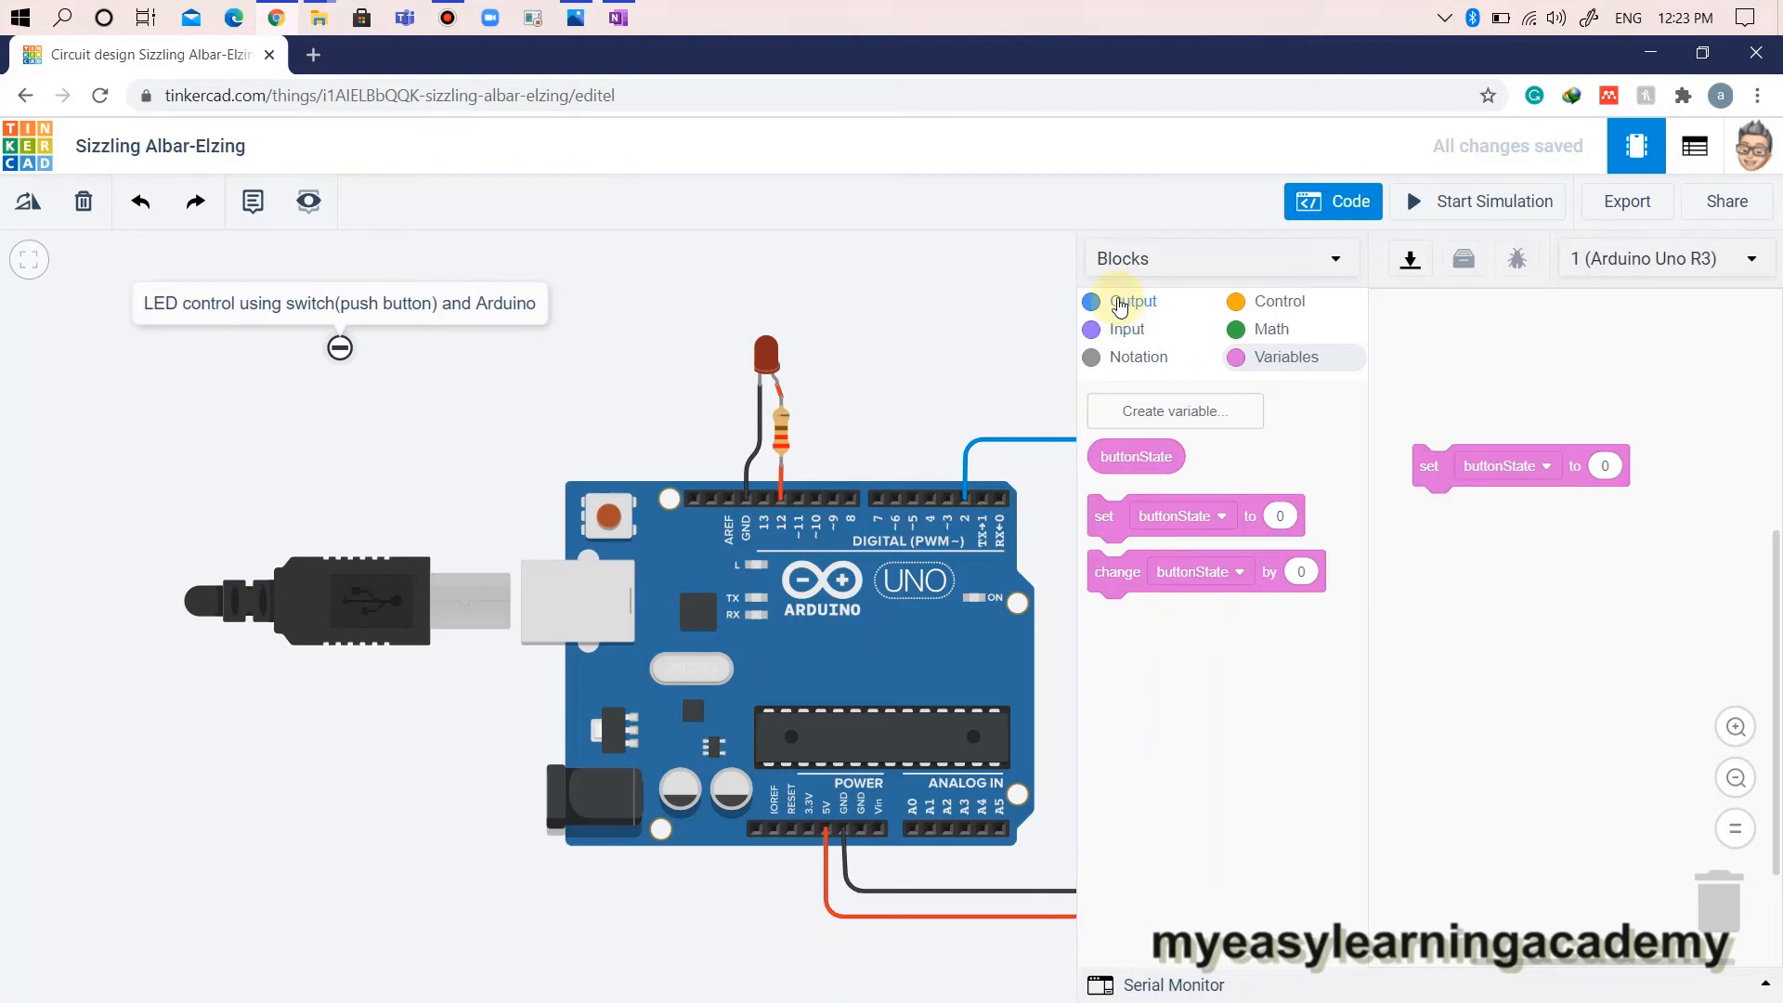
Plug a read digital pin 2 block into the set buttonState block.
{"action": "left_click", "coordinate": [1127, 329]}
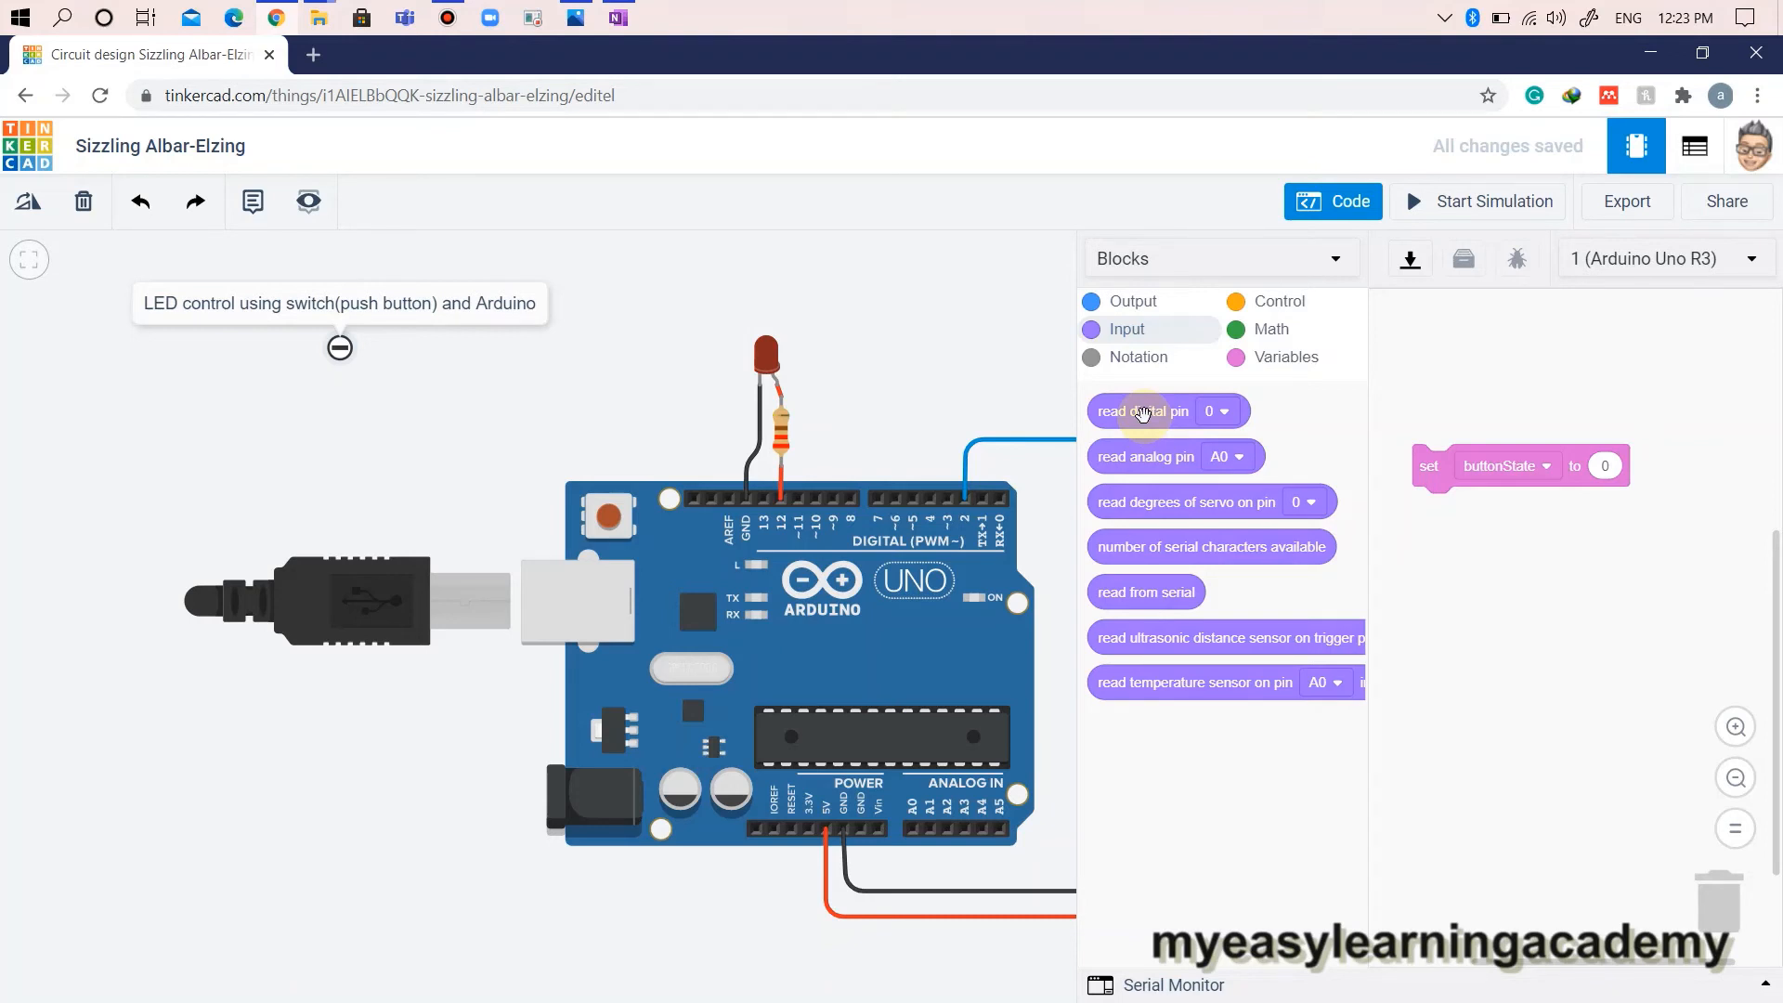
{"action": "left_click_drag", "start_coordinate": [1144, 410], "coordinate": [1365, 441]}
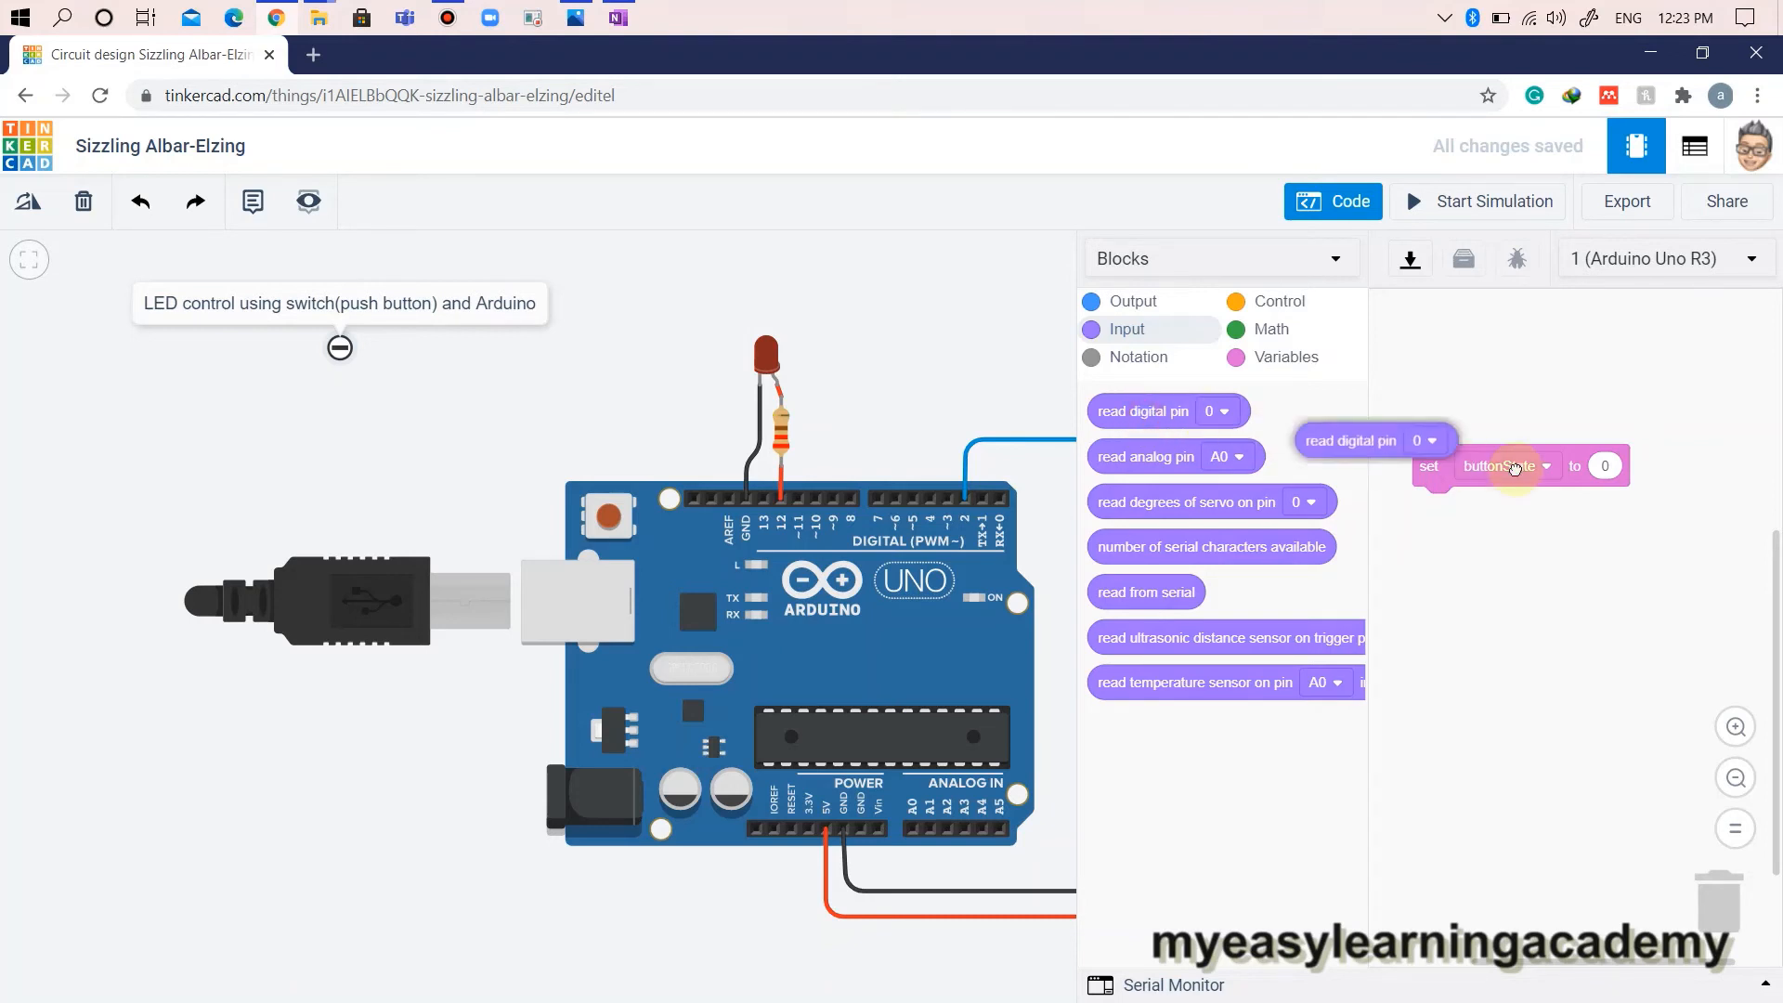
{"action": "left_click_drag", "start_coordinate": [1371, 440], "coordinate": [1666, 466]}
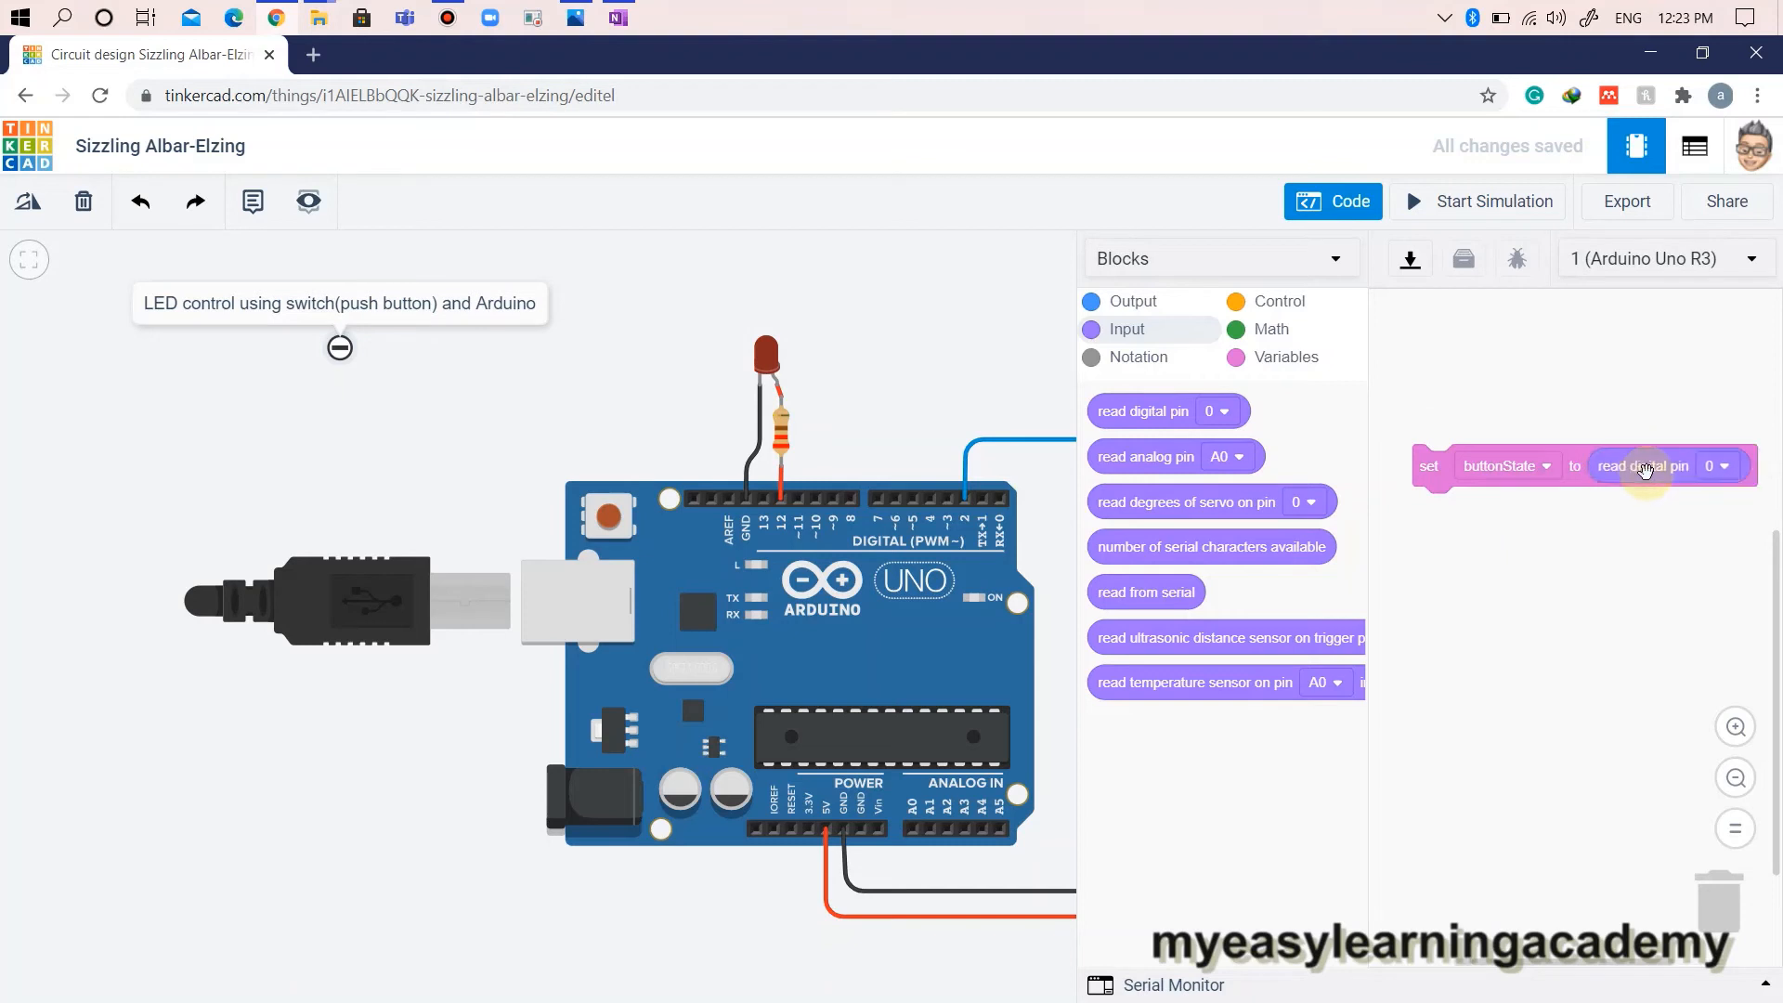
{"action": "left_click", "coordinate": [1718, 465]}
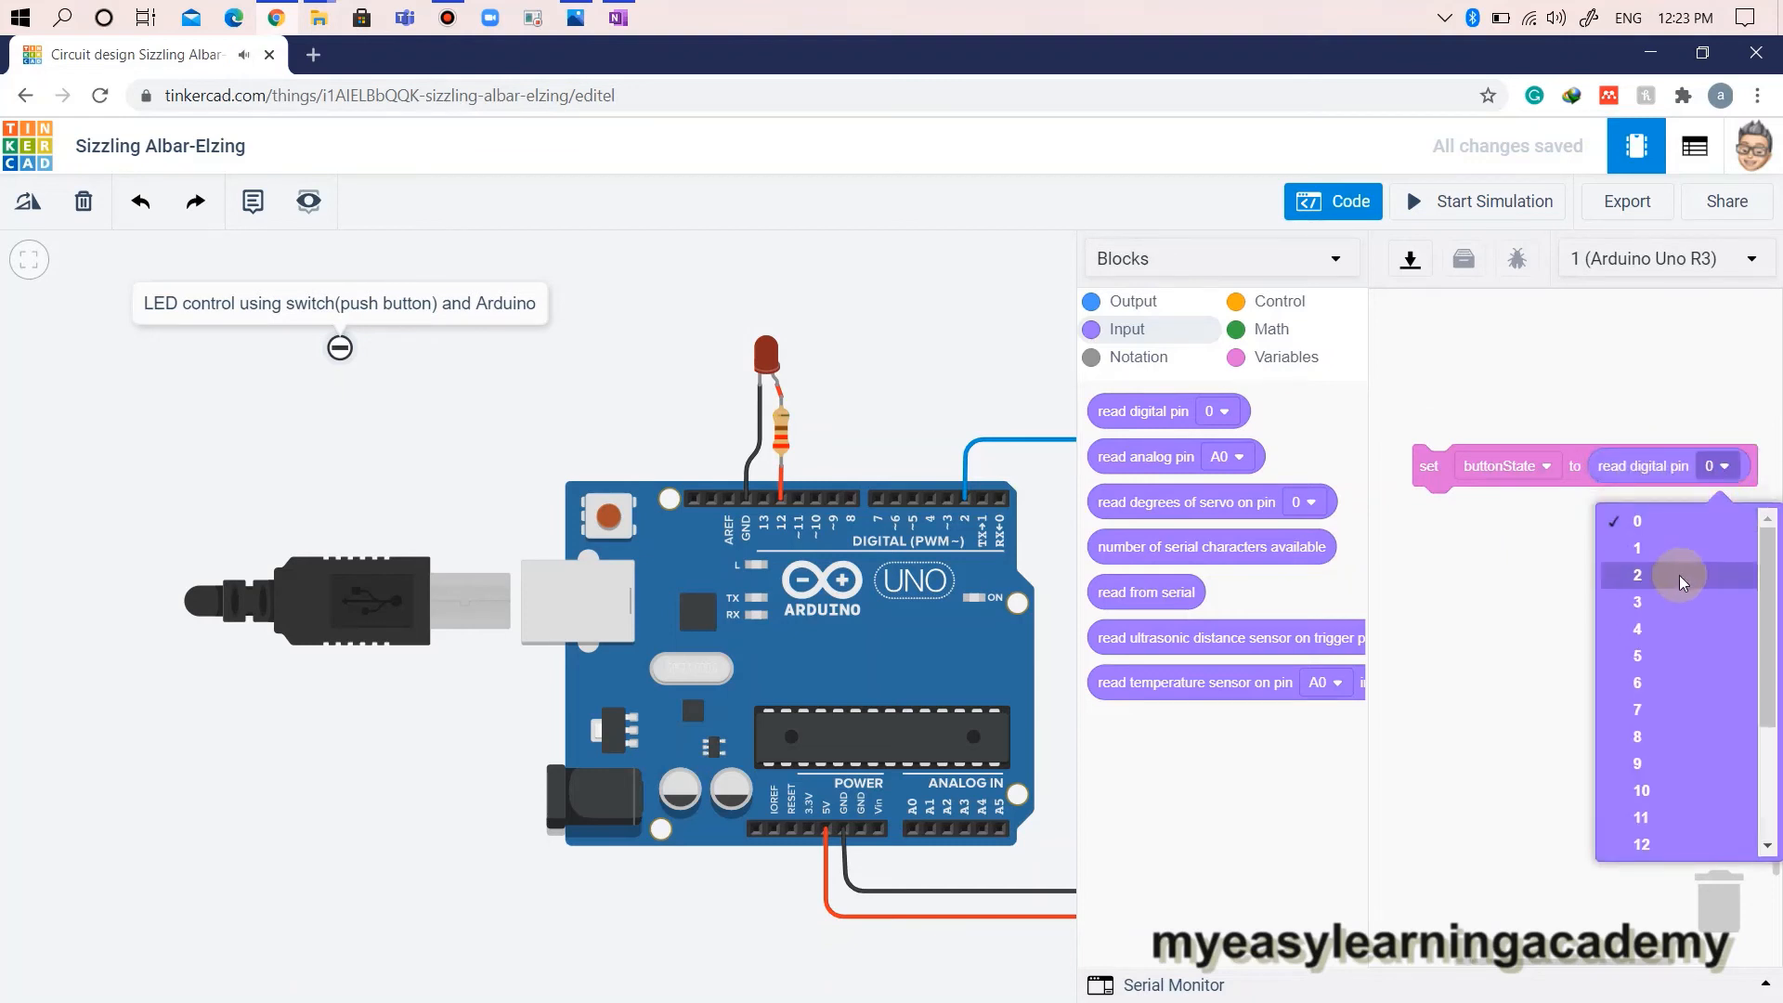
{"action": "left_click", "coordinate": [1637, 574]}
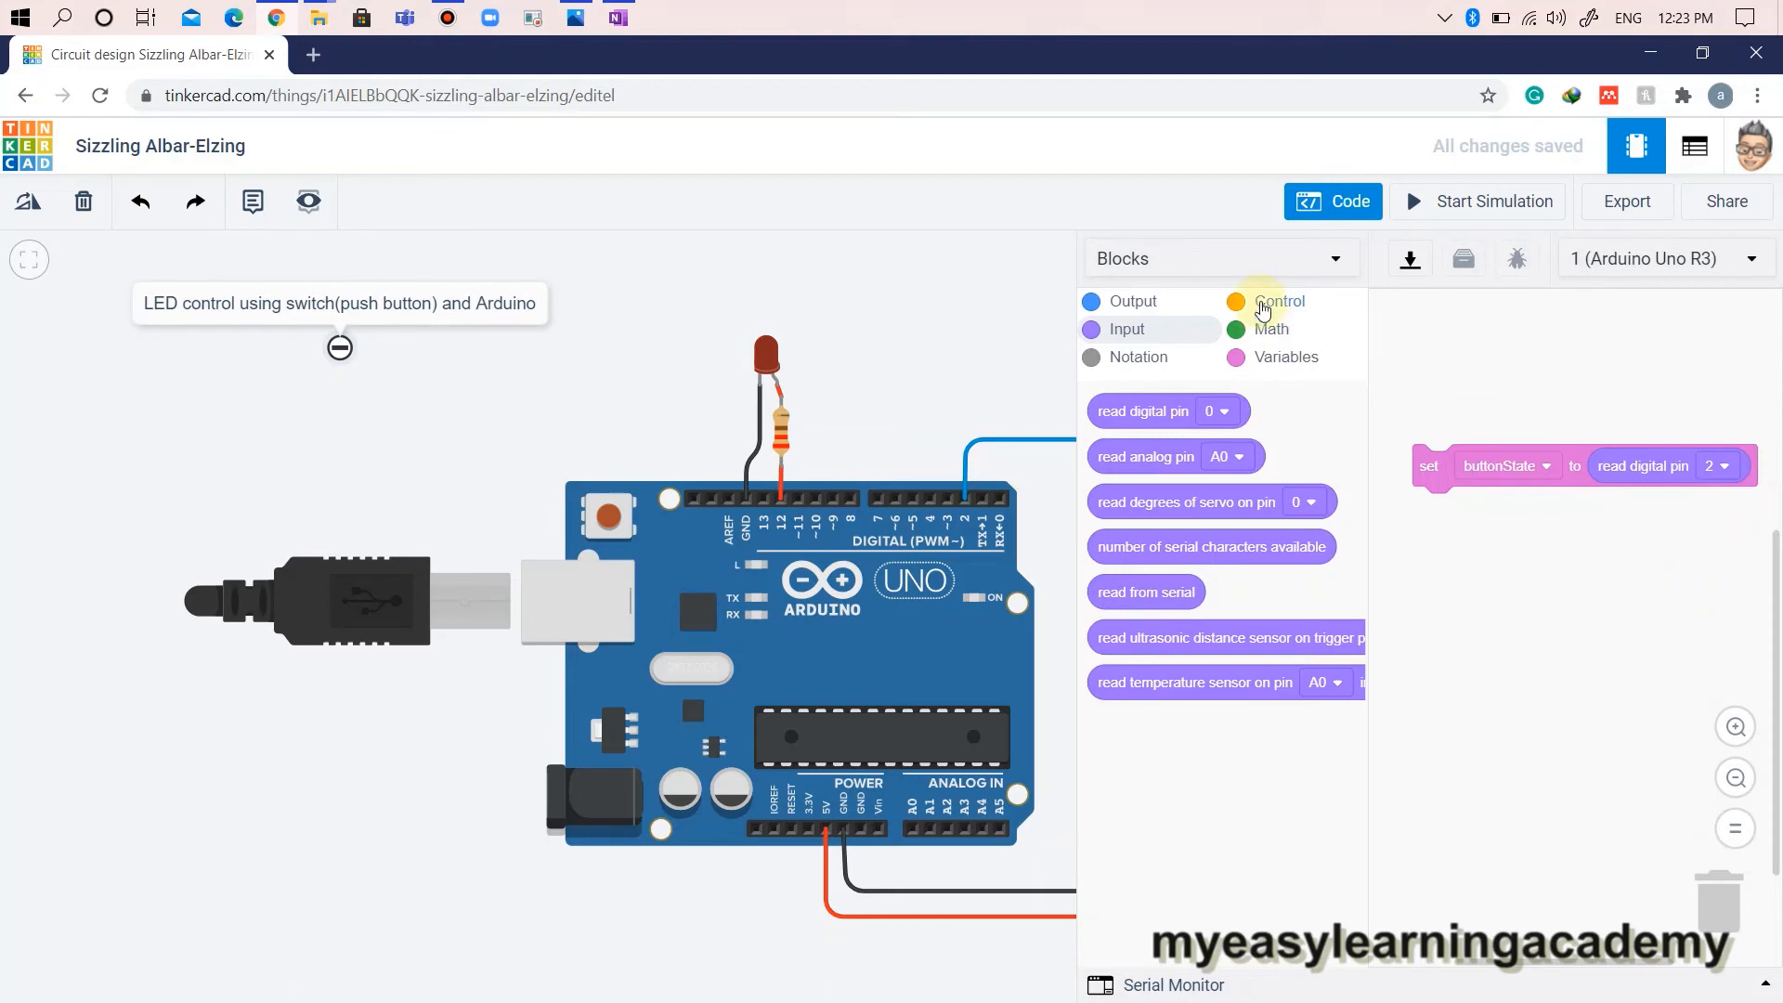
Add an if/else block below whose condition is buttonState = HIGH.
{"action": "left_click", "coordinate": [1277, 300]}
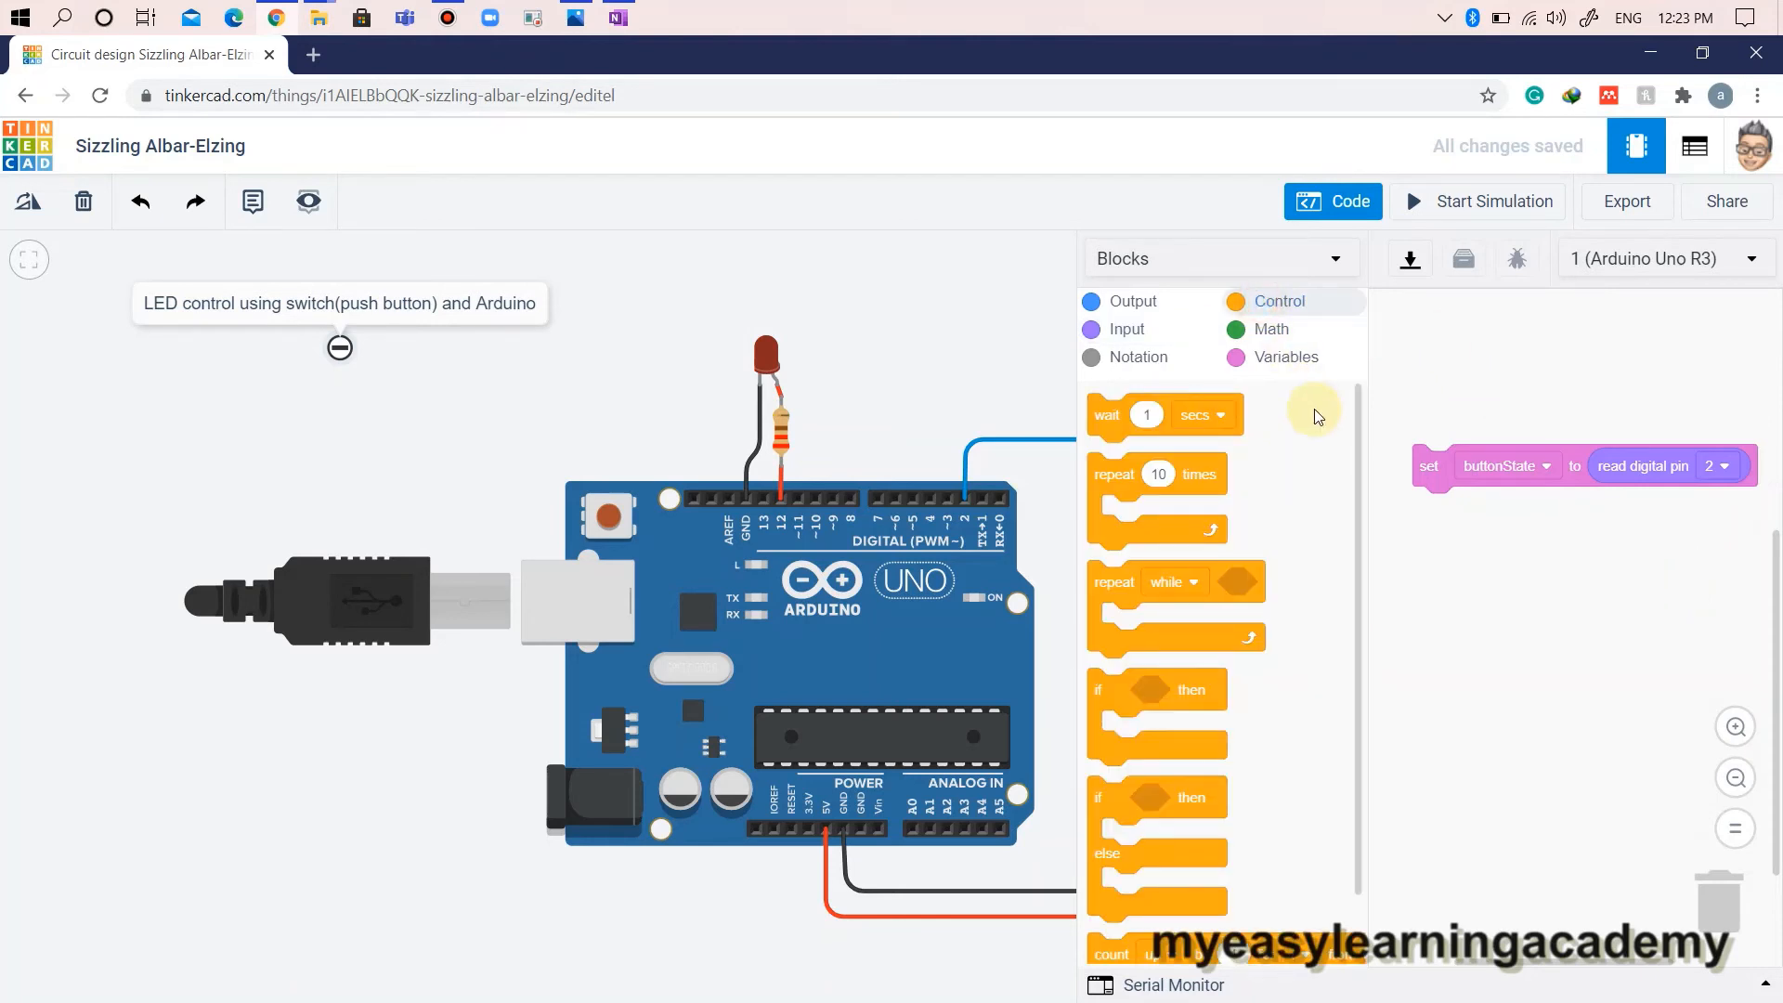
{"action": "mouse_move", "coordinate": [1297, 588]}
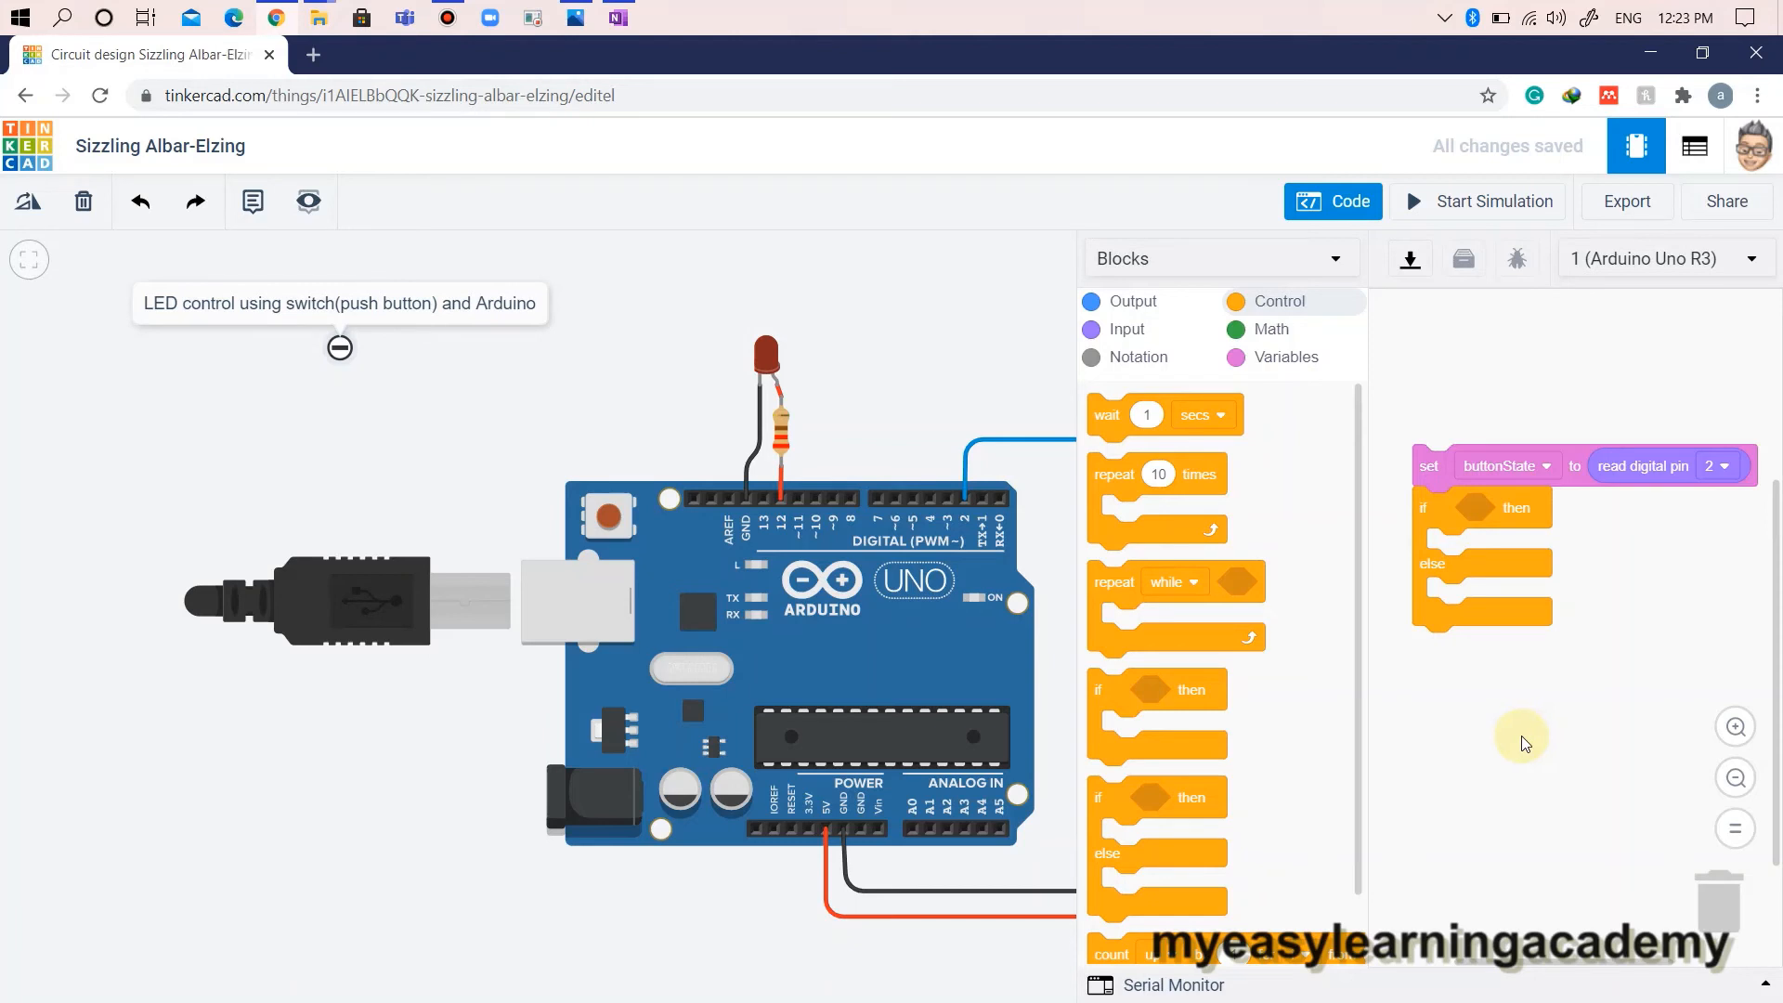
{"action": "left_click", "coordinate": [1271, 330]}
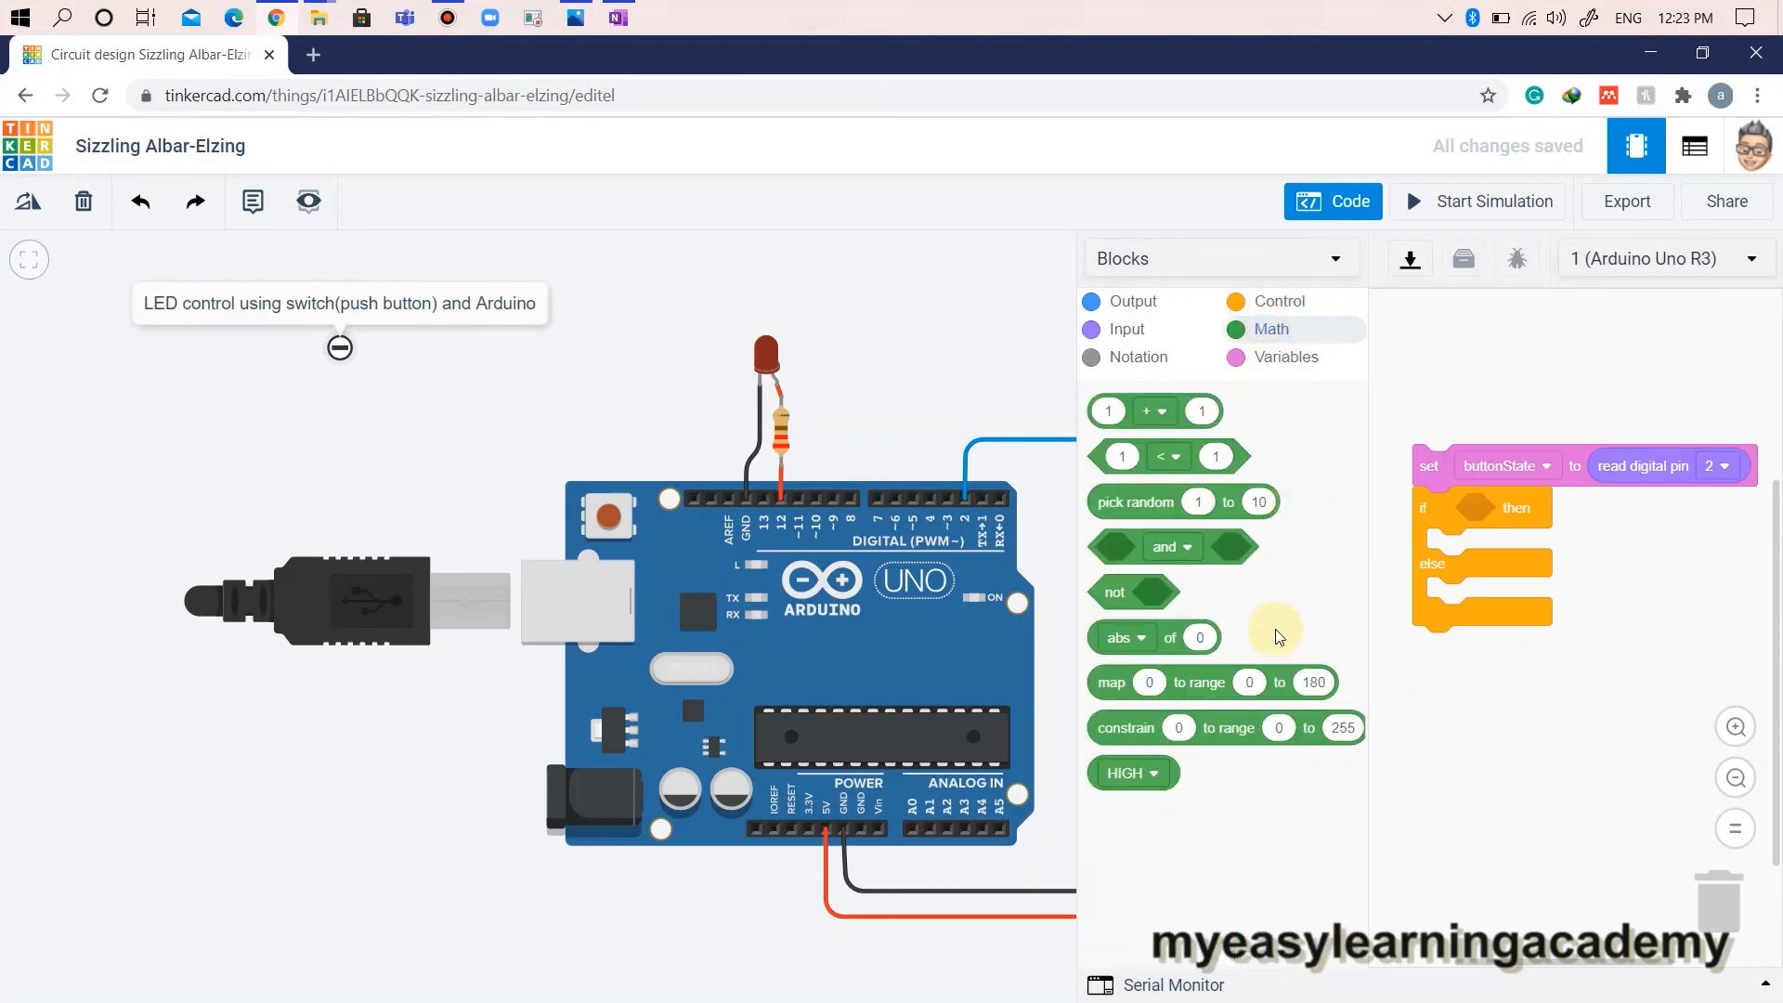
{"action": "mouse_move", "coordinate": [1314, 567]}
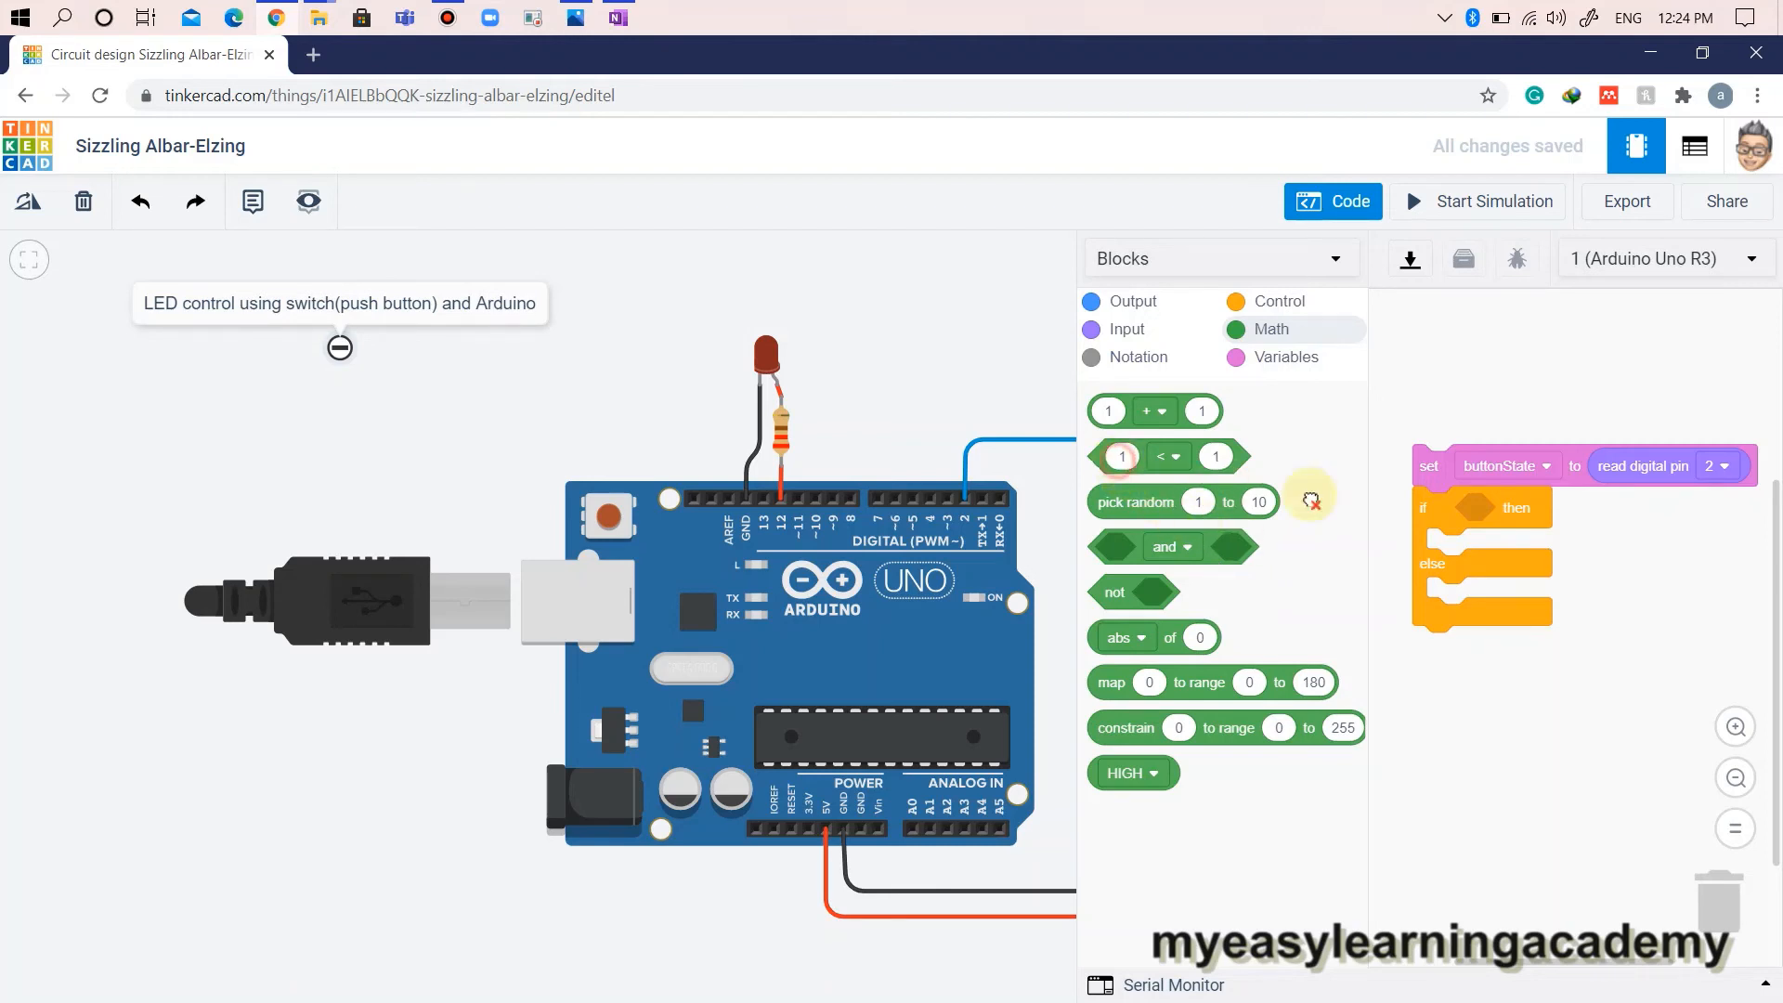
{"action": "left_click_drag", "start_coordinate": [1137, 456], "coordinate": [1485, 507]}
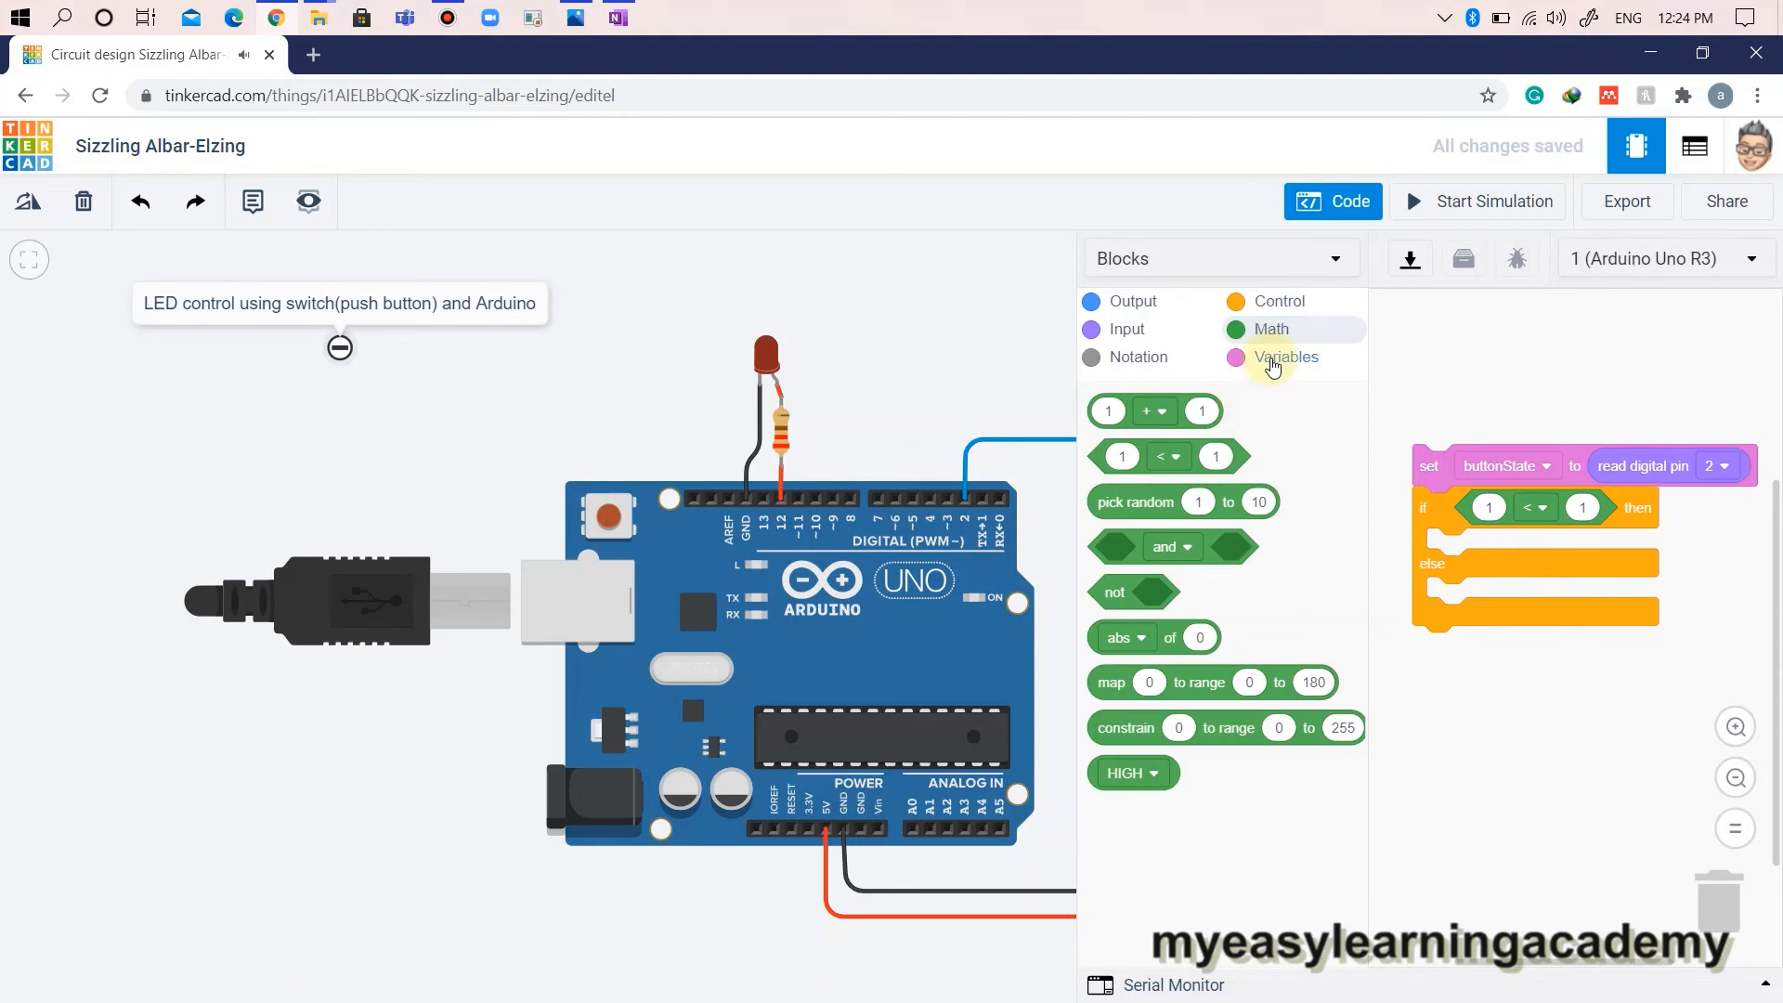
{"action": "left_click", "coordinate": [1286, 355]}
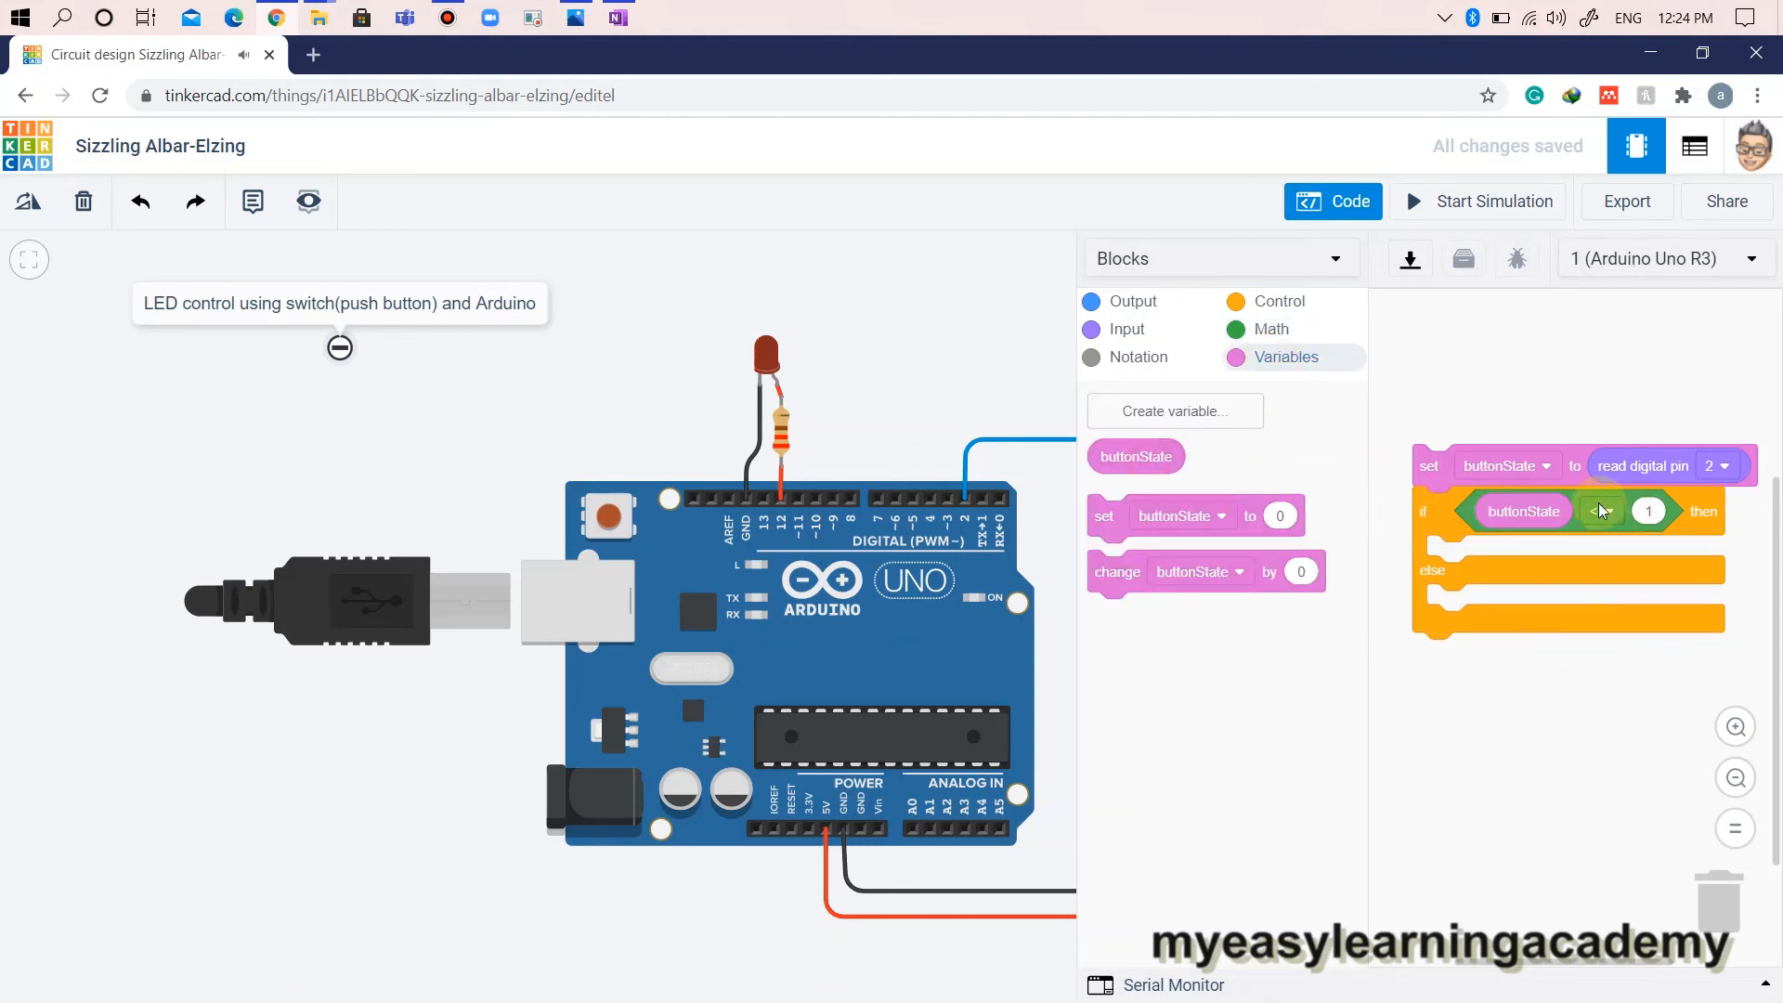
{"action": "left_click", "coordinate": [1650, 511]}
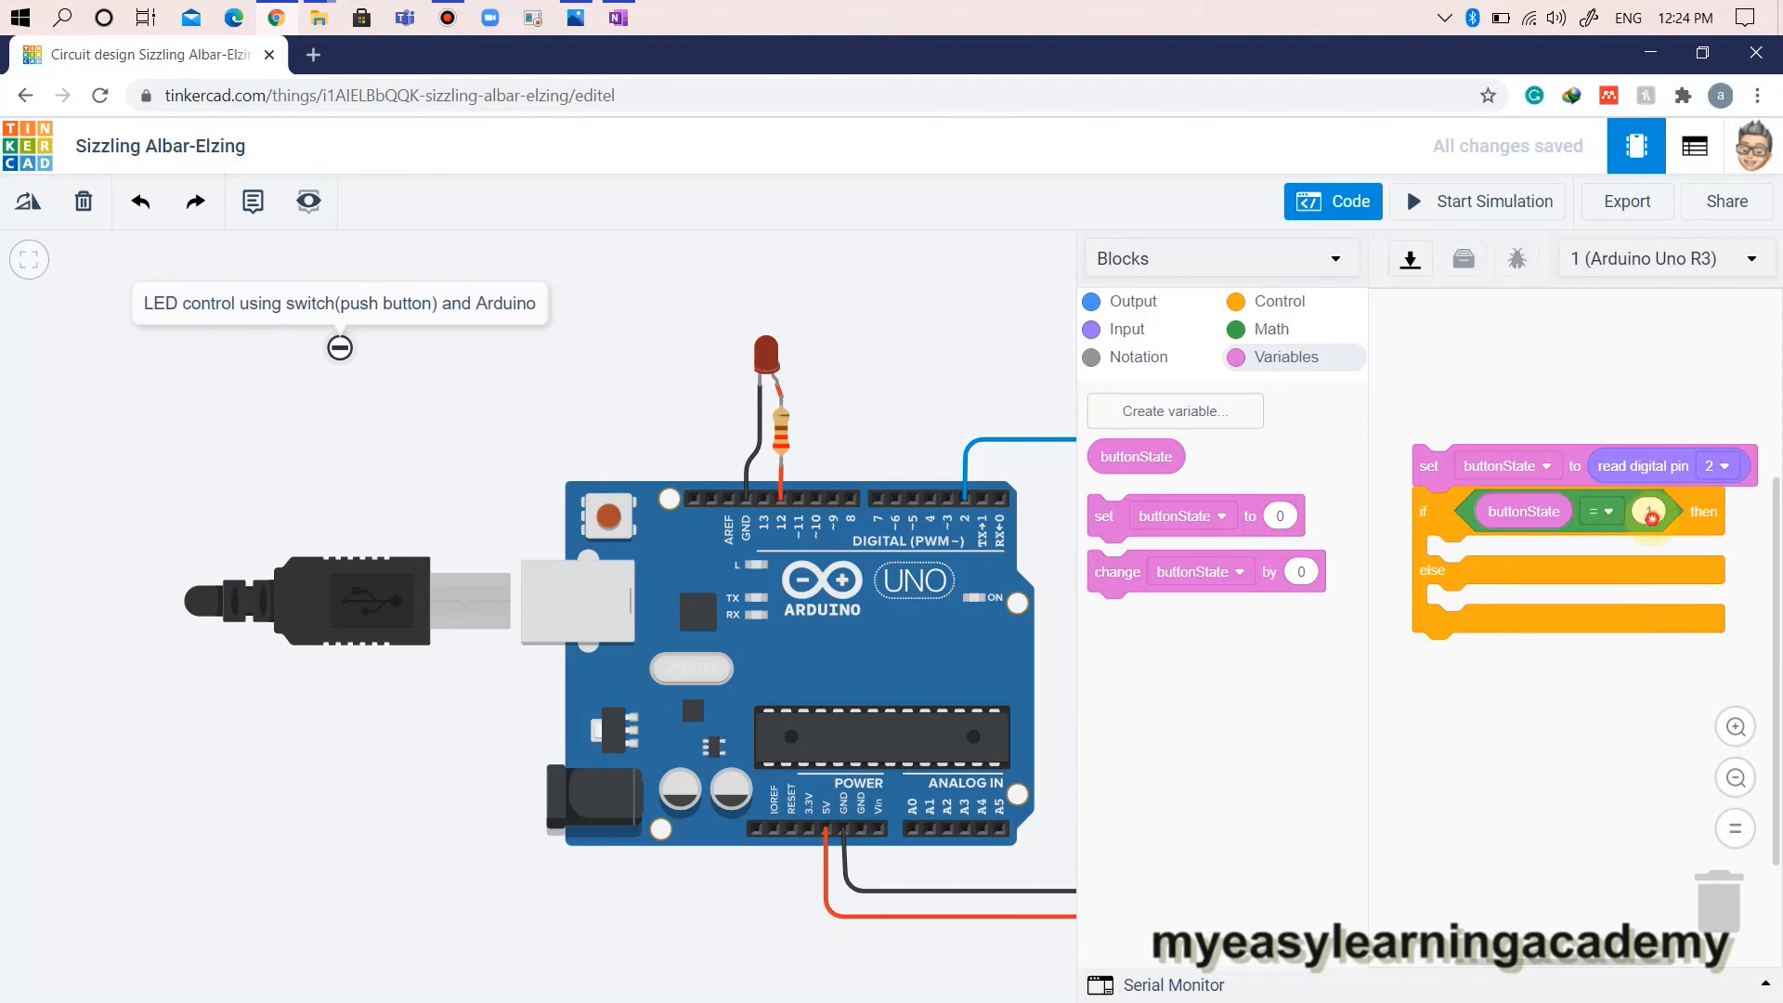
{"action": "left_click", "coordinate": [1650, 511]}
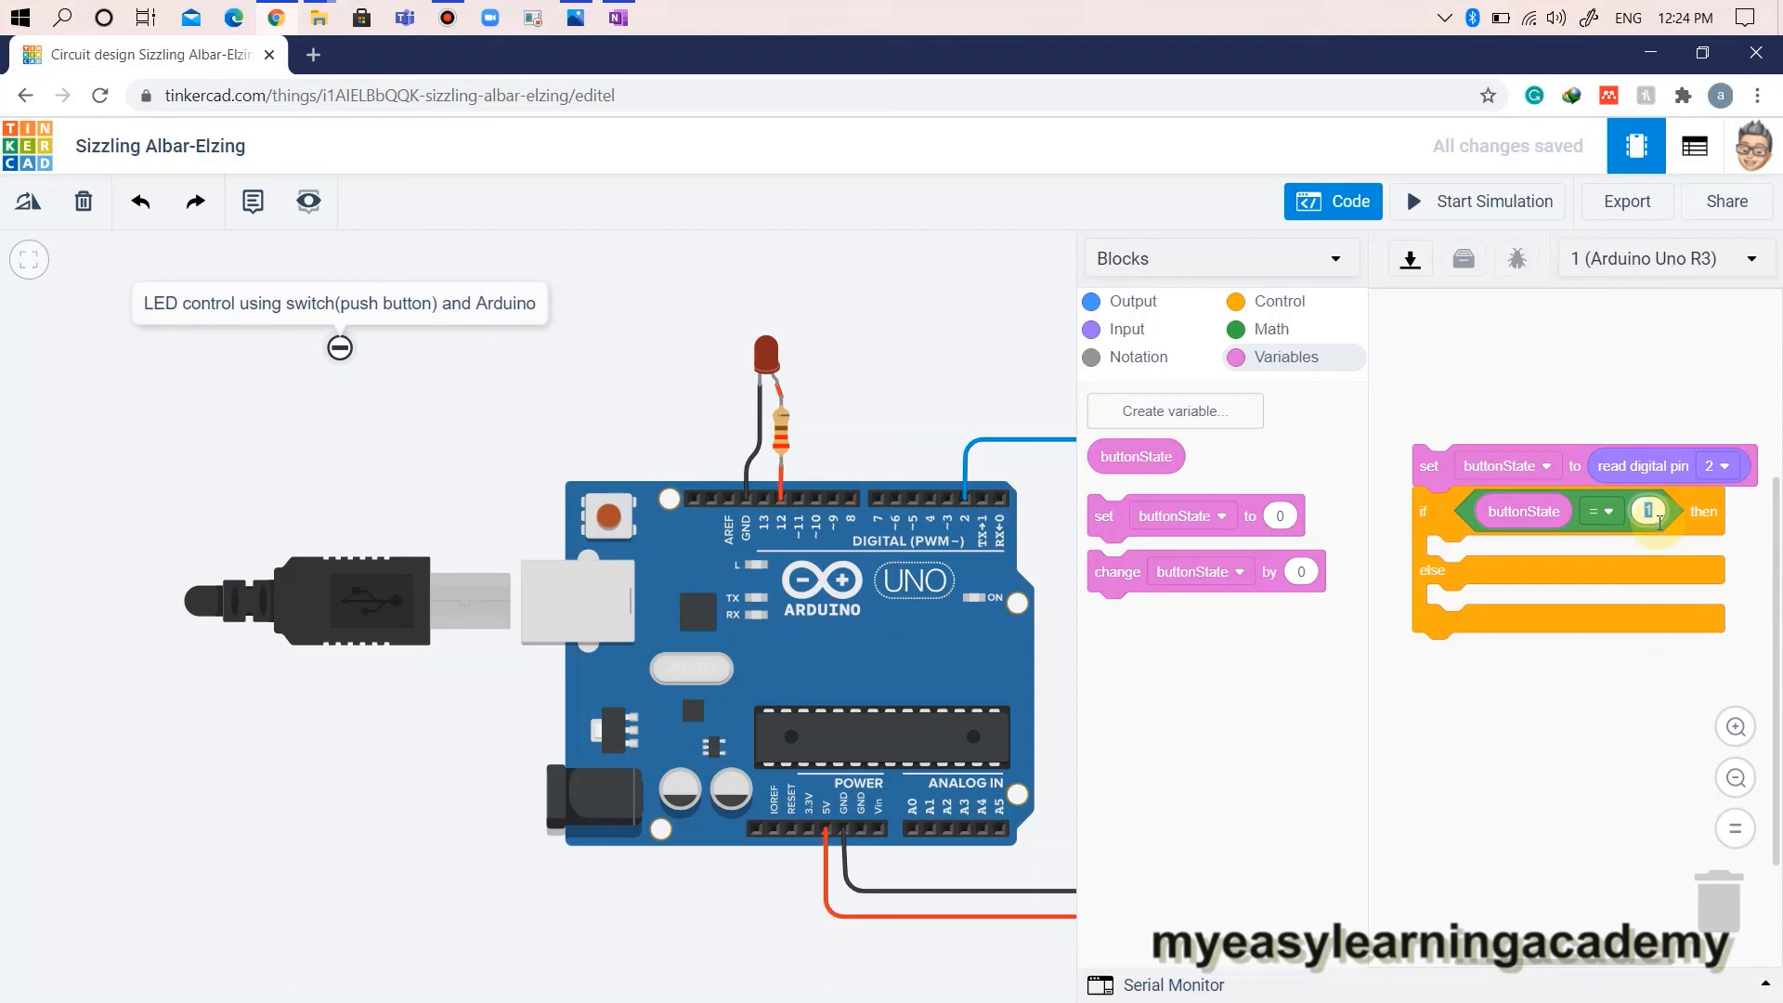
{"action": "left_click", "coordinate": [1273, 329]}
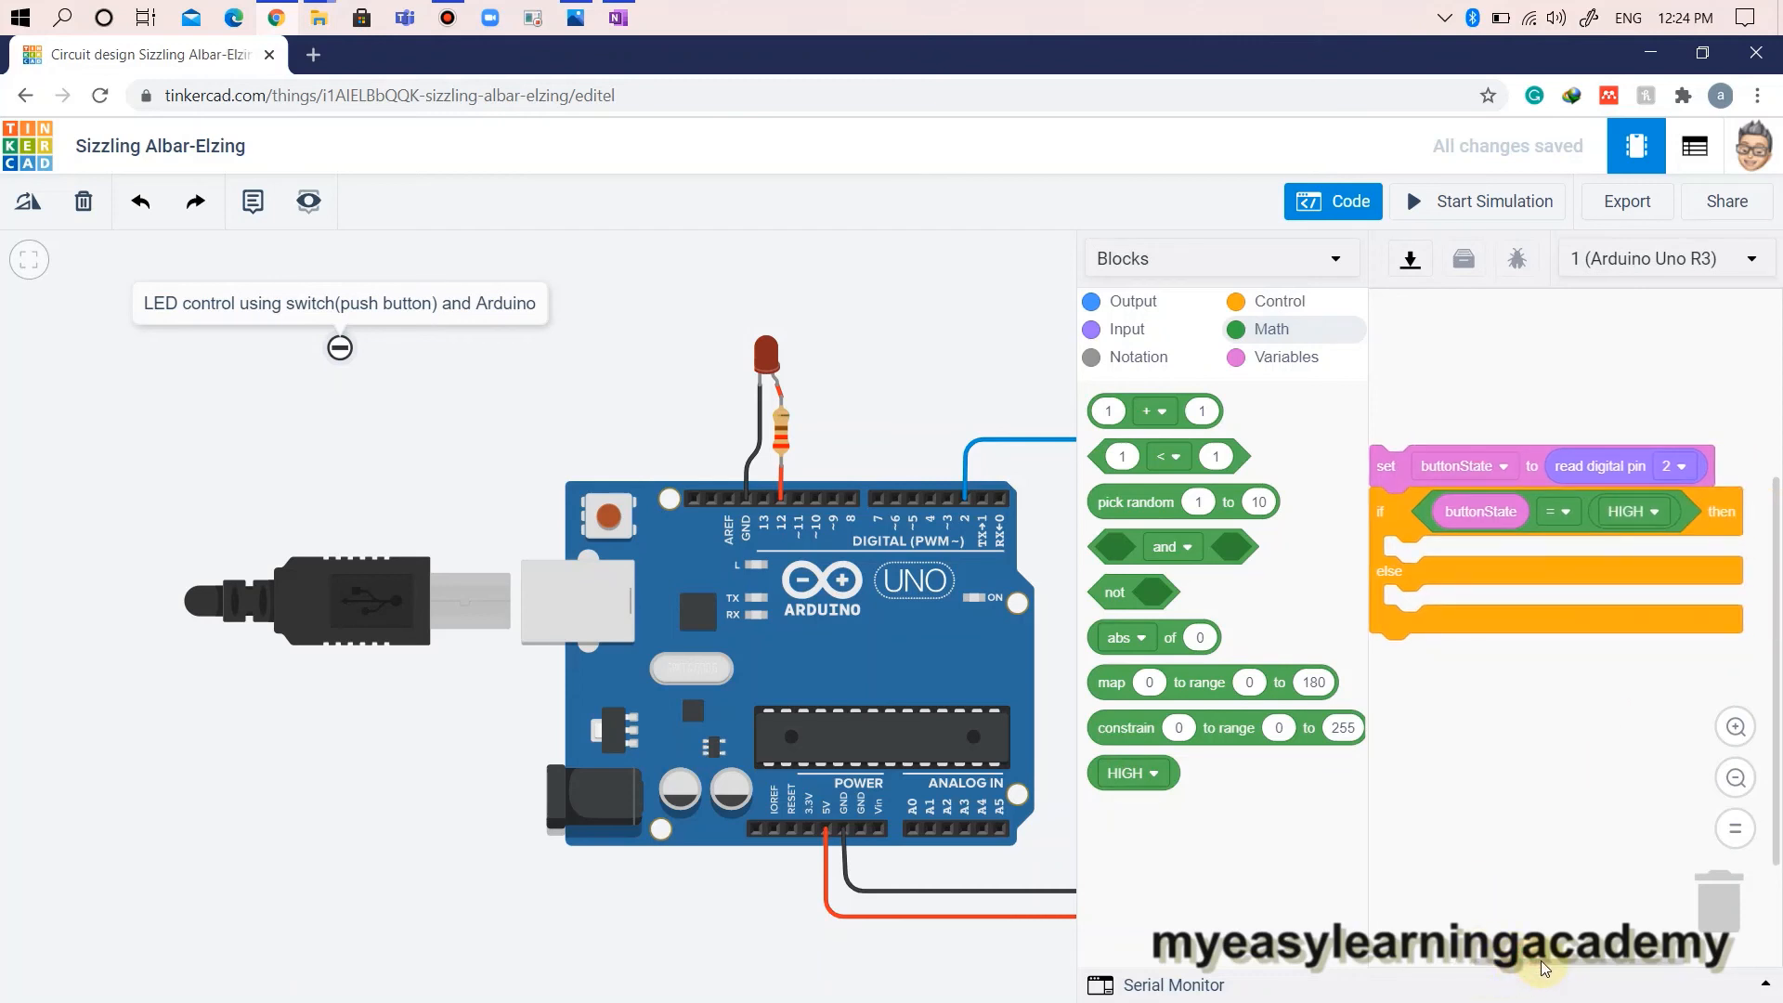
Make the if branch set pin 12 HIGH and the else branch set it LOW, then close the code.
{"action": "left_click", "coordinate": [1129, 300]}
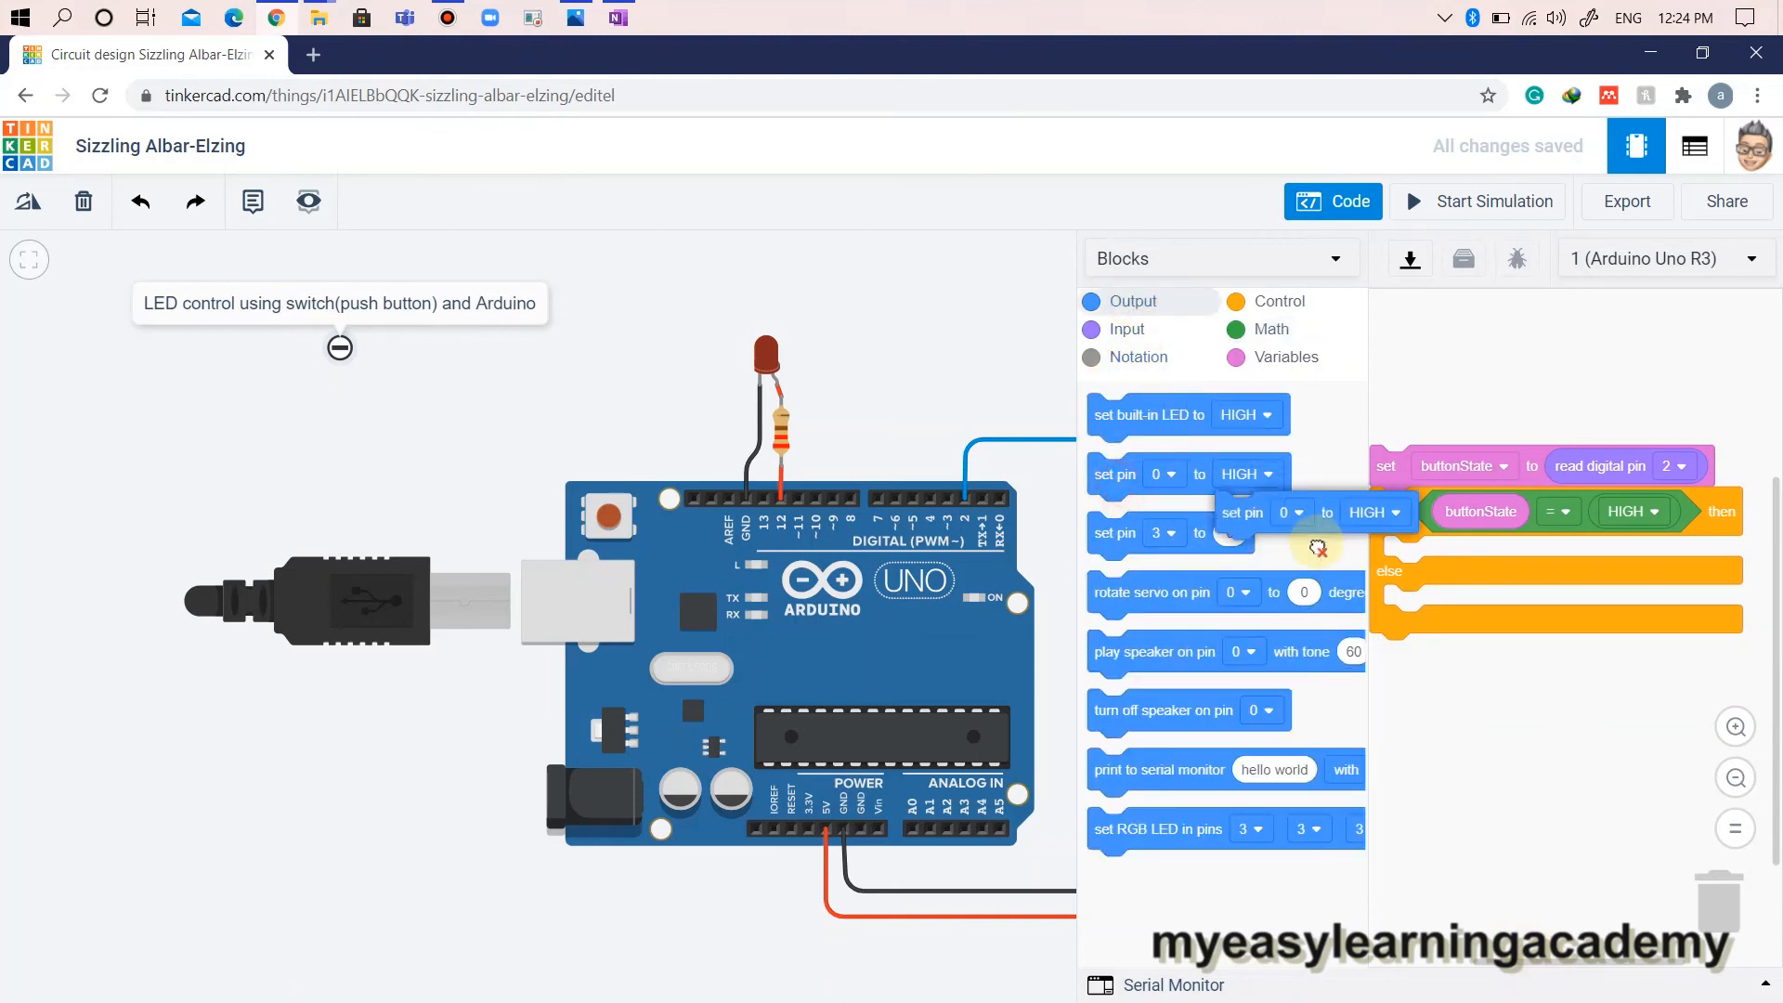
{"action": "left_click_drag", "start_coordinate": [1261, 512], "coordinate": [1468, 556]}
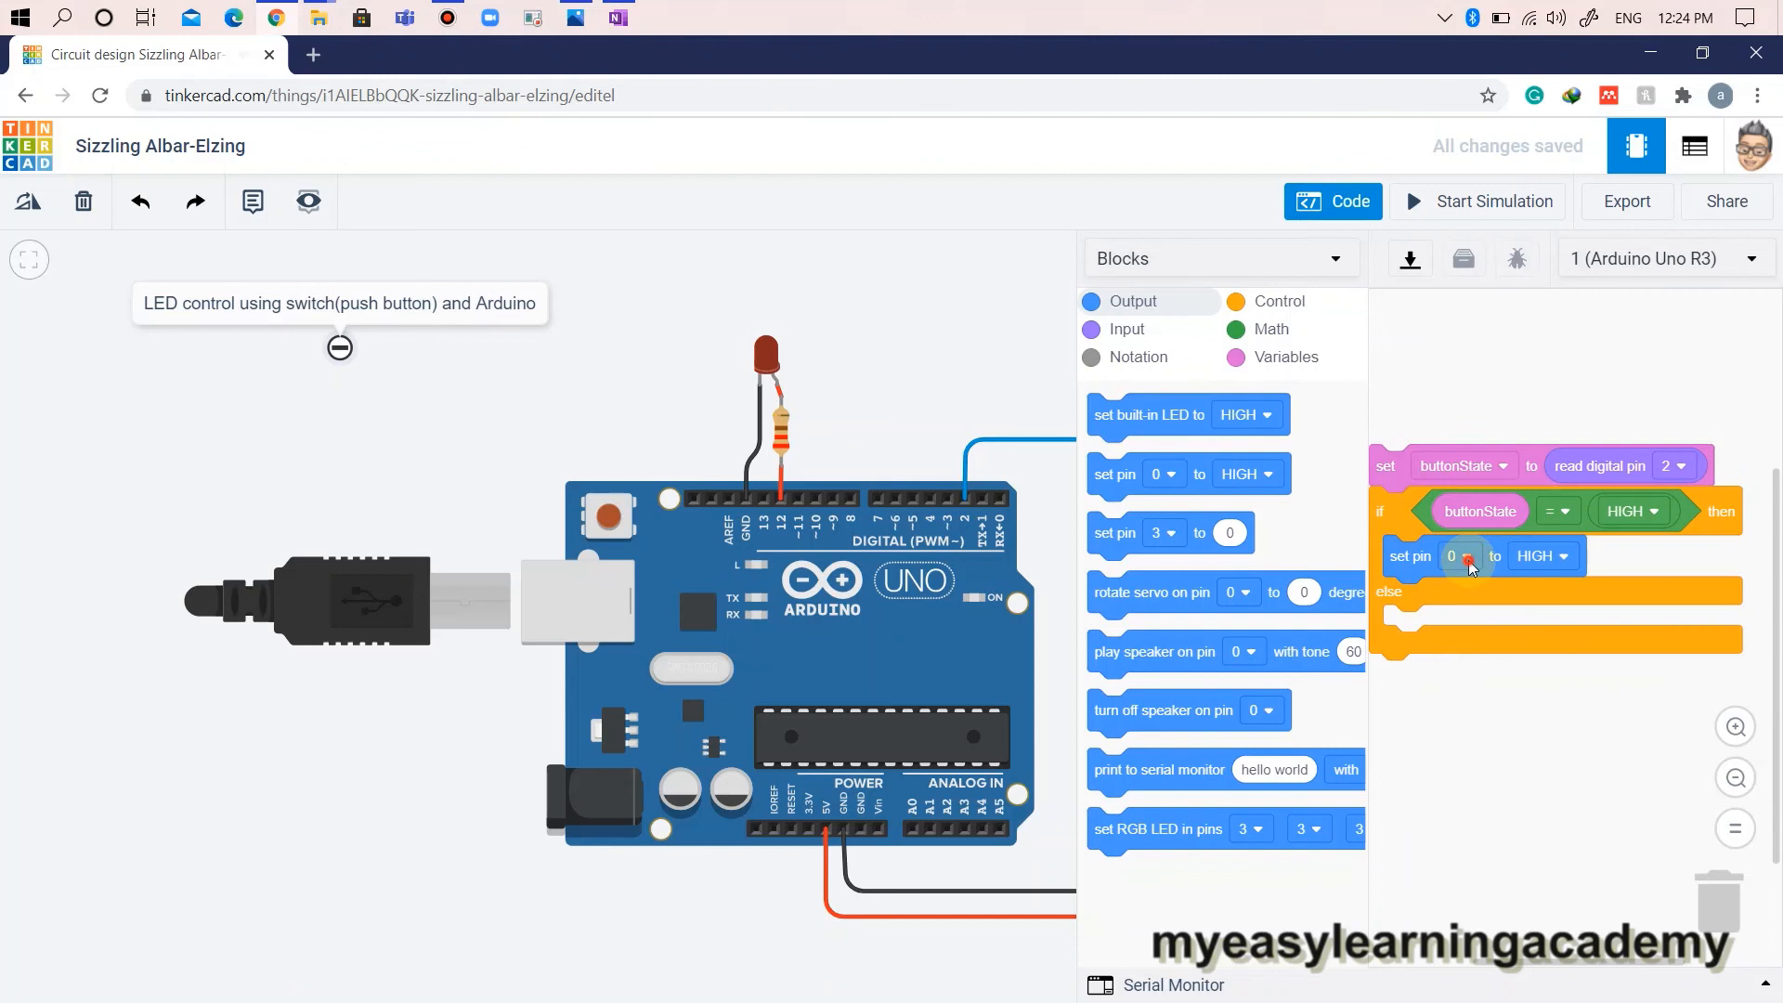
{"action": "left_click", "coordinate": [1459, 556]}
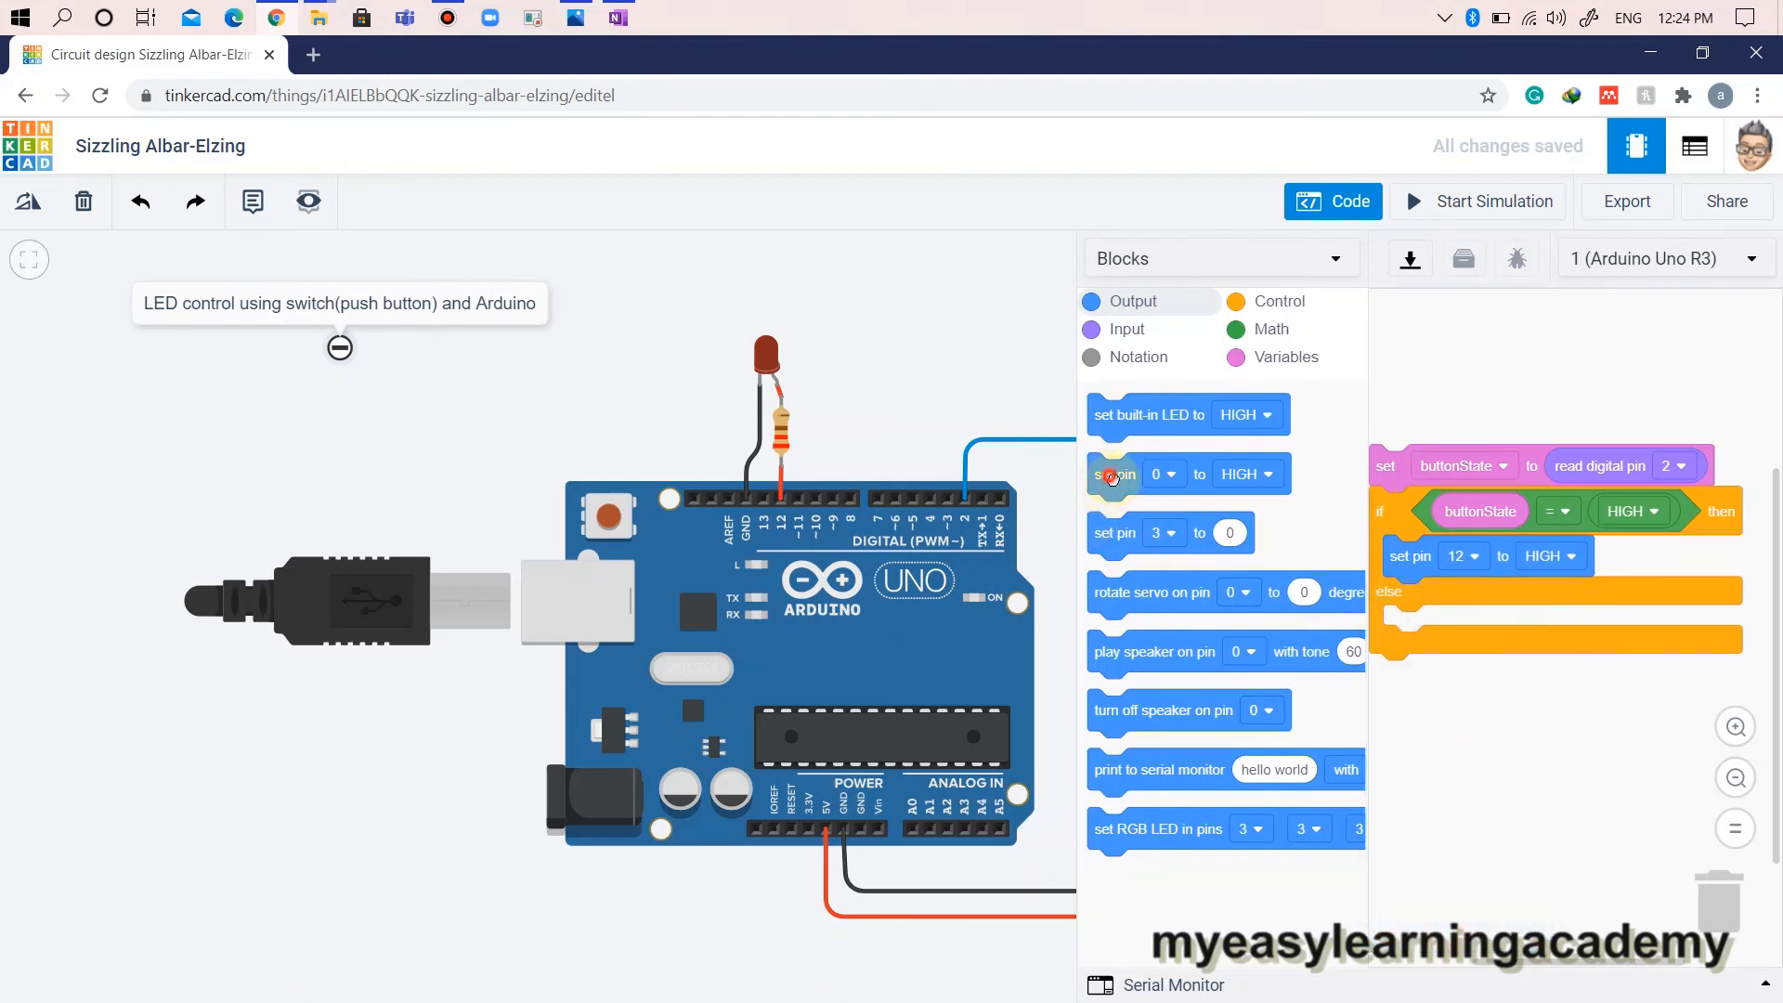
{"action": "left_click_drag", "start_coordinate": [1115, 474], "coordinate": [1410, 620]}
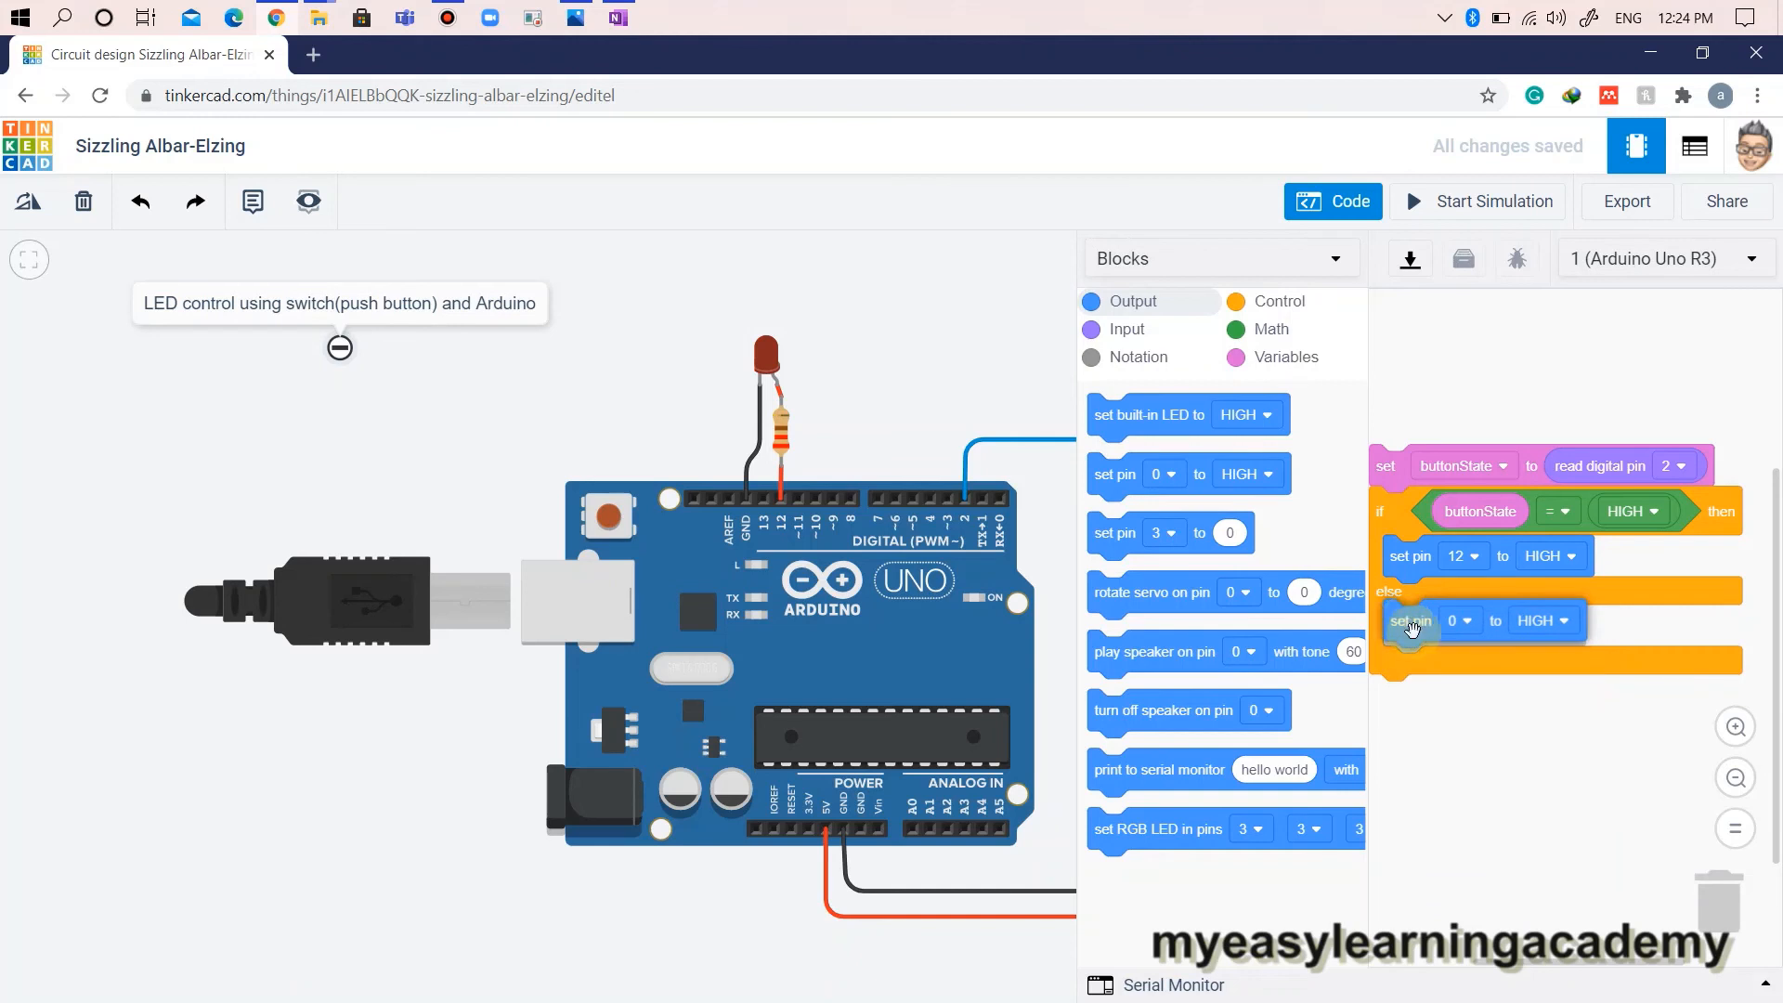
{"action": "left_click", "coordinate": [1457, 624]}
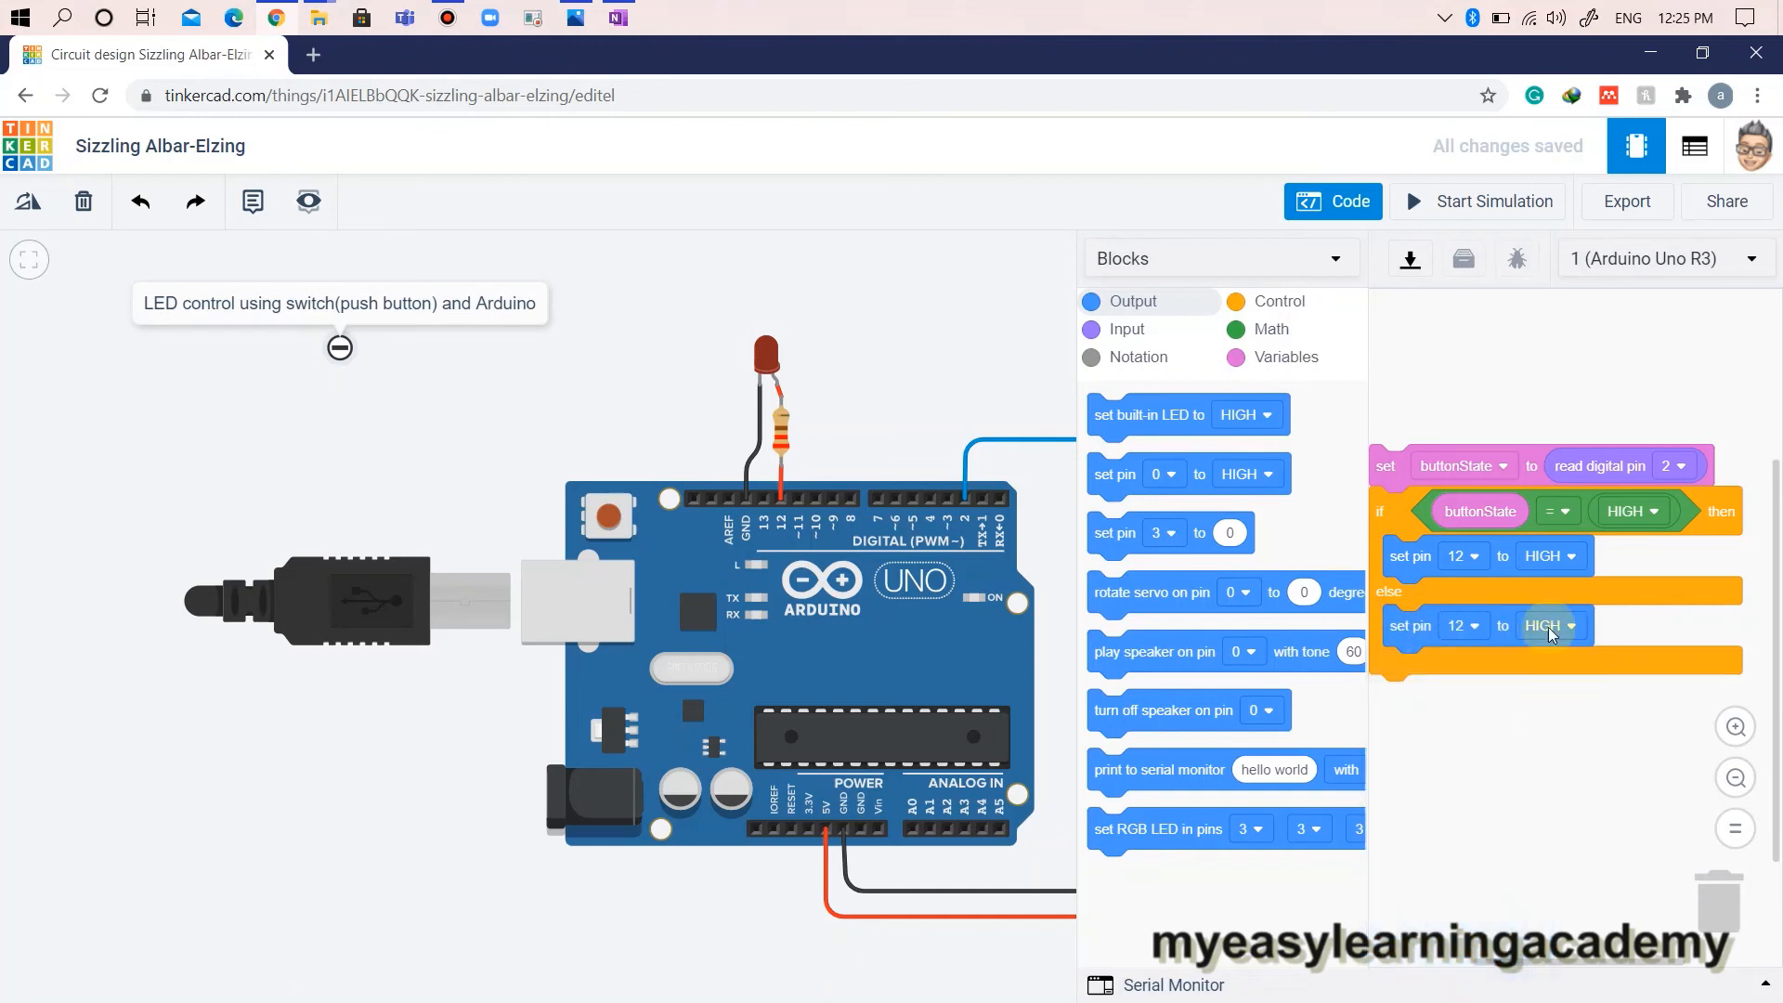
{"action": "left_click", "coordinate": [1574, 625]}
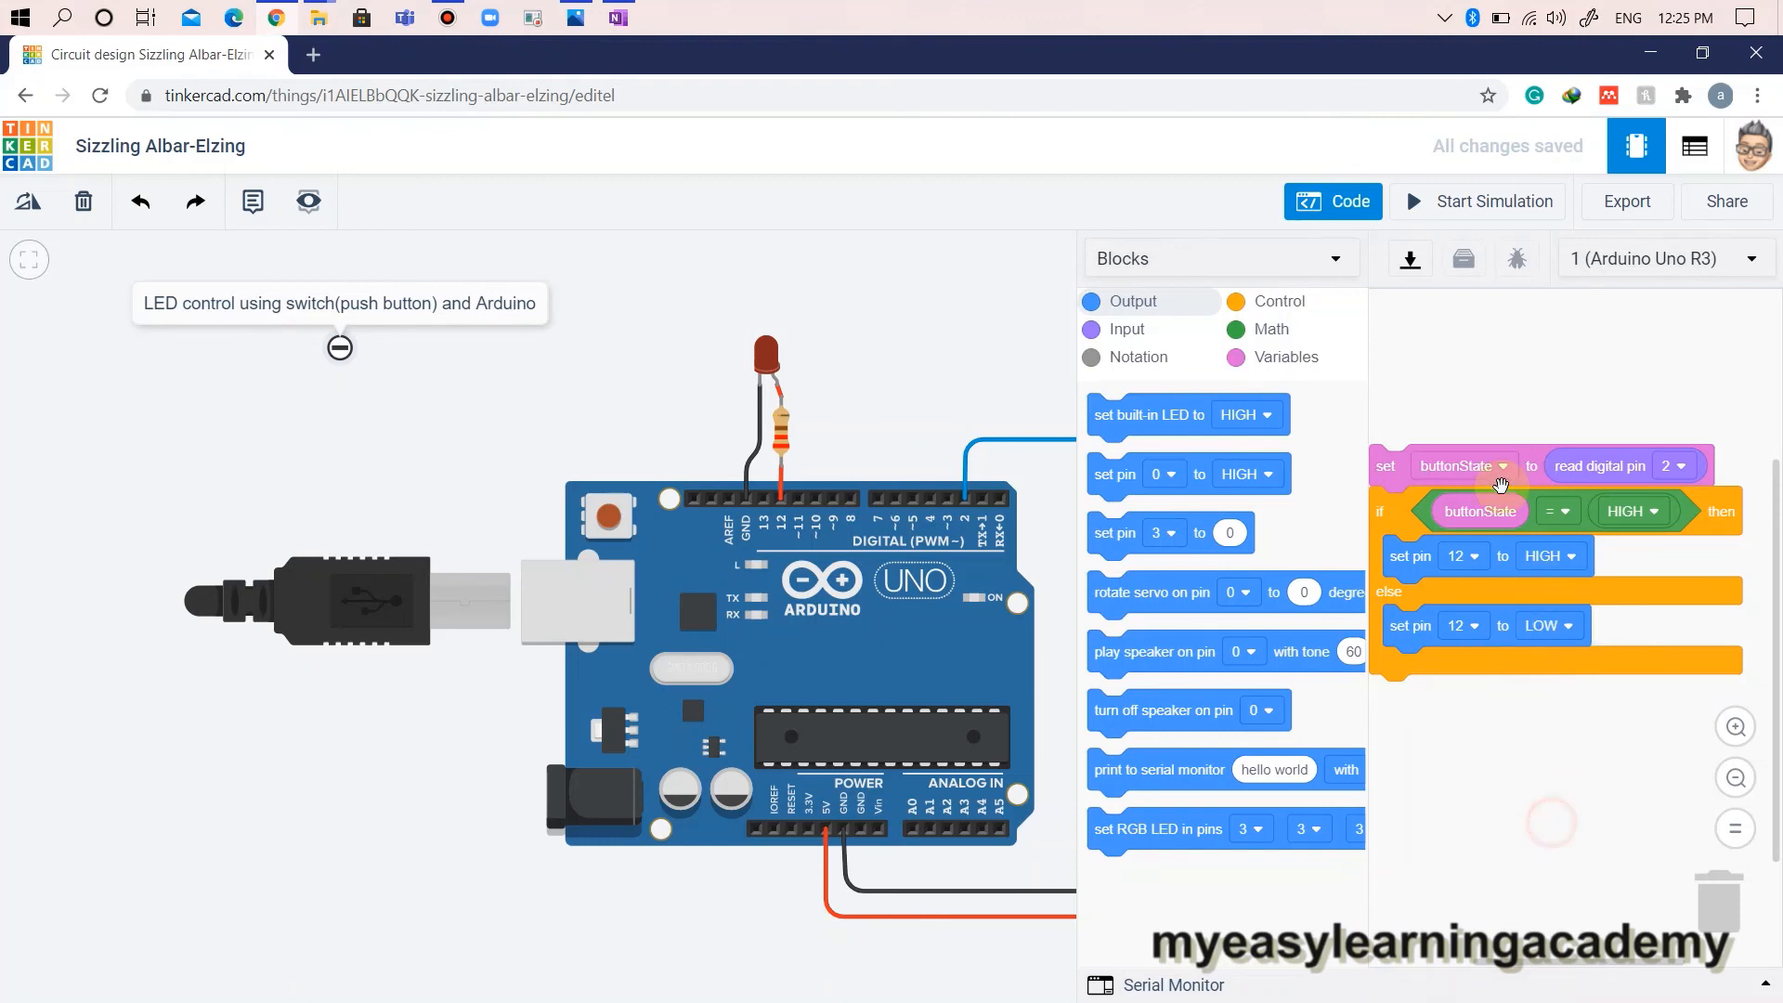
{"action": "mouse_move", "coordinate": [1466, 345]}
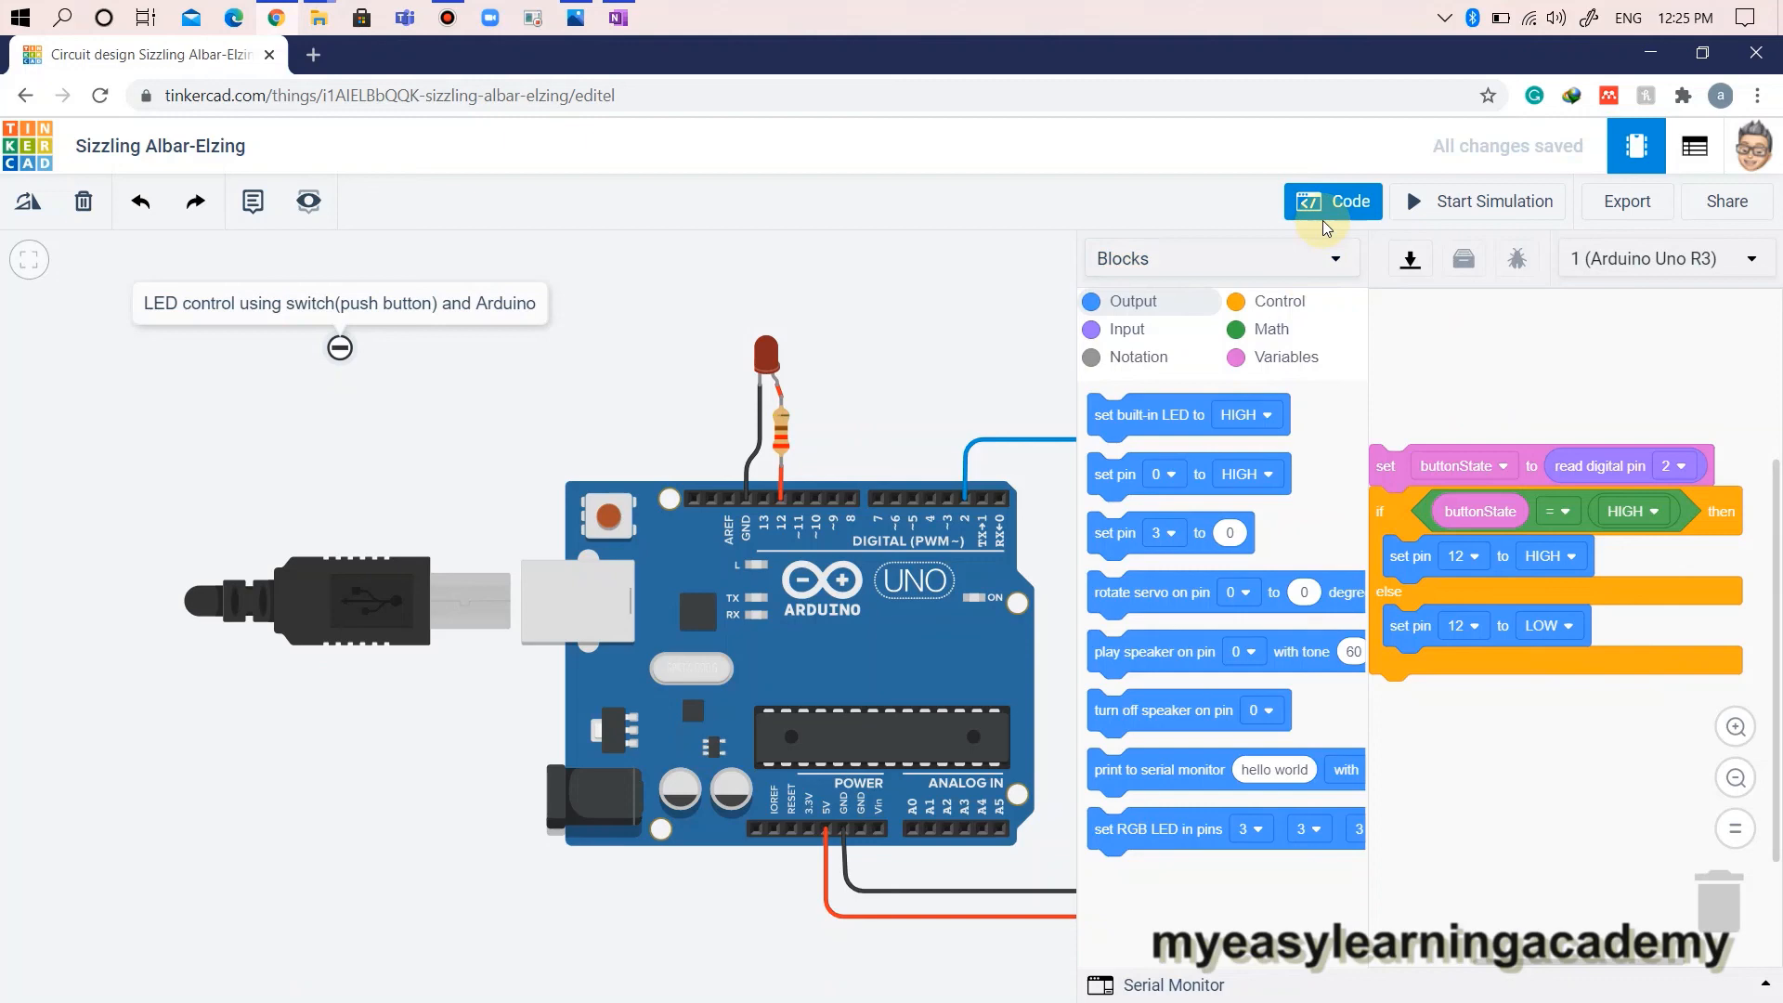
{"action": "left_click", "coordinate": [1333, 201]}
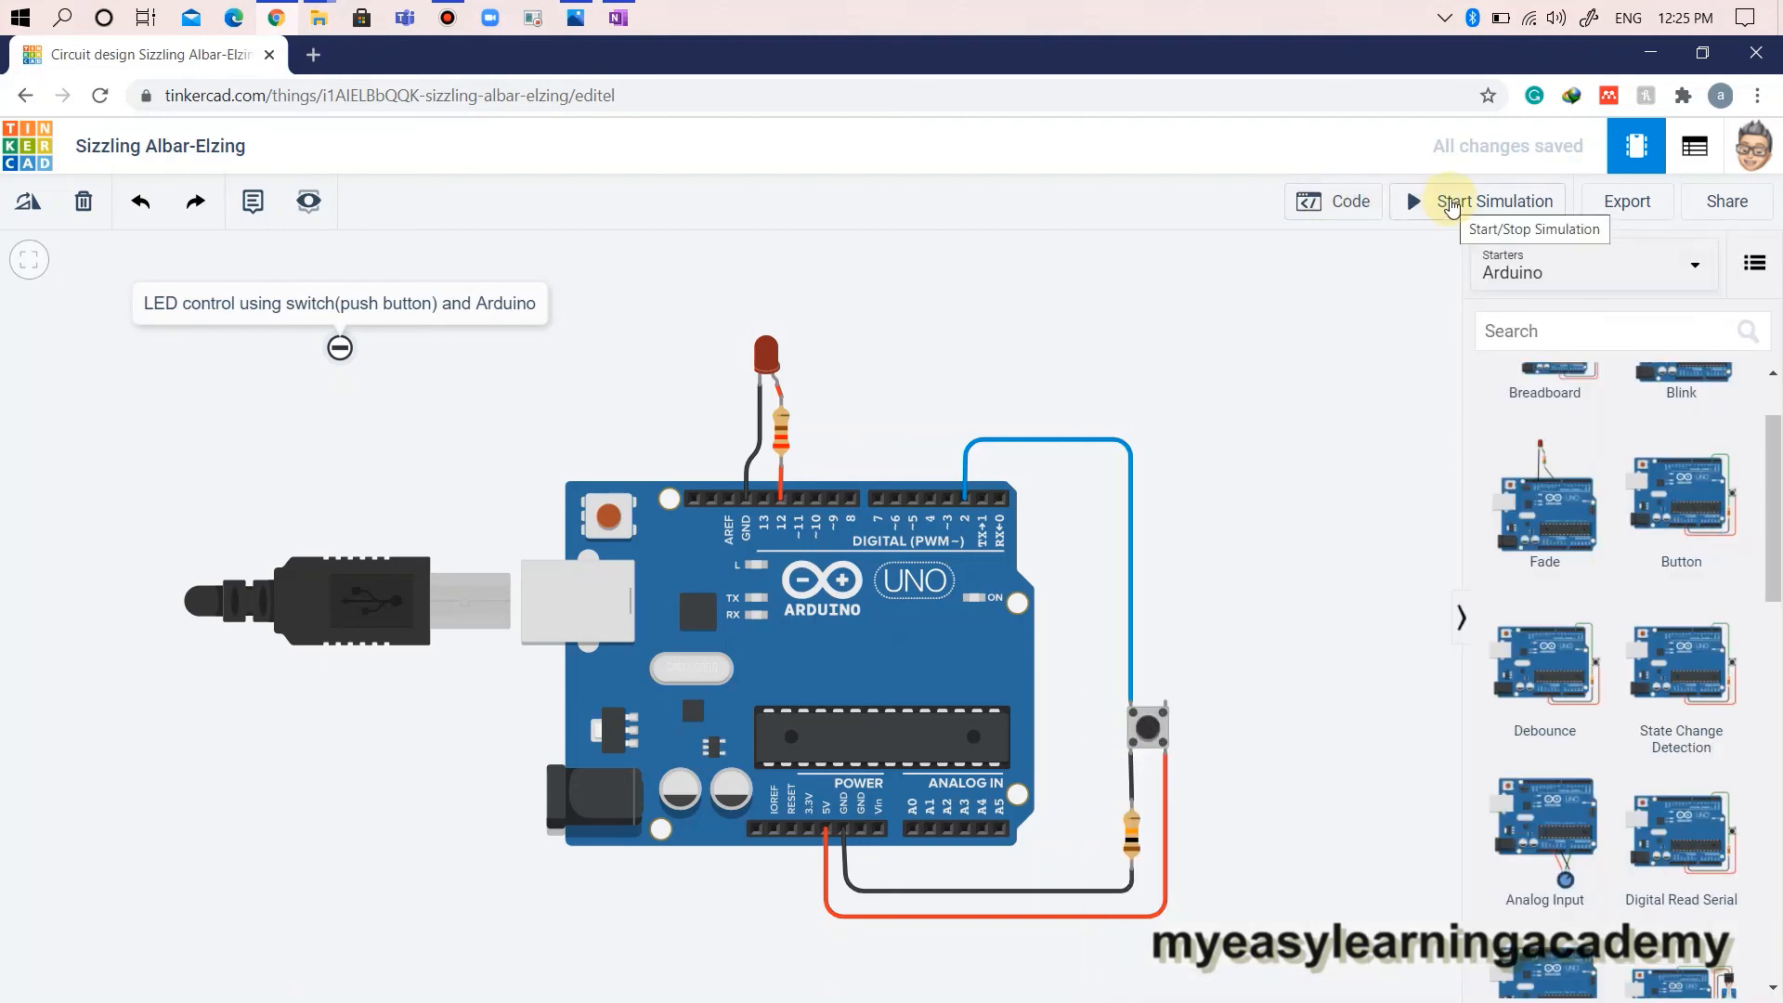
{"action": "left_click", "coordinate": [1491, 201]}
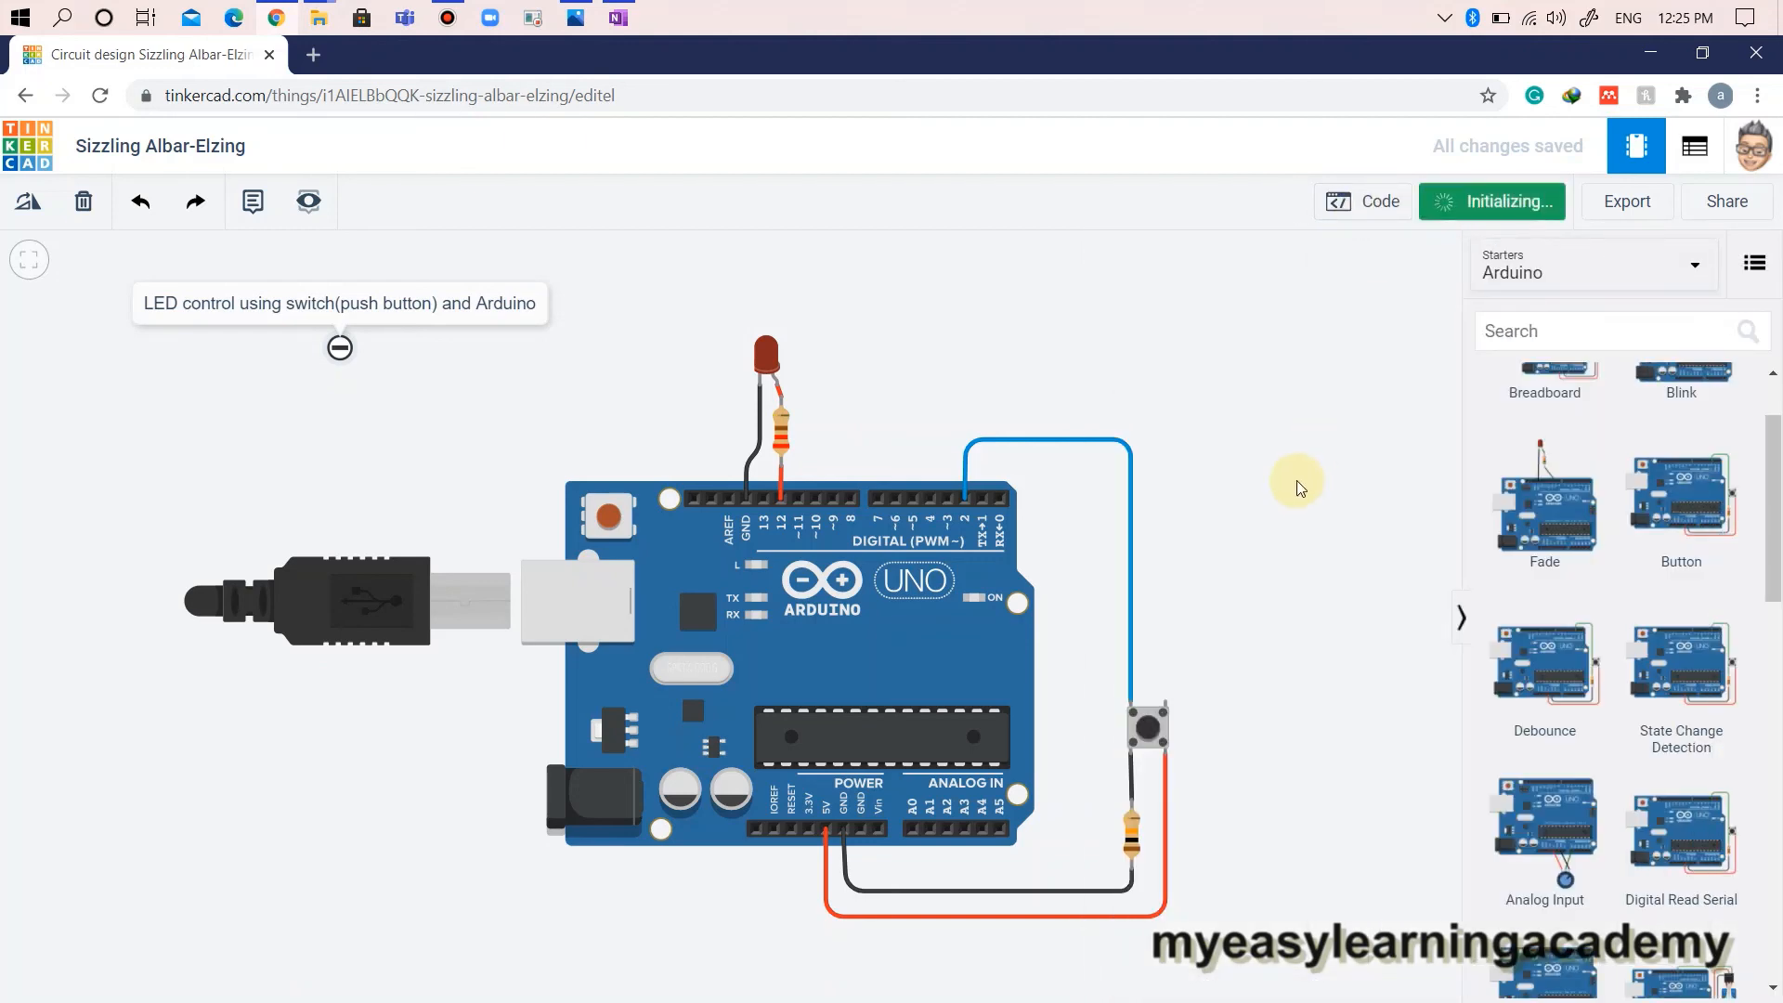
{"action": "left_click", "coordinate": [1491, 202]}
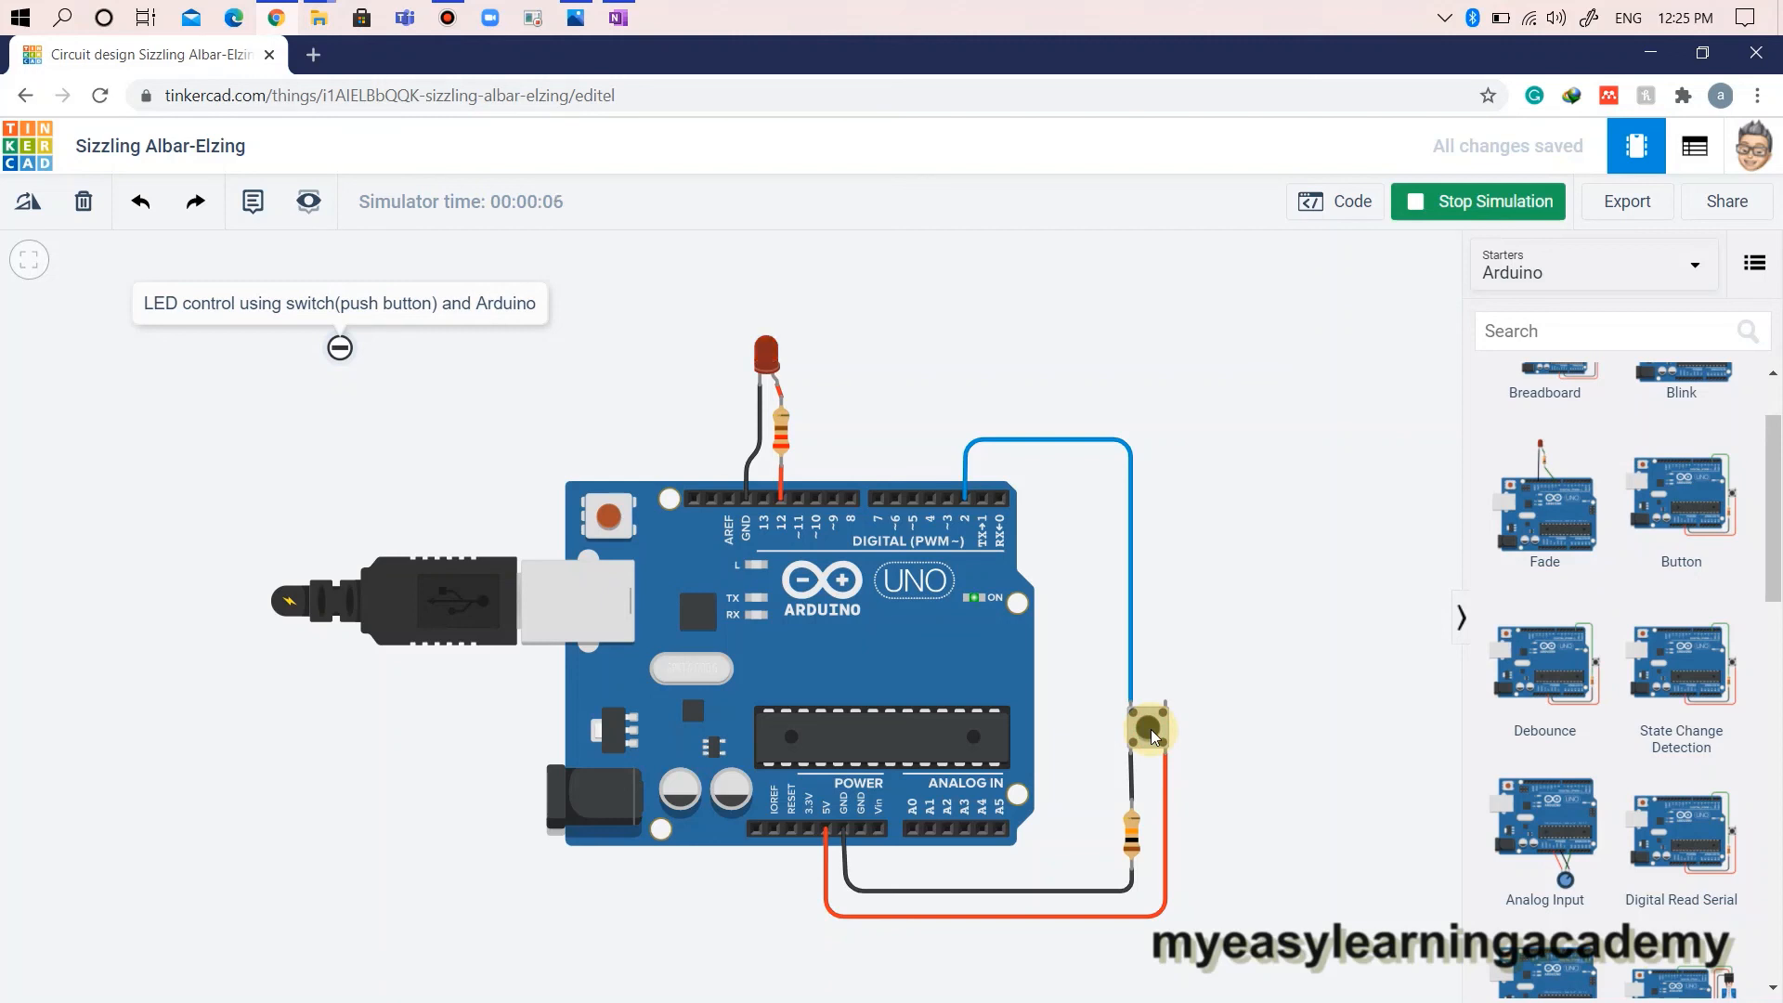
{"action": "left_click", "coordinate": [1149, 728]}
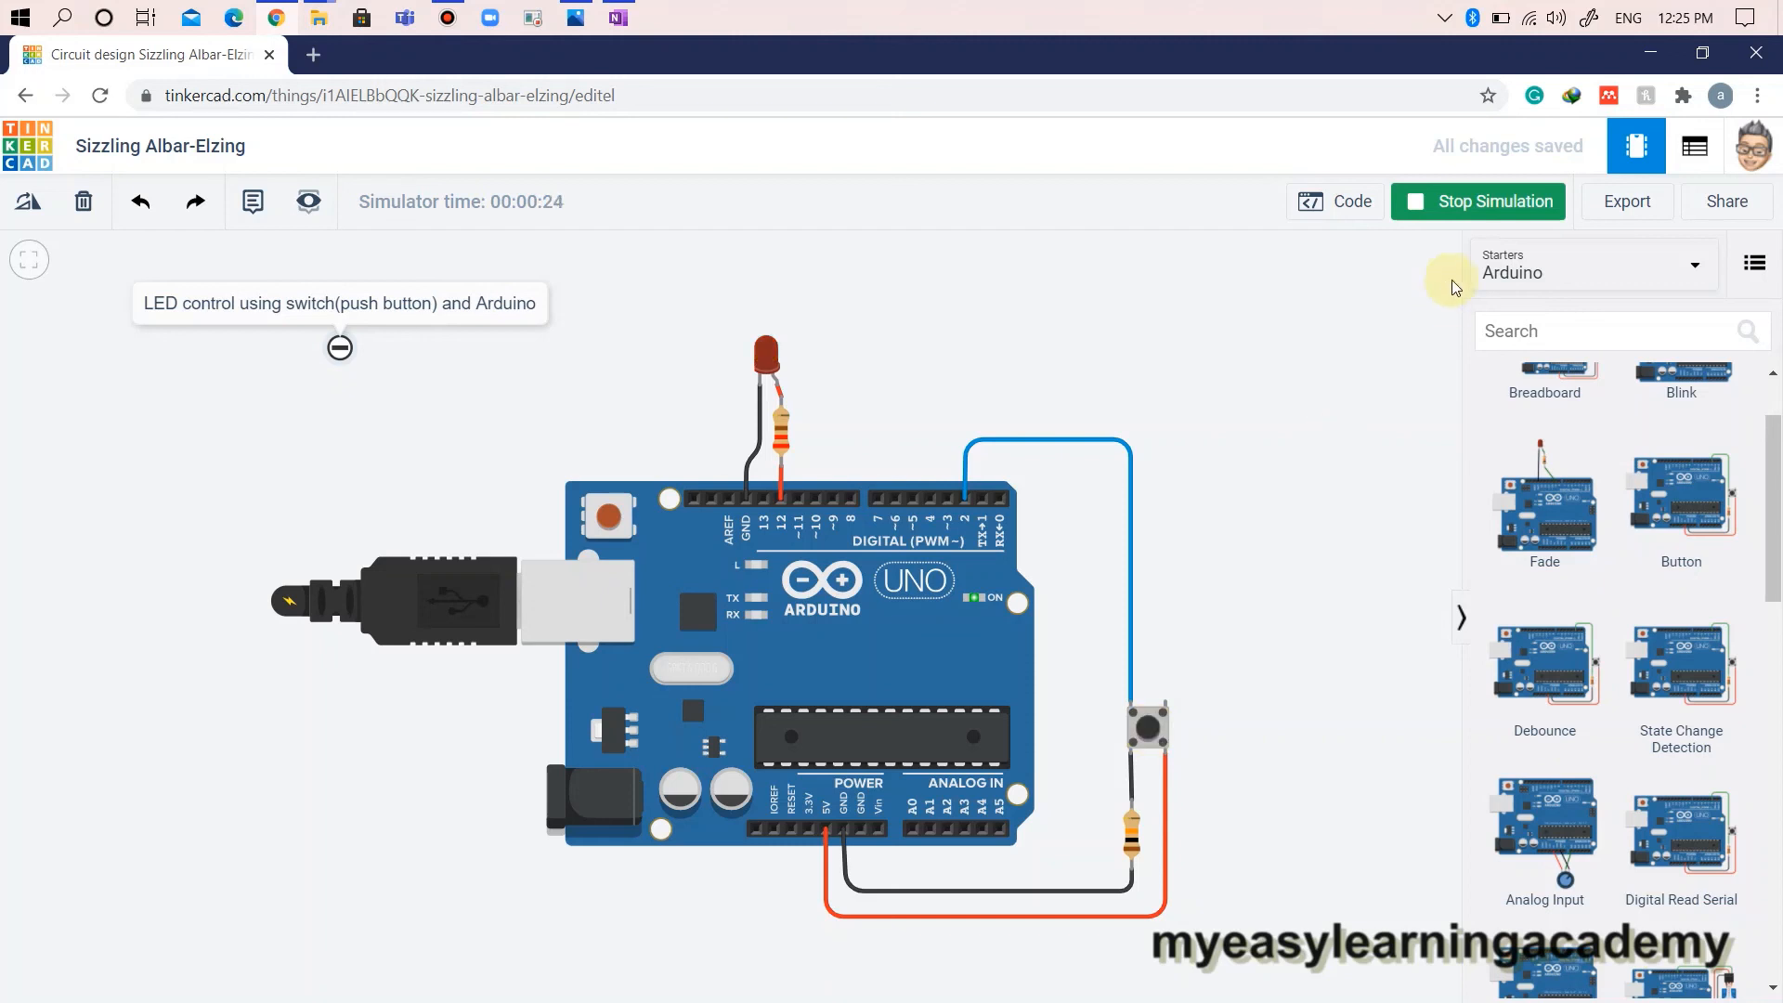
{"action": "left_click", "coordinate": [1478, 201]}
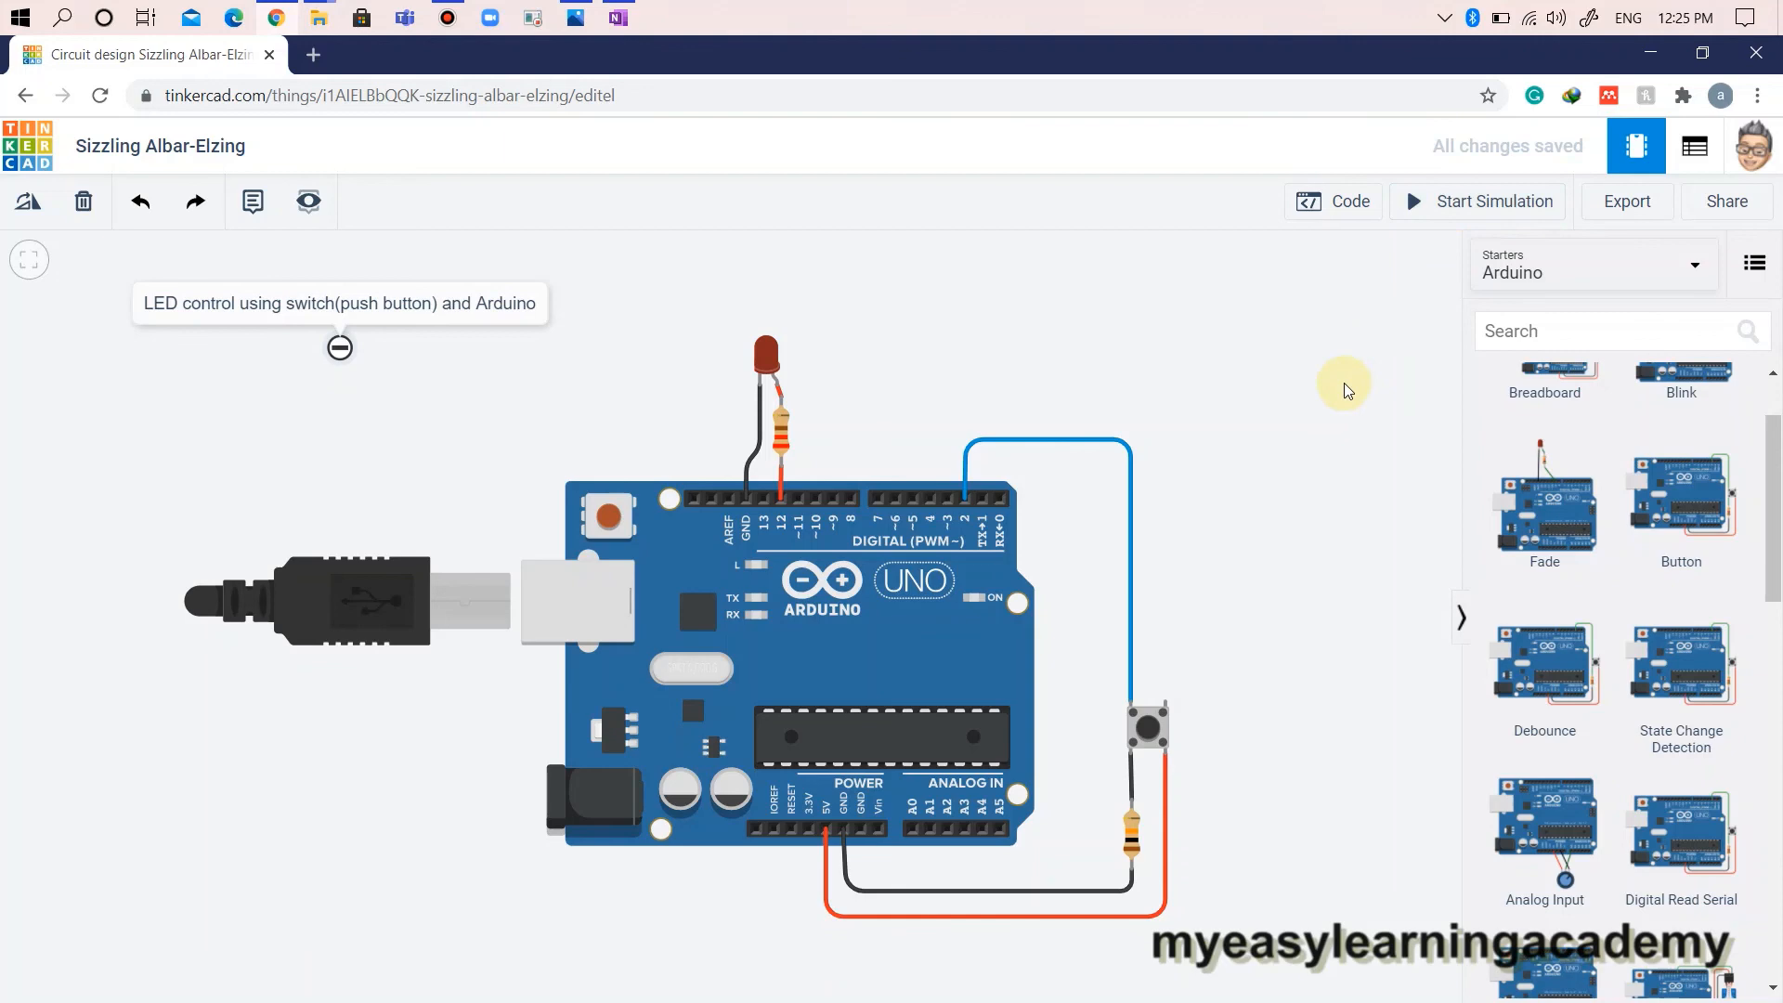